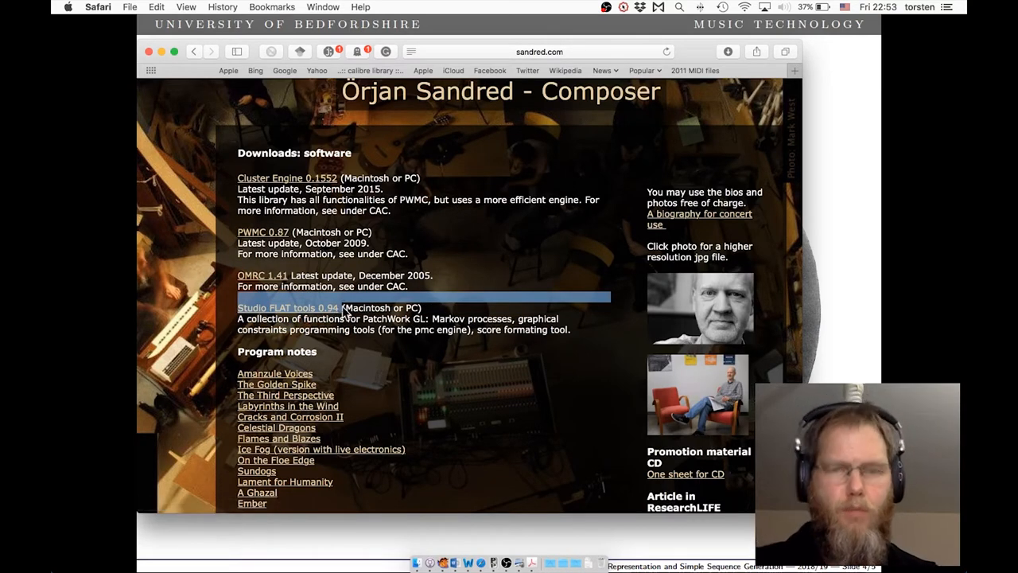
Zoom the sandred.com downloads page and scroll to the Studio FLAT tools 0.94 entry
{"action": "key", "text": "cmd+plus"}
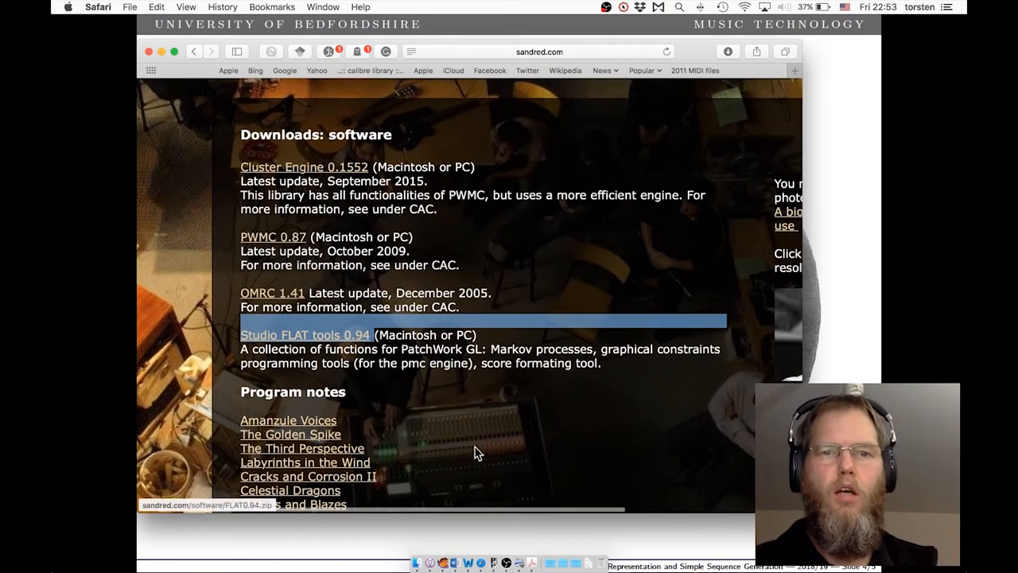
{"action": "scroll", "scroll_direction": "up", "scroll_amount": 3}
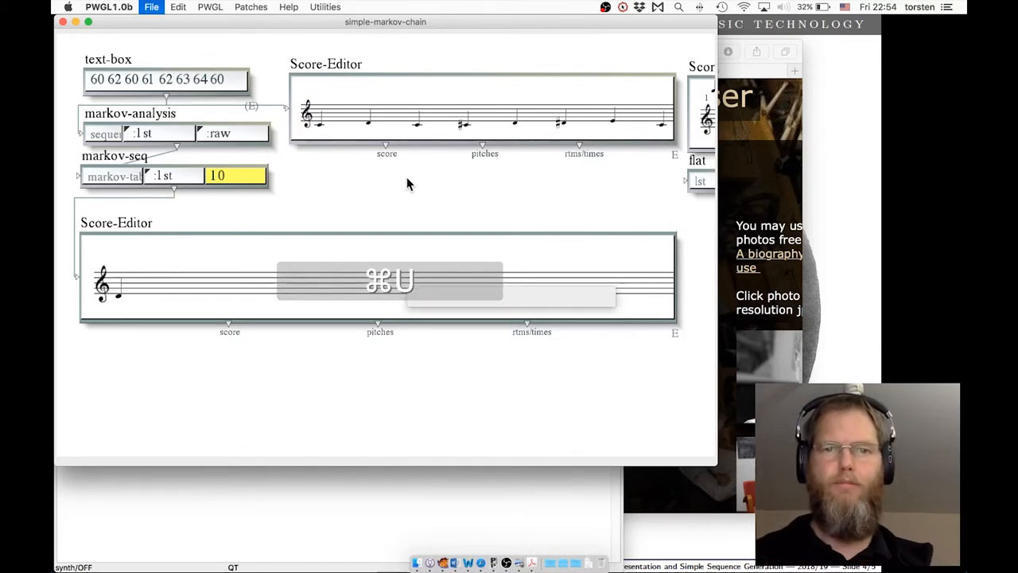
Choose the flat library by Orjan Sandred in PWGL's Load Library list
{"action": "key", "text": "cmd+u"}
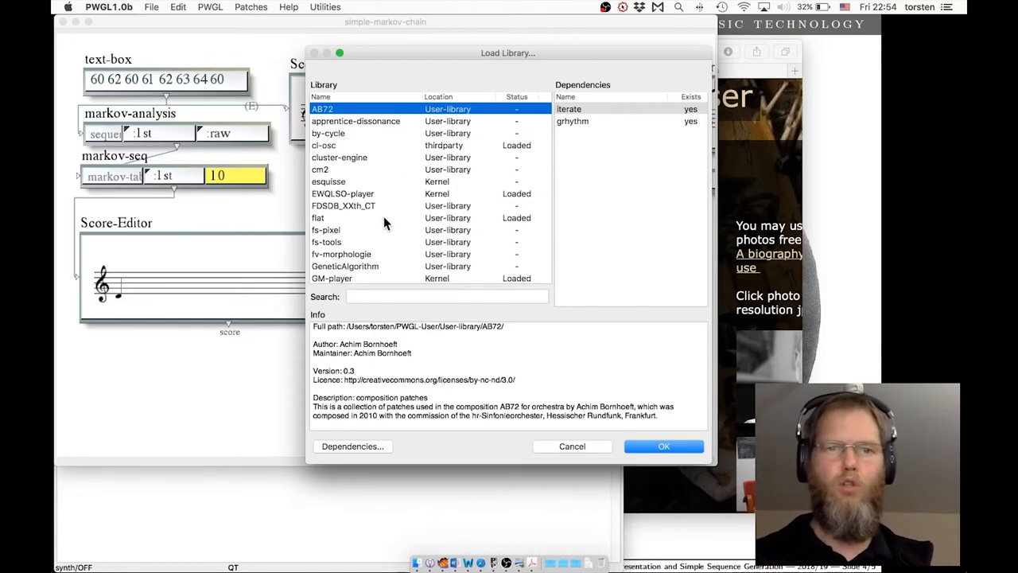
{"action": "left_click", "coordinate": [358, 214]}
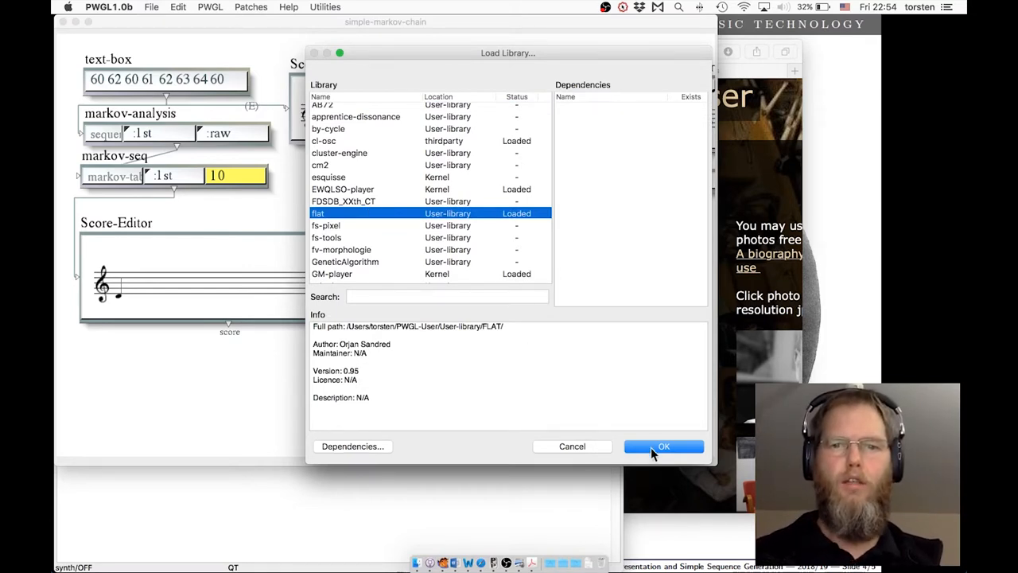
{"action": "mouse_move", "coordinate": [572, 445]}
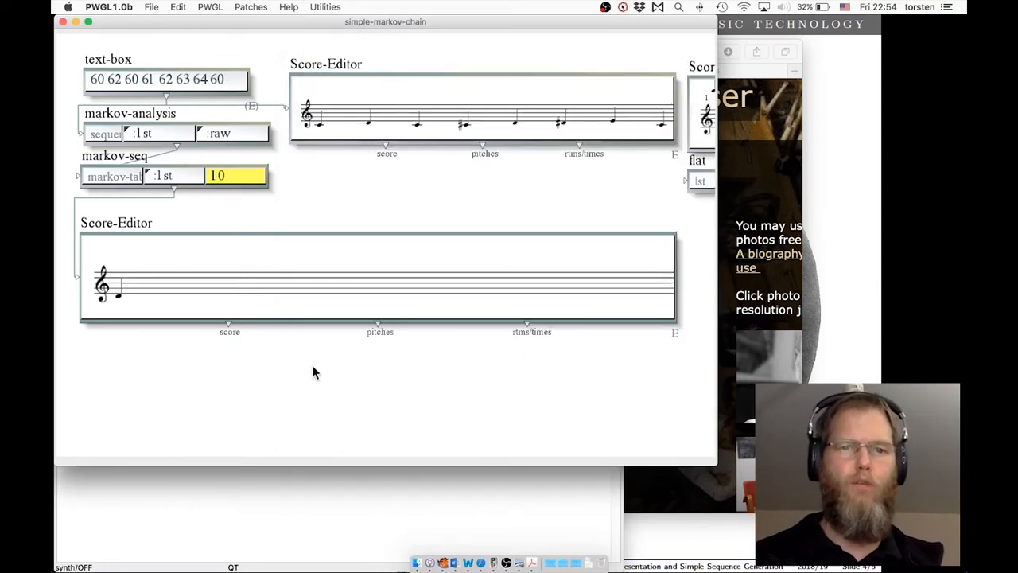
{"action": "right_click", "coordinate": [313, 371]}
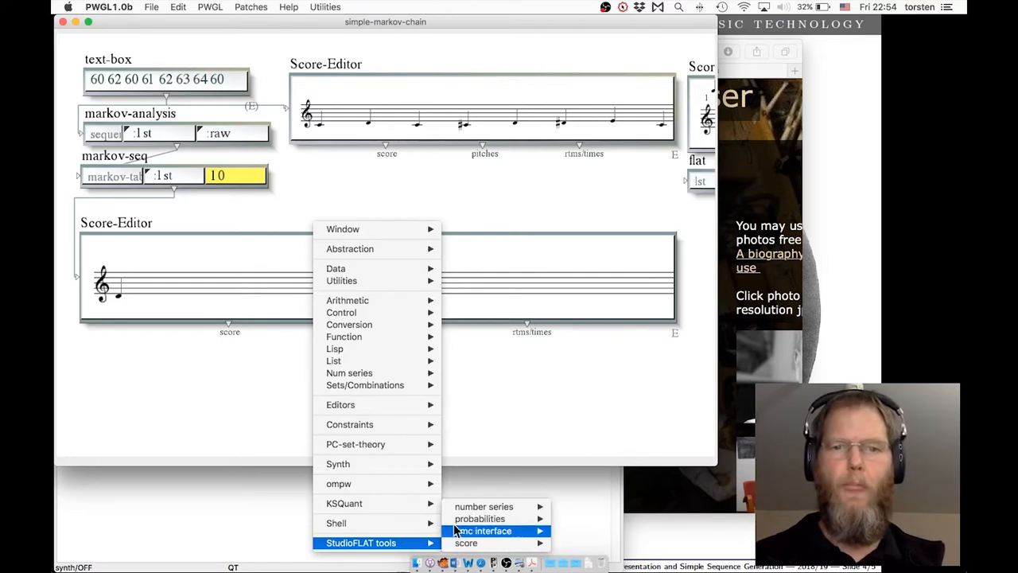
{"action": "mouse_move", "coordinate": [569, 543]}
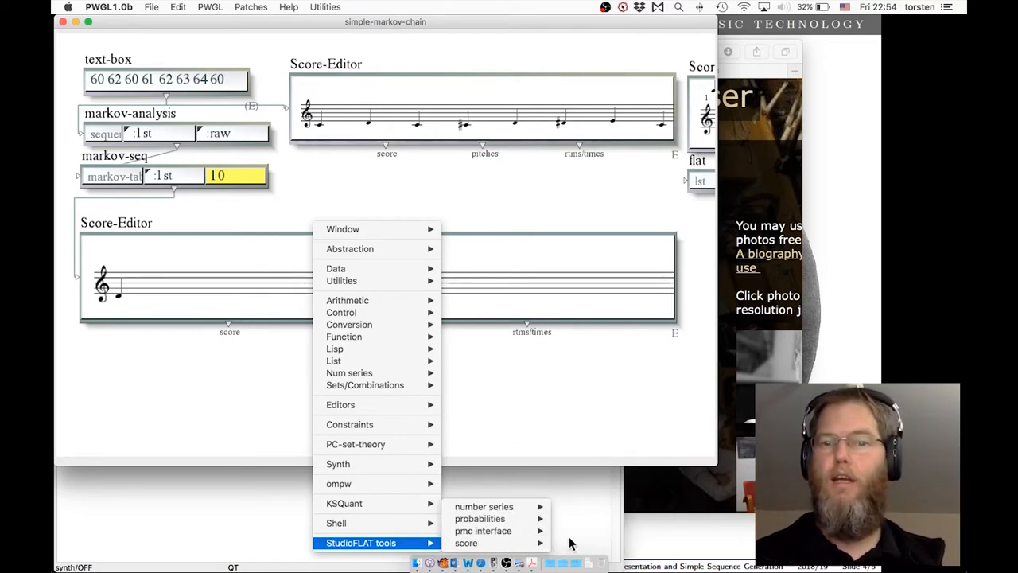
{"action": "mouse_move", "coordinate": [479, 518]}
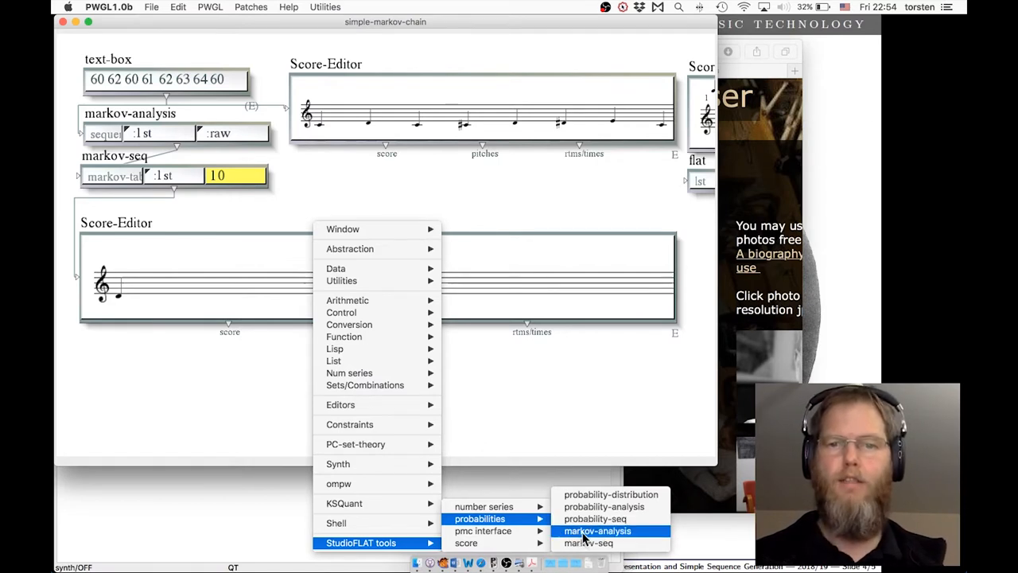
{"action": "mouse_move", "coordinate": [589, 543]}
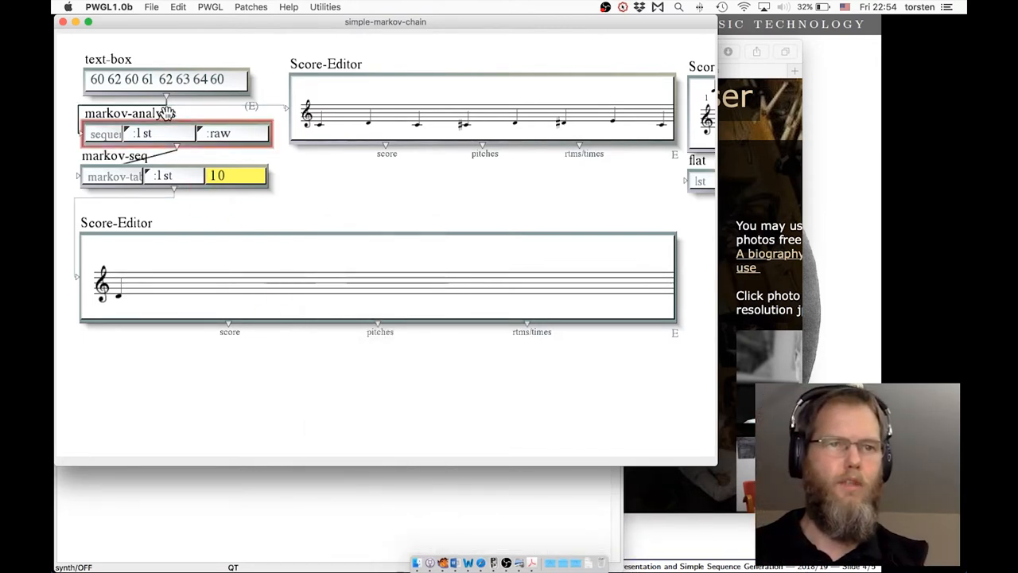
{"action": "mouse_move", "coordinate": [357, 199]}
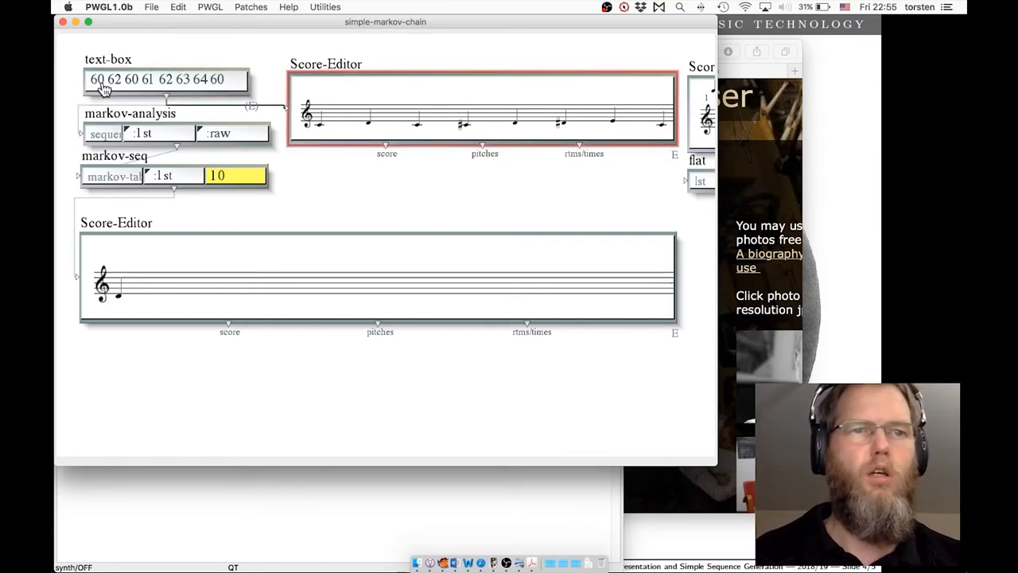
{"action": "mouse_move", "coordinate": [311, 90]}
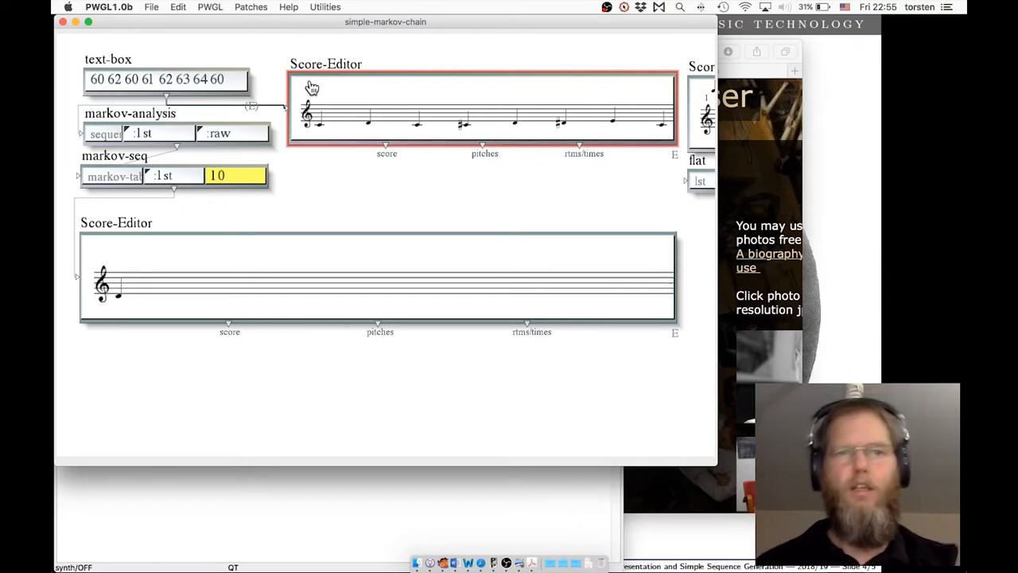
Play the eight-note melody in the upper Score-Editor, then stop playback
{"action": "key", "text": "space"}
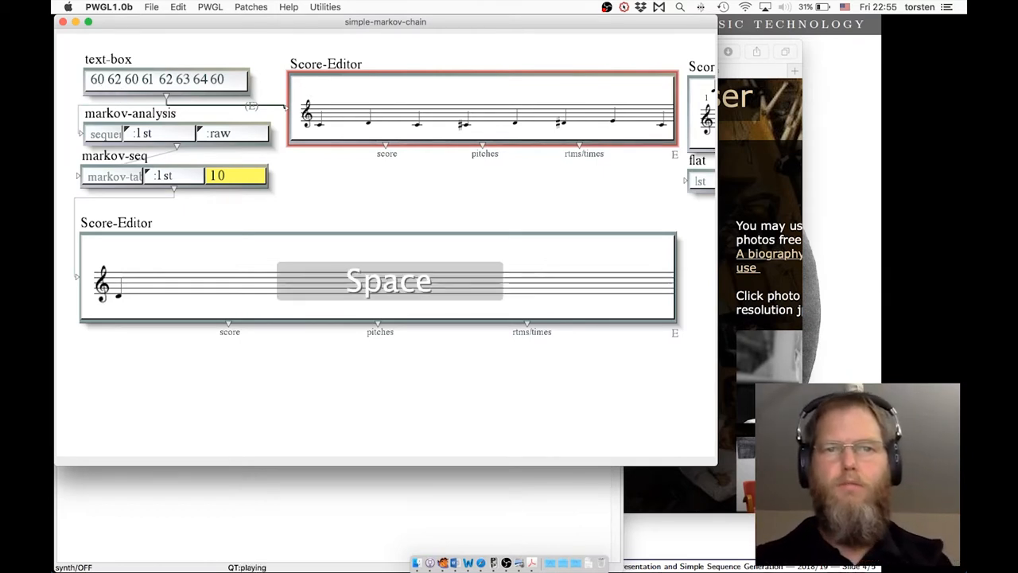
{"action": "key", "text": "space"}
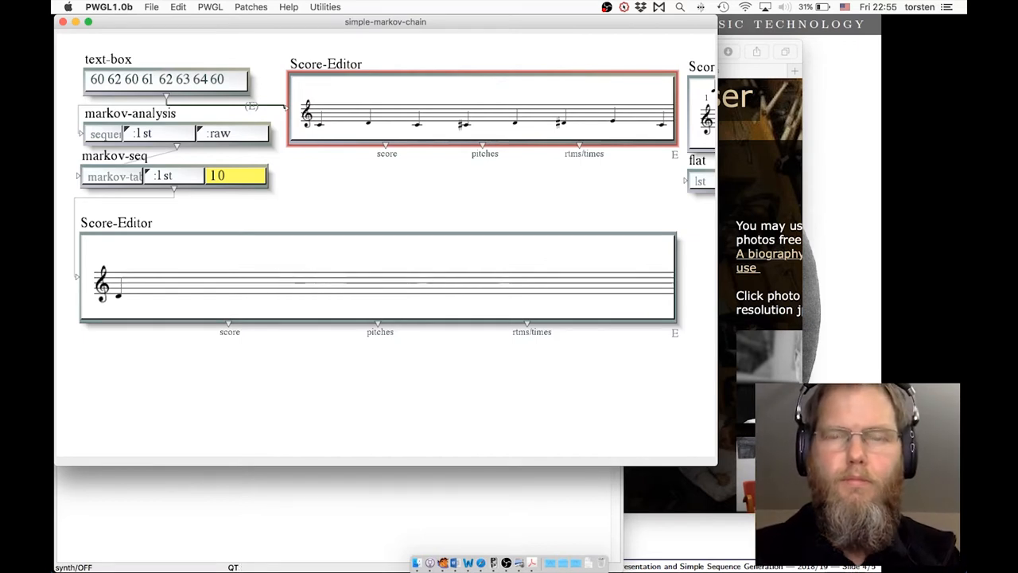
{"action": "mouse_move", "coordinate": [156, 63]}
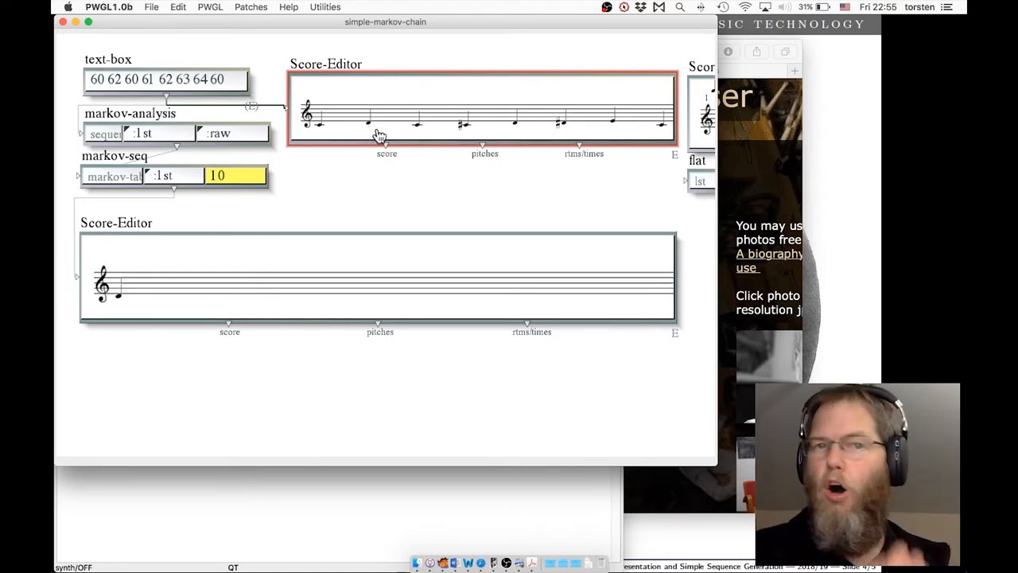
{"action": "mouse_move", "coordinate": [468, 138]}
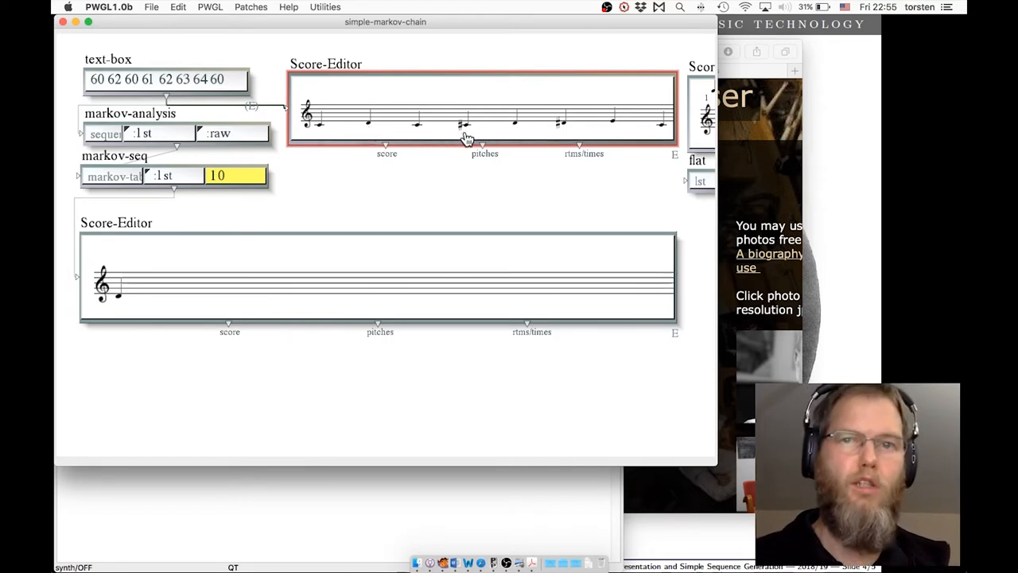
{"action": "mouse_move", "coordinate": [369, 129]}
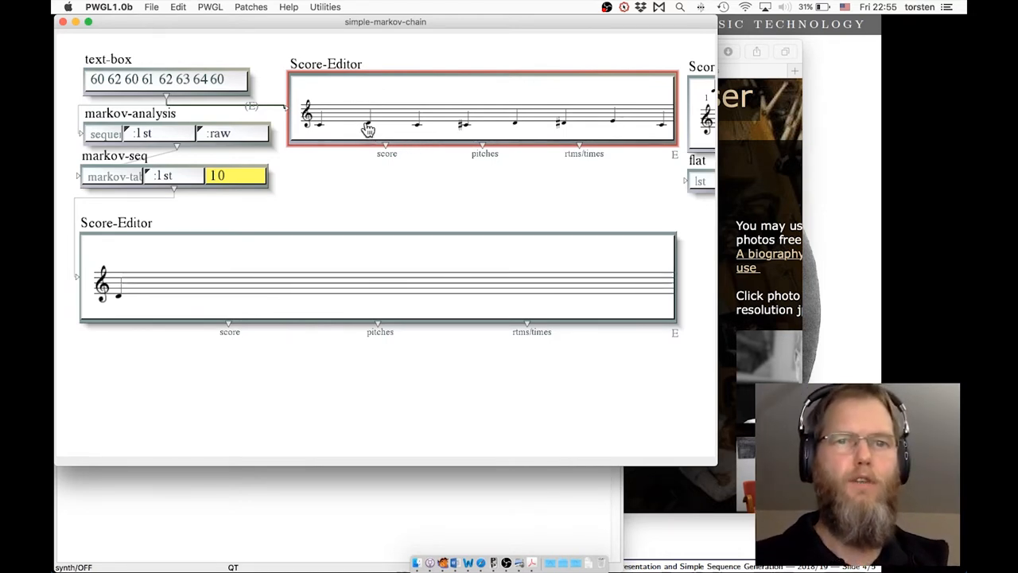
{"action": "mouse_move", "coordinate": [430, 133]}
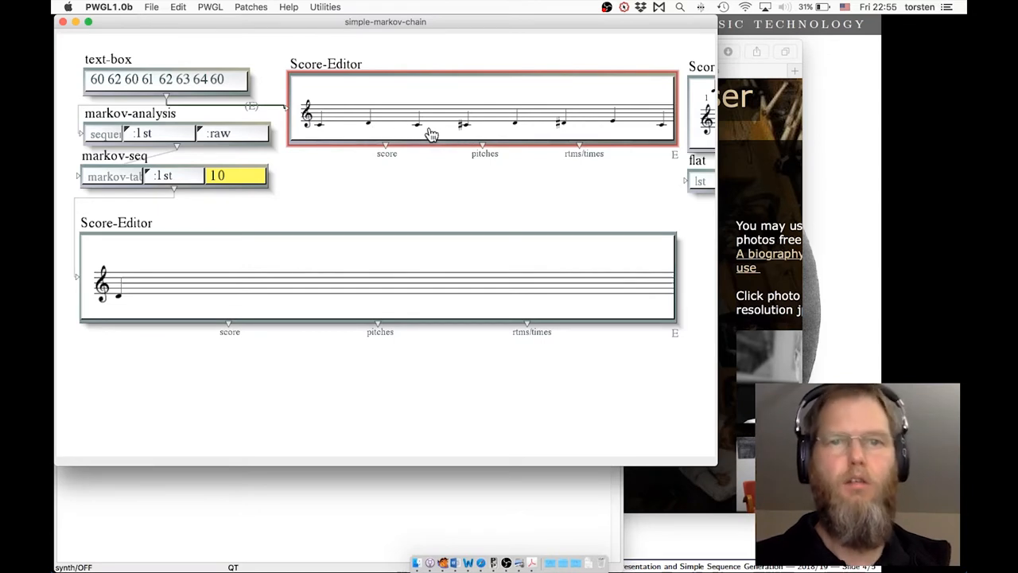
{"action": "mouse_move", "coordinate": [564, 131]}
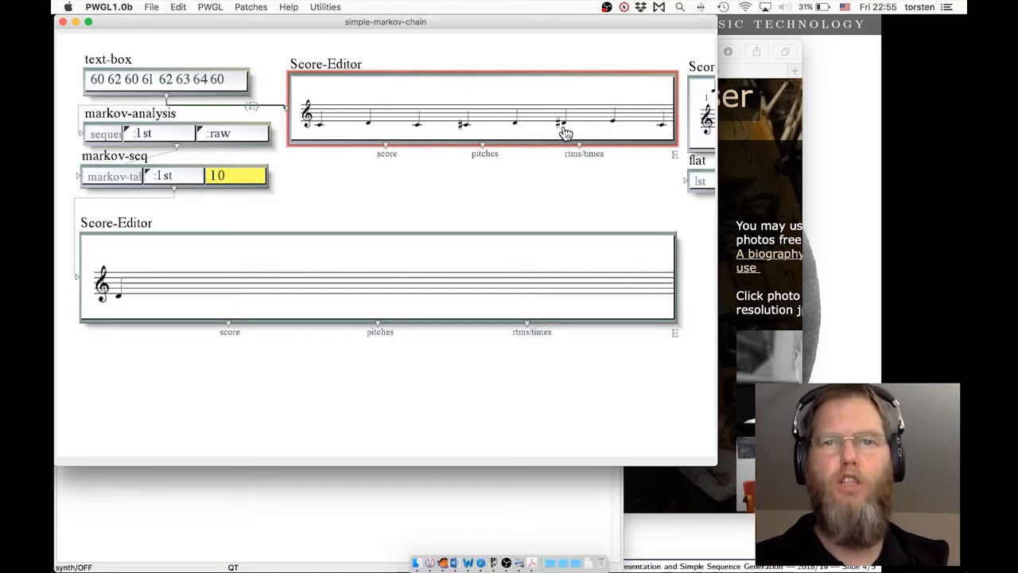
{"action": "mouse_move", "coordinate": [404, 232]}
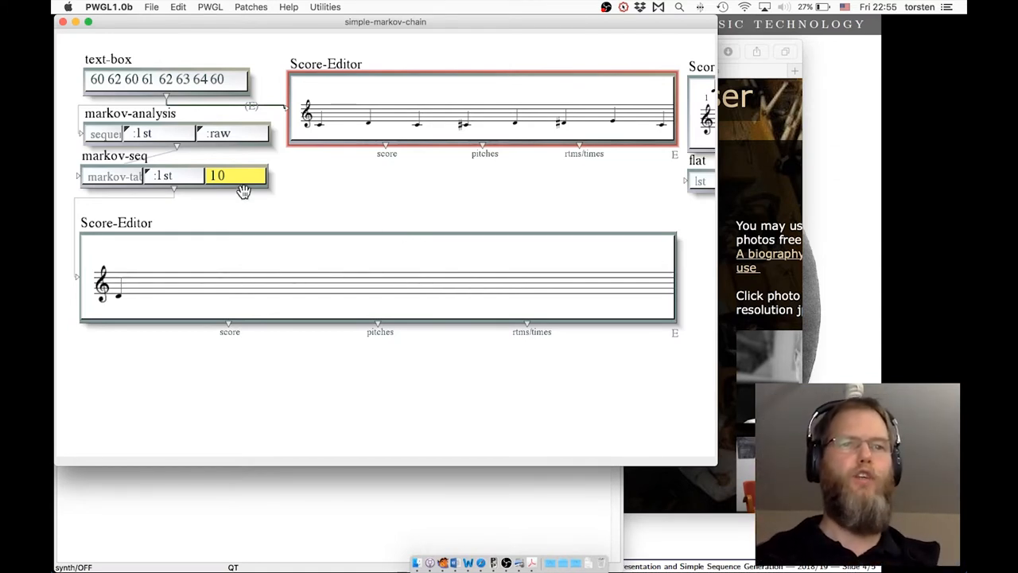
{"action": "mouse_move", "coordinate": [133, 215]}
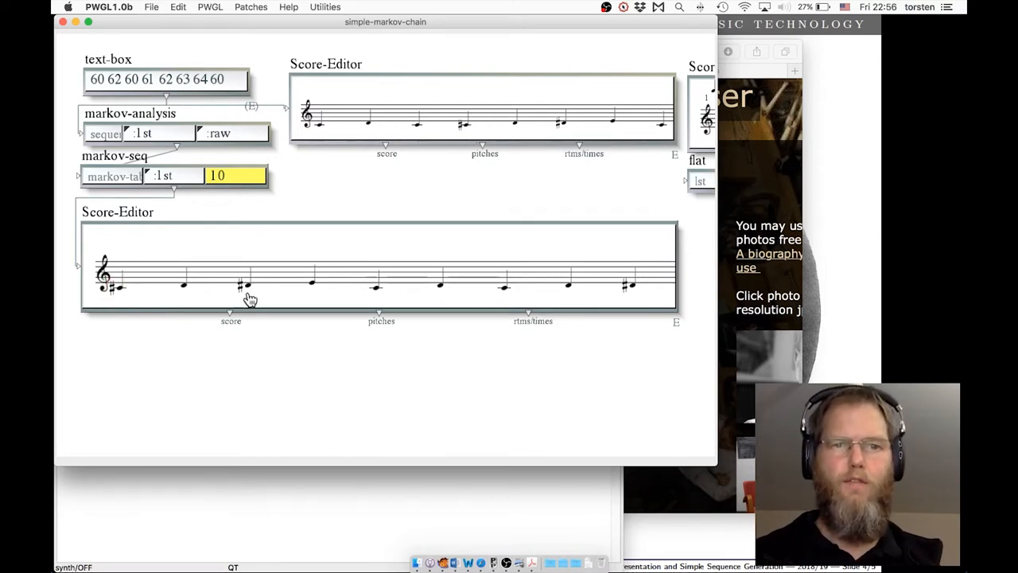
{"action": "mouse_move", "coordinate": [369, 307]}
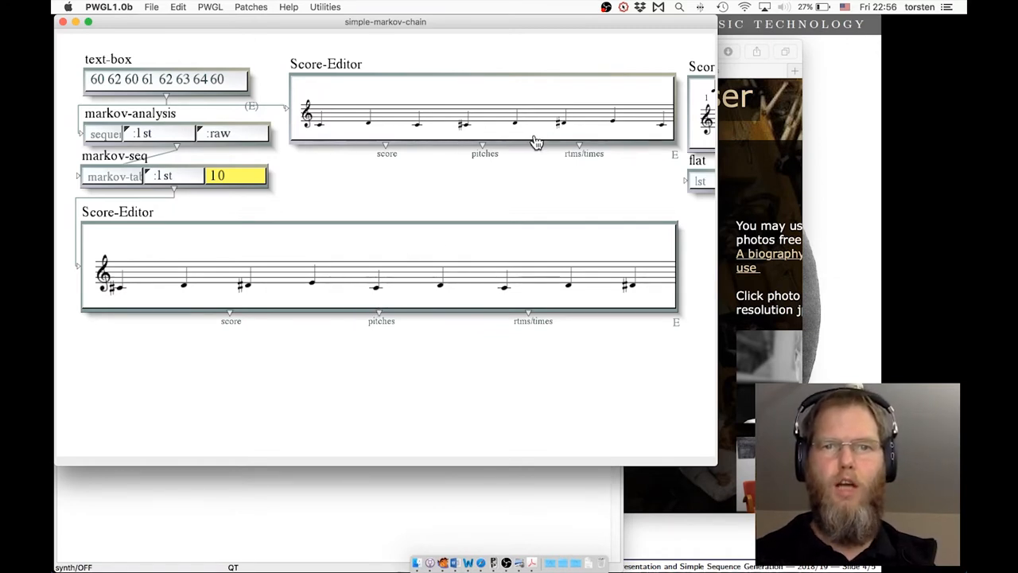
{"action": "mouse_move", "coordinate": [380, 290]}
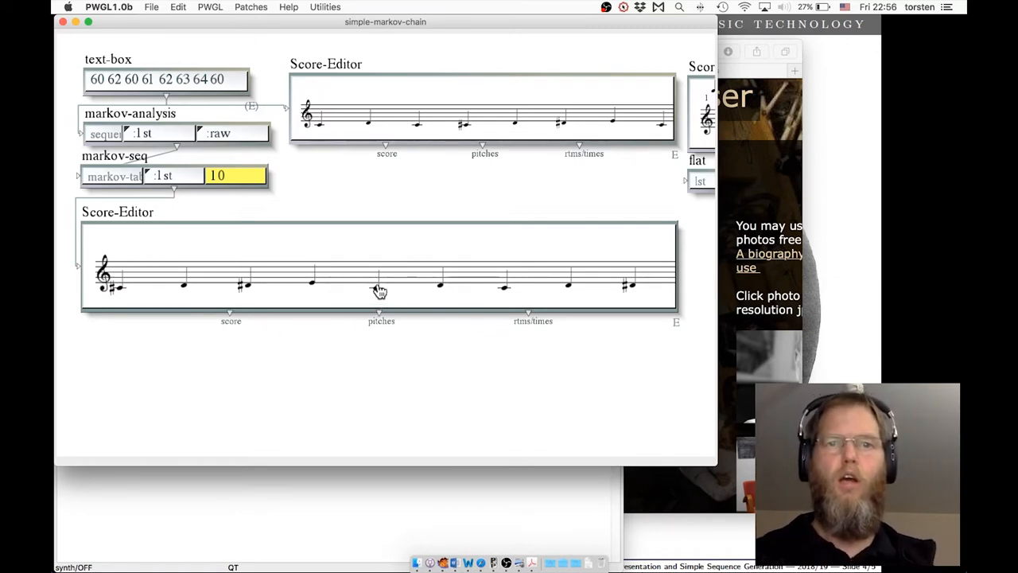
{"action": "mouse_move", "coordinate": [650, 135]}
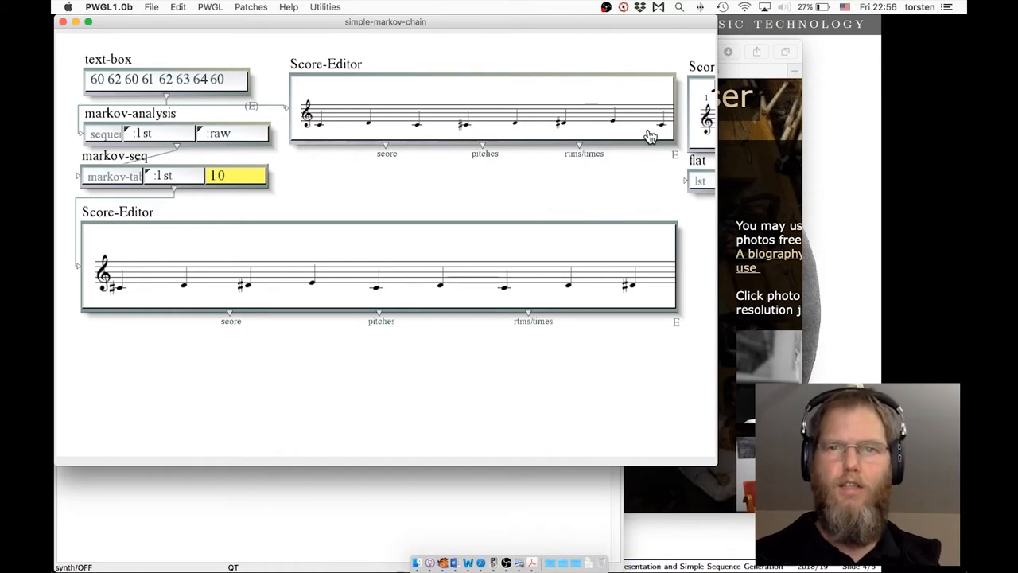
{"action": "mouse_move", "coordinate": [286, 107]}
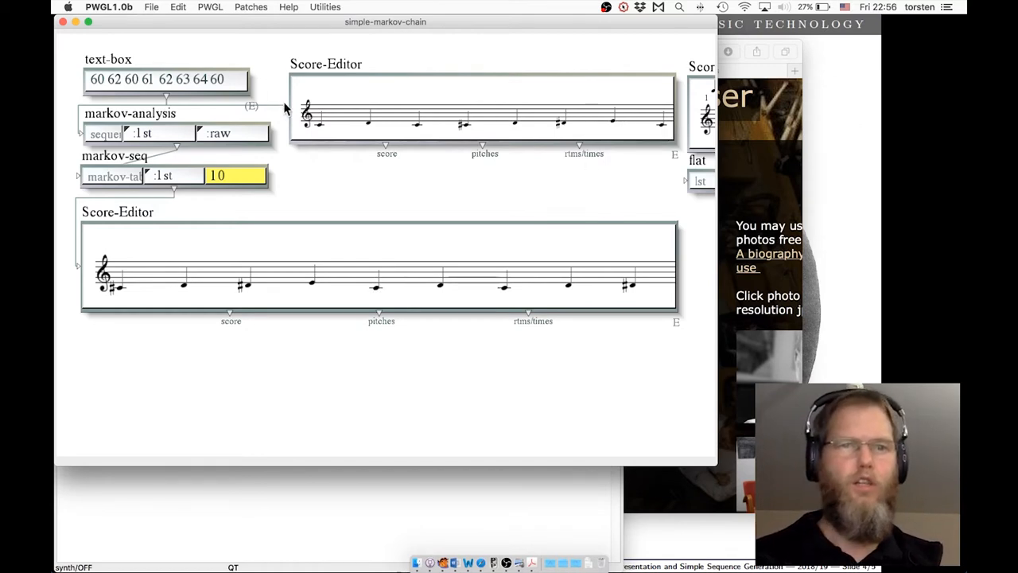
{"action": "mouse_move", "coordinate": [368, 358]}
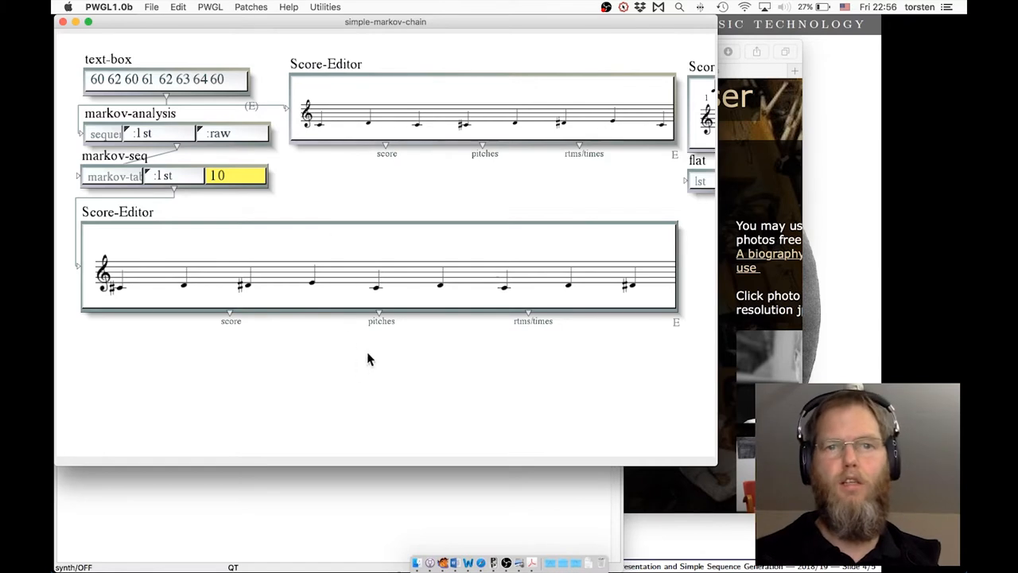
{"action": "mouse_move", "coordinate": [154, 218]}
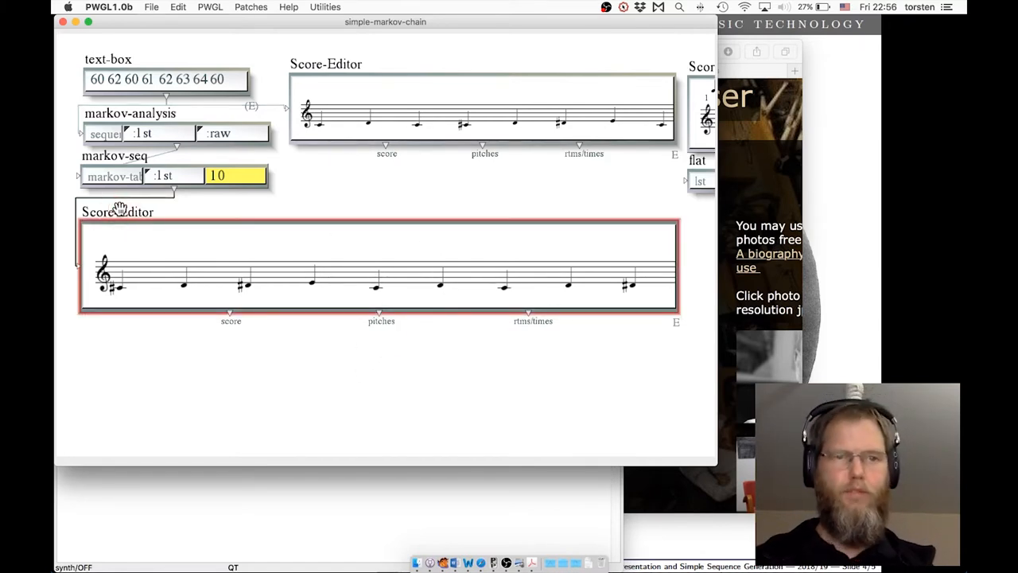
{"action": "key", "text": "space"}
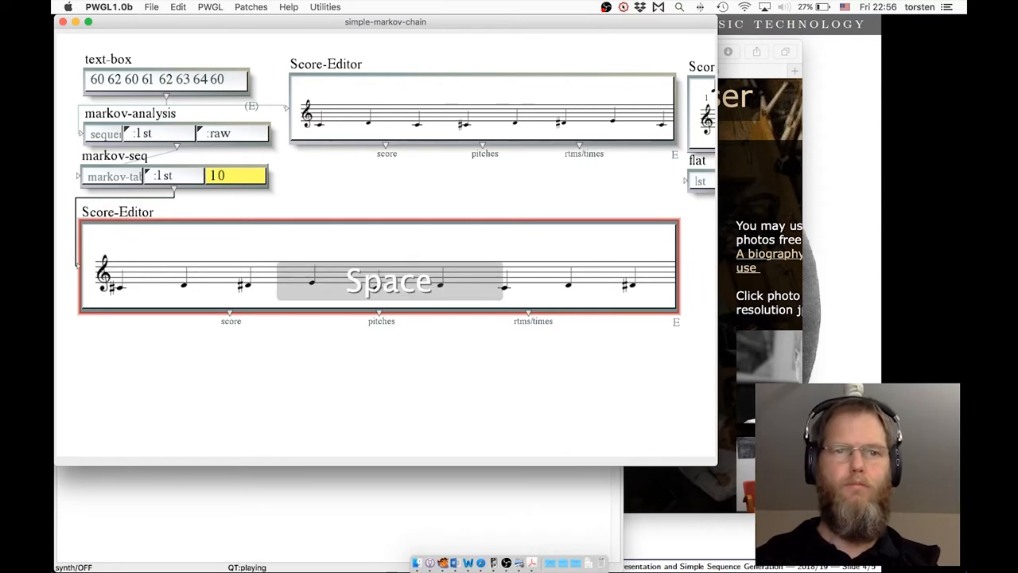
{"action": "key", "text": "space"}
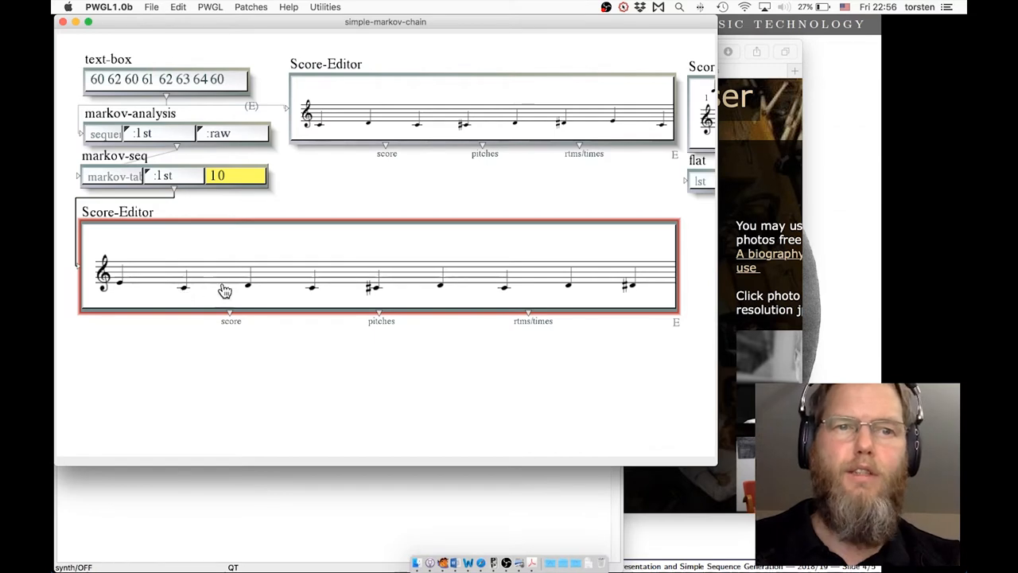
{"action": "mouse_move", "coordinate": [251, 295]}
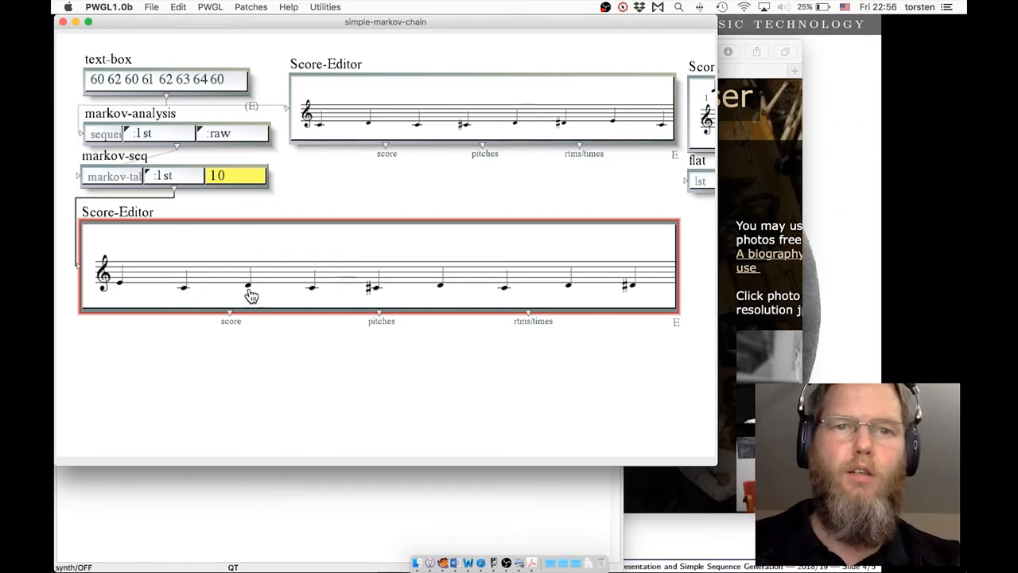
{"action": "mouse_move", "coordinate": [412, 285]}
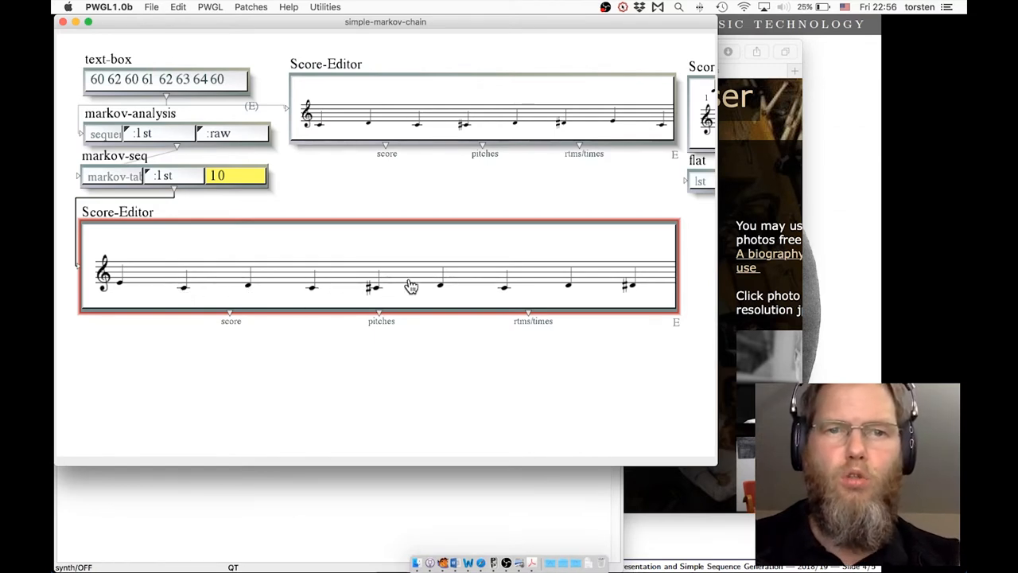
{"action": "mouse_move", "coordinate": [499, 292]}
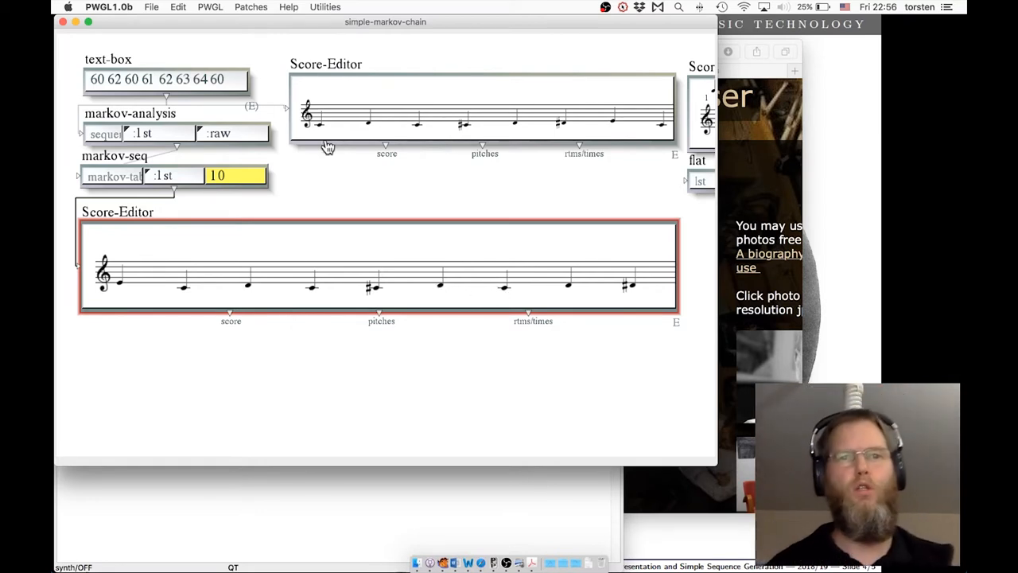
{"action": "mouse_move", "coordinate": [236, 213]}
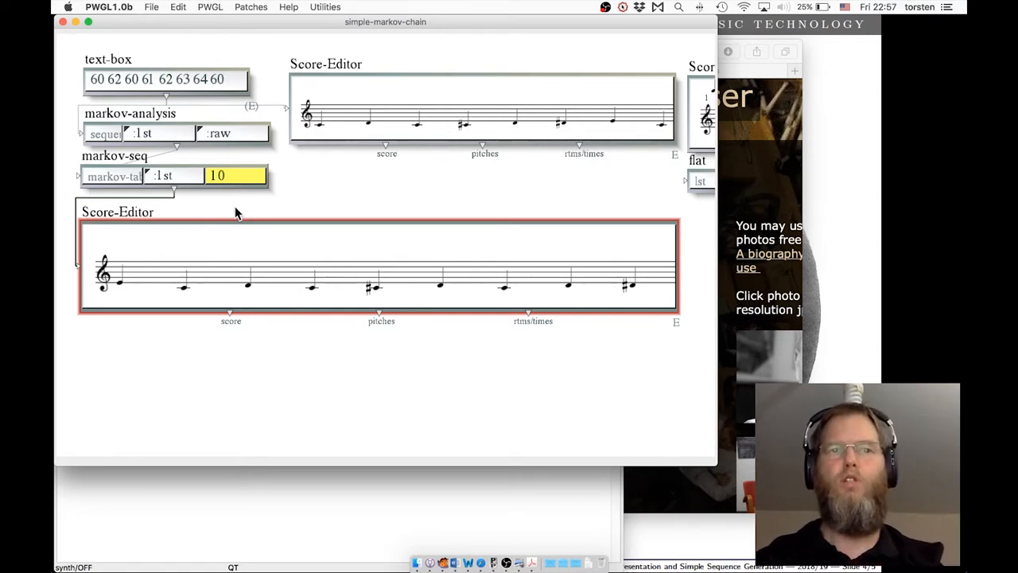
{"action": "mouse_move", "coordinate": [325, 70]}
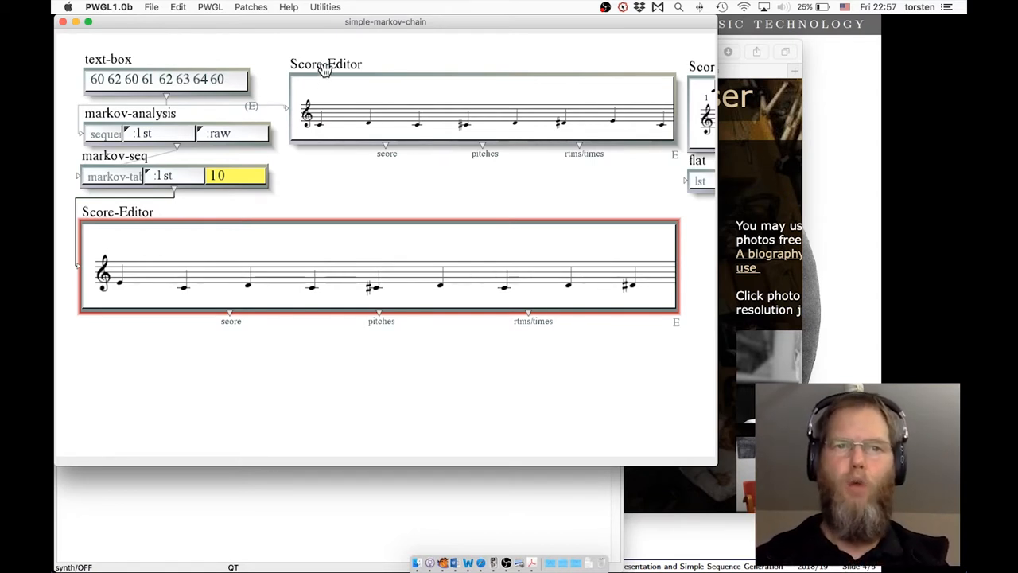
{"action": "mouse_move", "coordinate": [165, 40]}
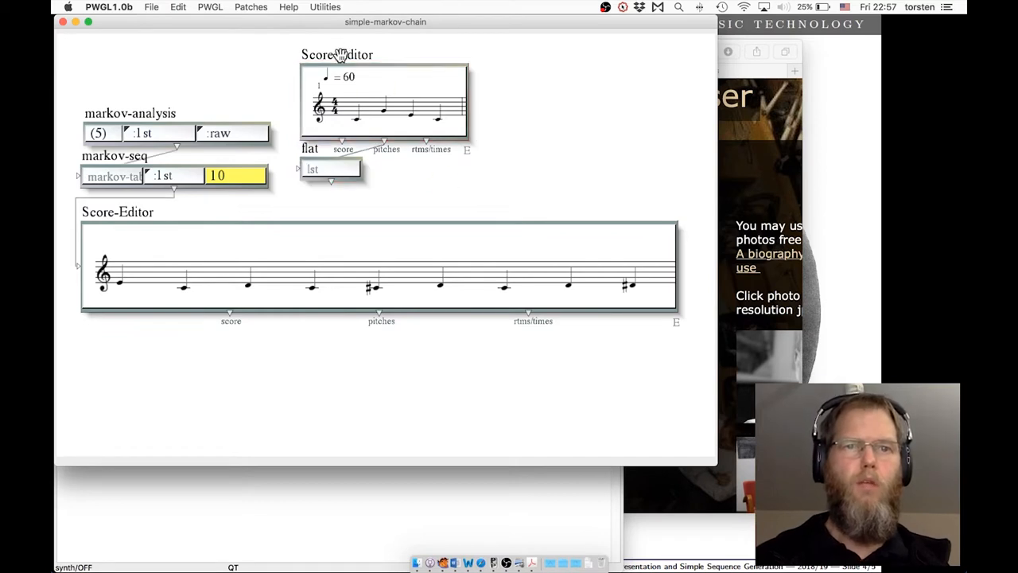
Select the top source Score-Editor and play its melody, then stop it
{"action": "left_click", "coordinate": [384, 101]}
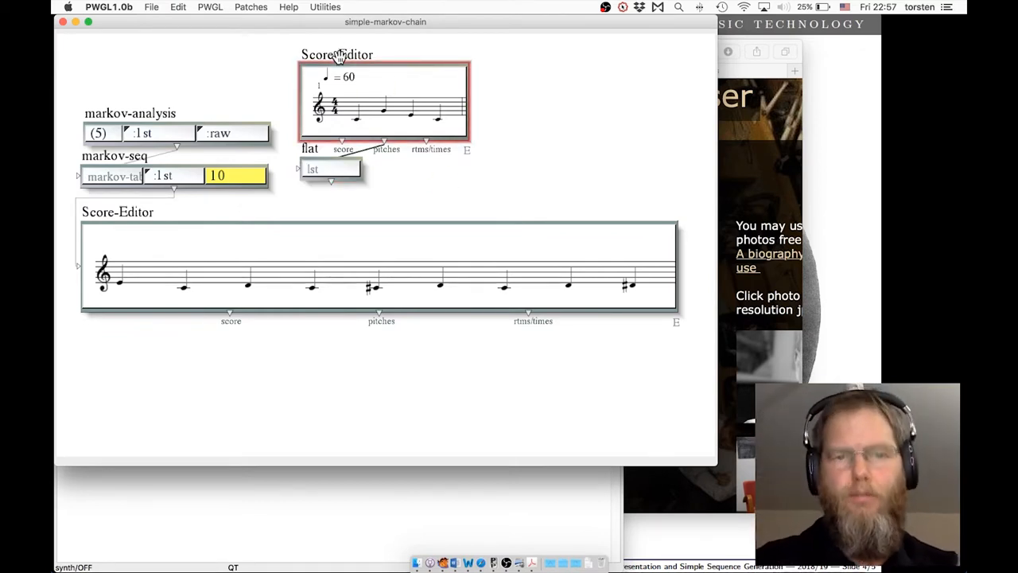
{"action": "key", "text": "space"}
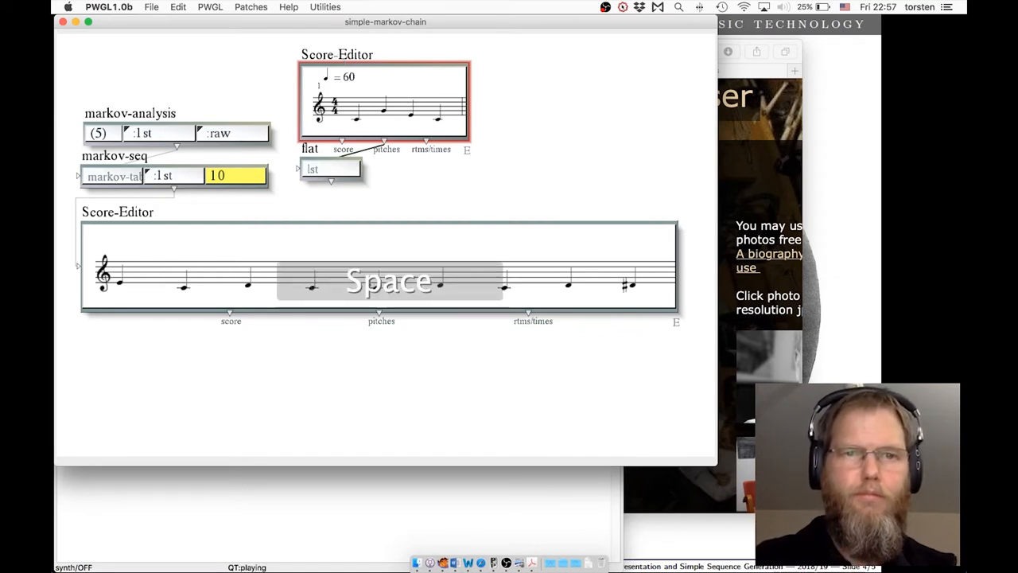
{"action": "key", "text": "space"}
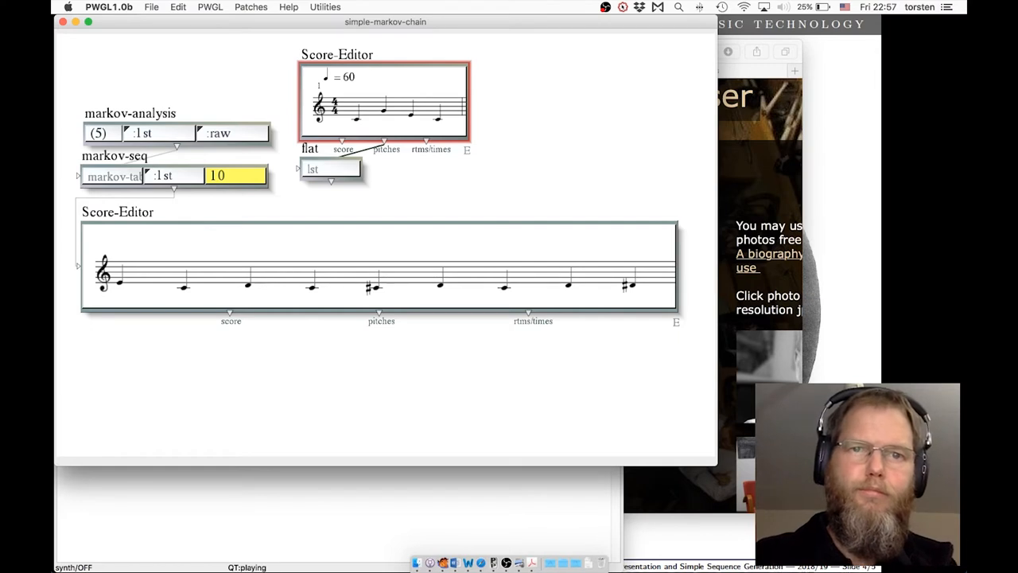
{"action": "key", "text": "space"}
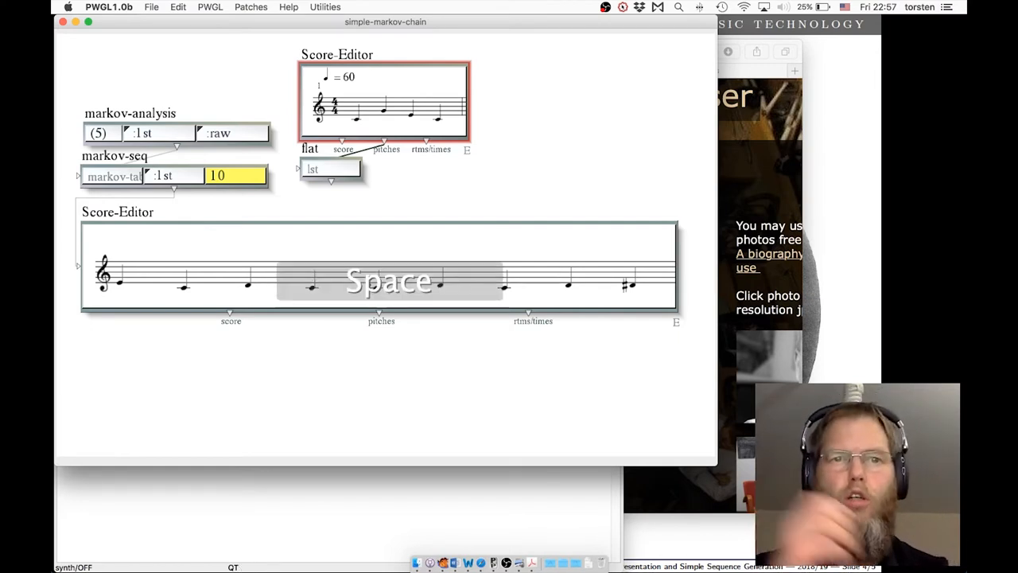
{"action": "key", "text": "space"}
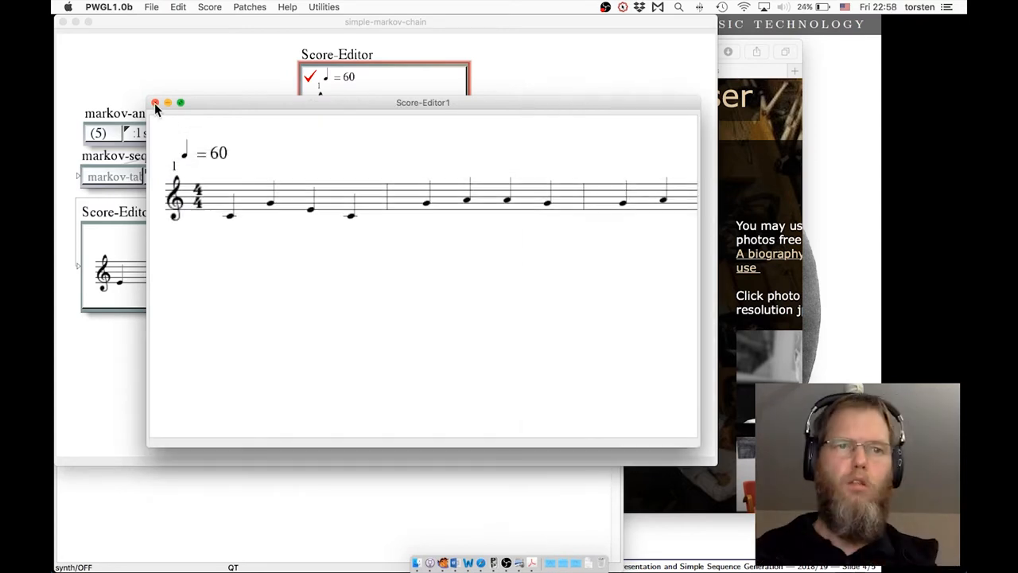
Close the Score-Editor1 window to return to the Markov patch
{"action": "left_click", "coordinate": [156, 104]}
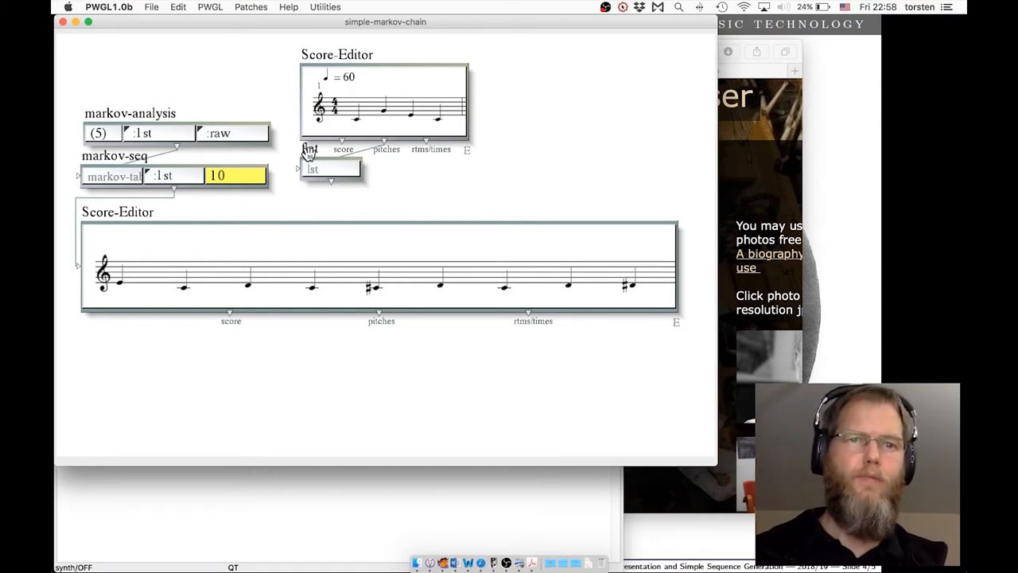
Evaluate the flat box to print pitches and wire it into markov-analysis's sequence input
{"action": "left_click", "coordinate": [330, 169]}
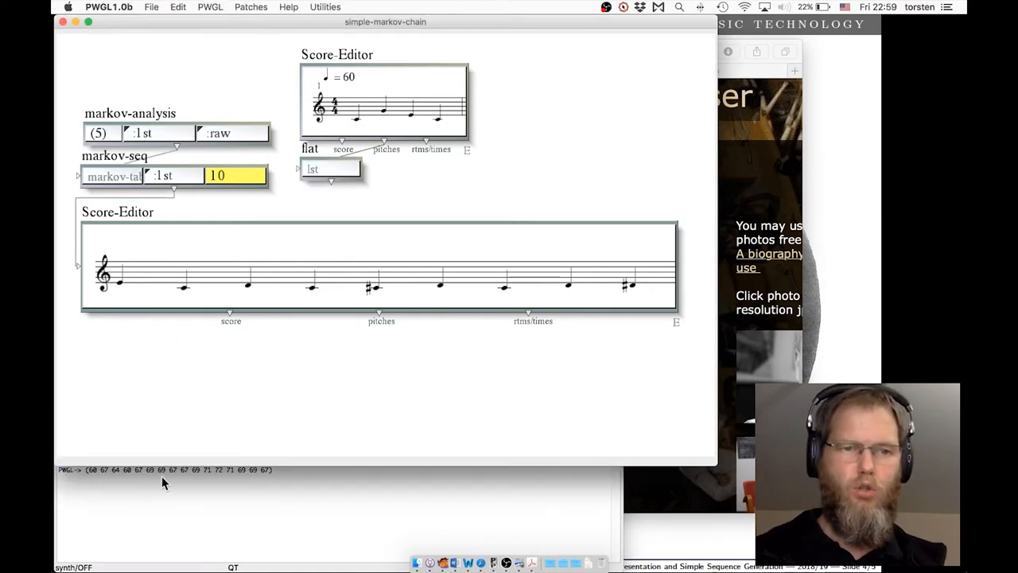
{"action": "mouse_move", "coordinate": [345, 86]}
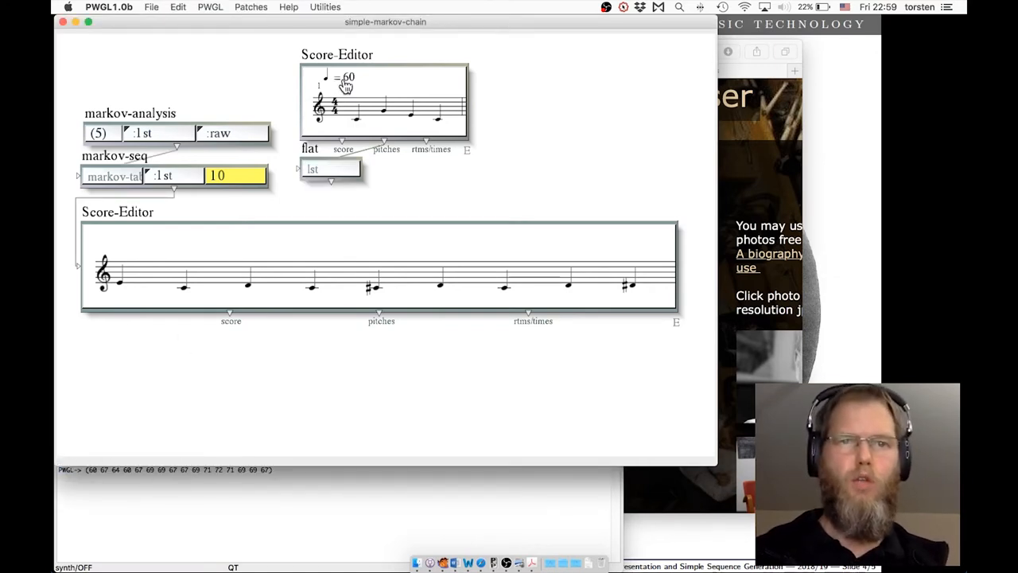
{"action": "left_click", "coordinate": [330, 169]}
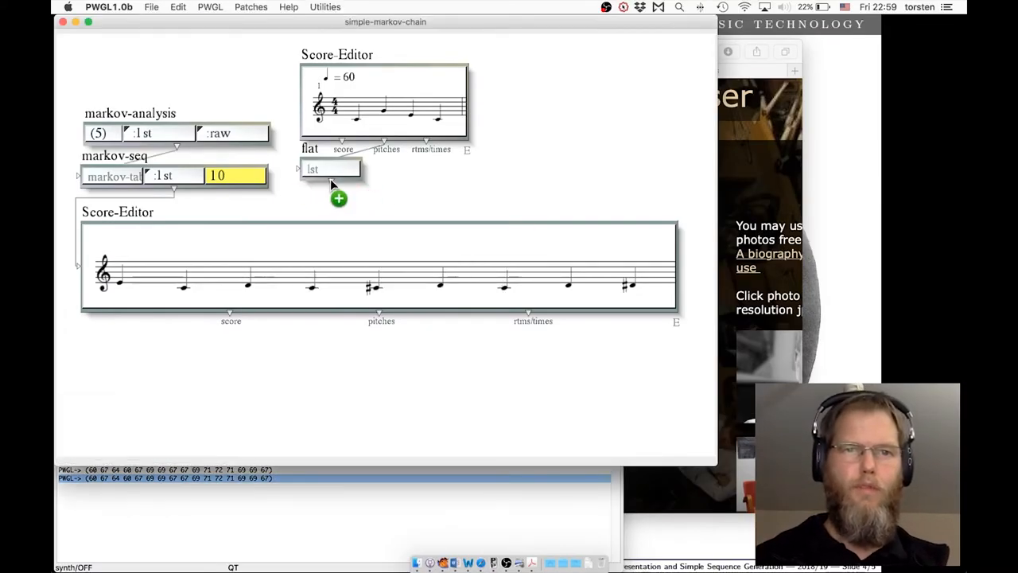
{"action": "left_click_drag", "start_coordinate": [332, 181], "coordinate": [107, 132]}
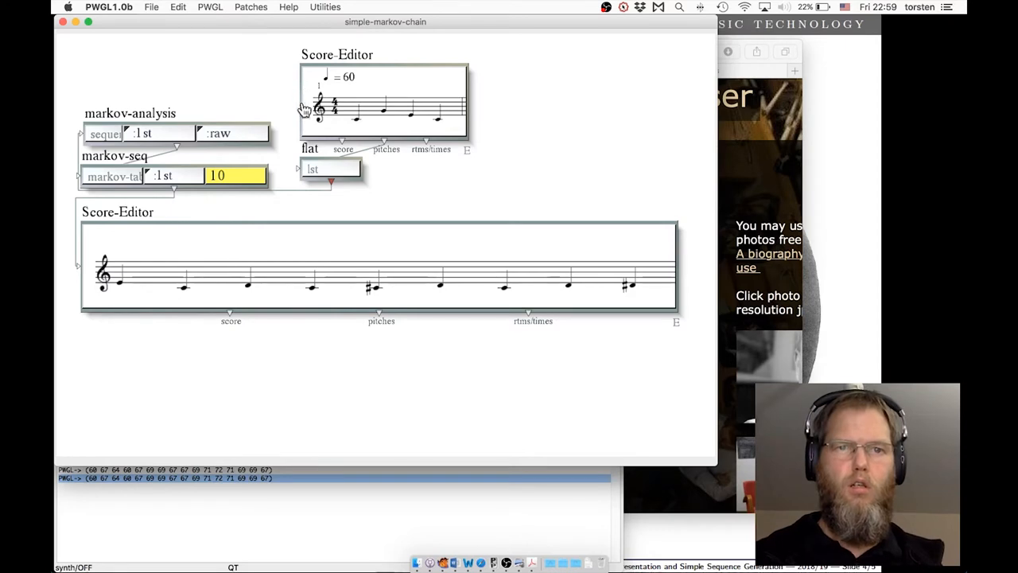
{"action": "mouse_move", "coordinate": [161, 102]}
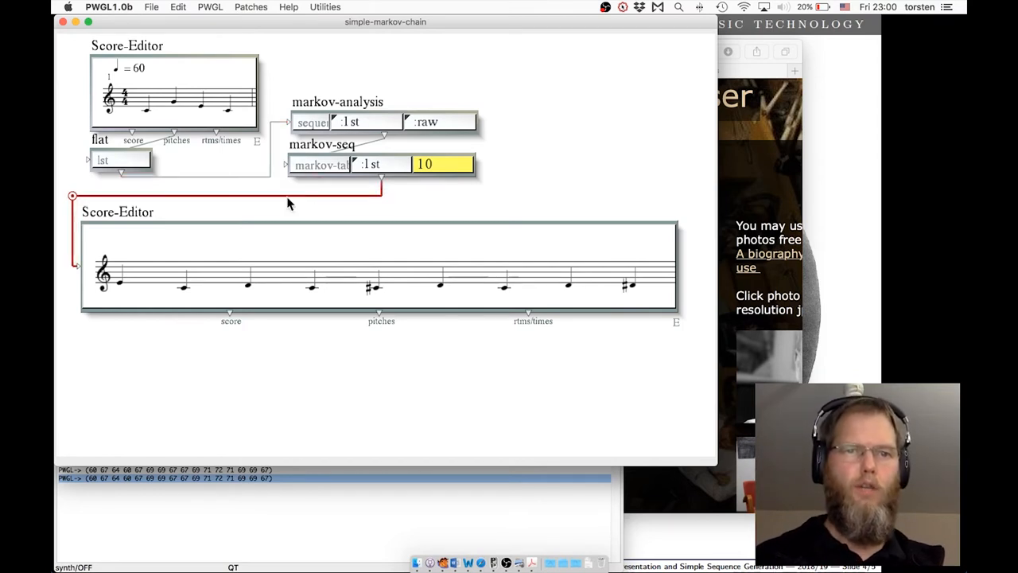
Select the lower output Score-Editor at the end of the chain
{"action": "left_click", "coordinate": [239, 238]}
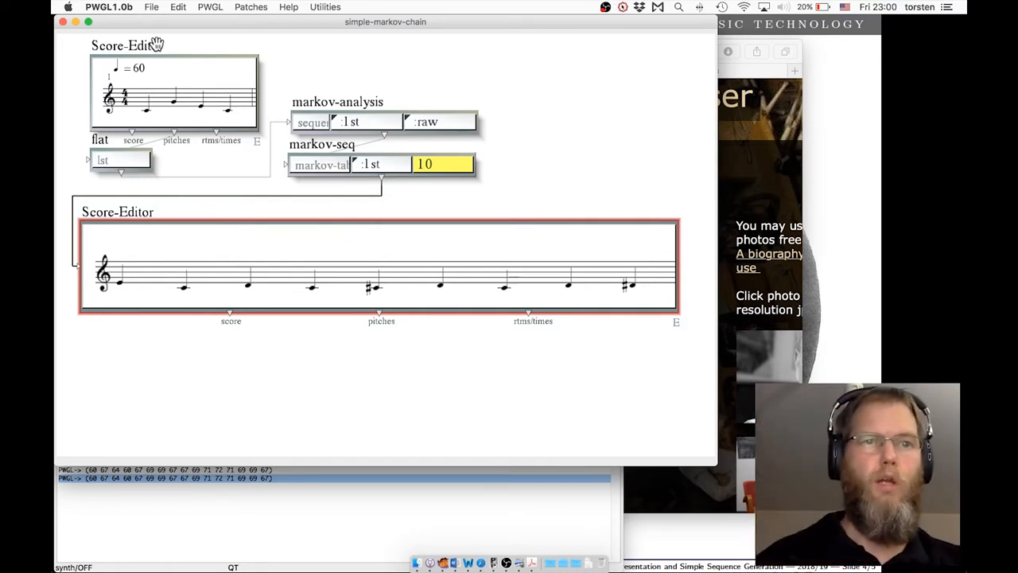
Play and stop the source melody, then generate and play a Markov melody in the output score
{"action": "key", "text": "space"}
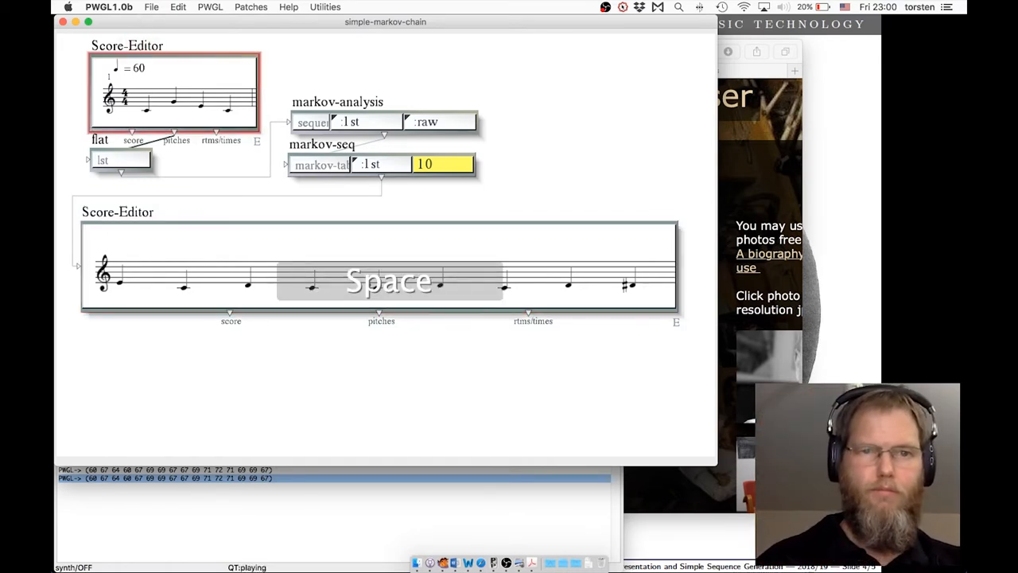
{"action": "key", "text": "space"}
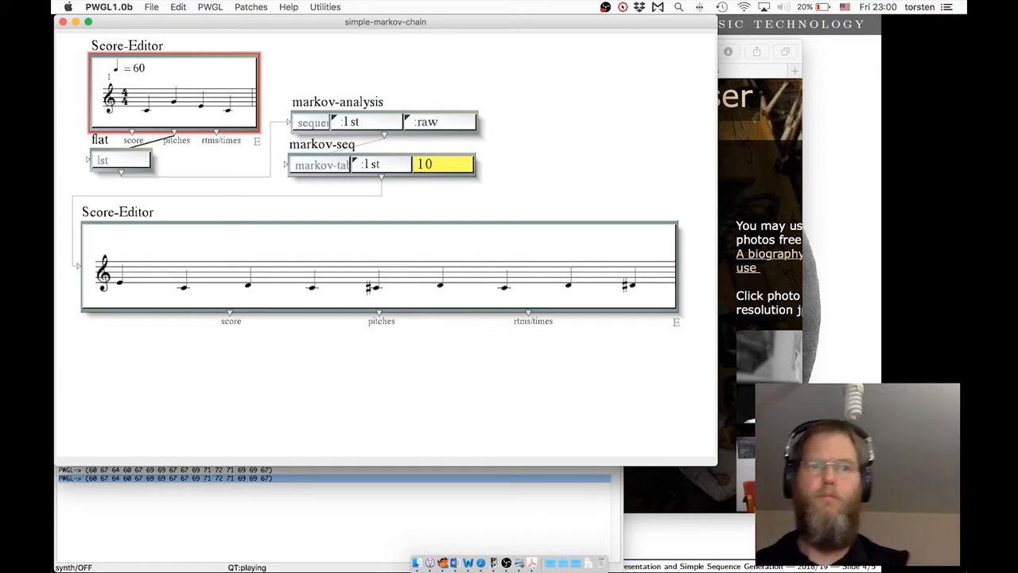
{"action": "key", "text": "space"}
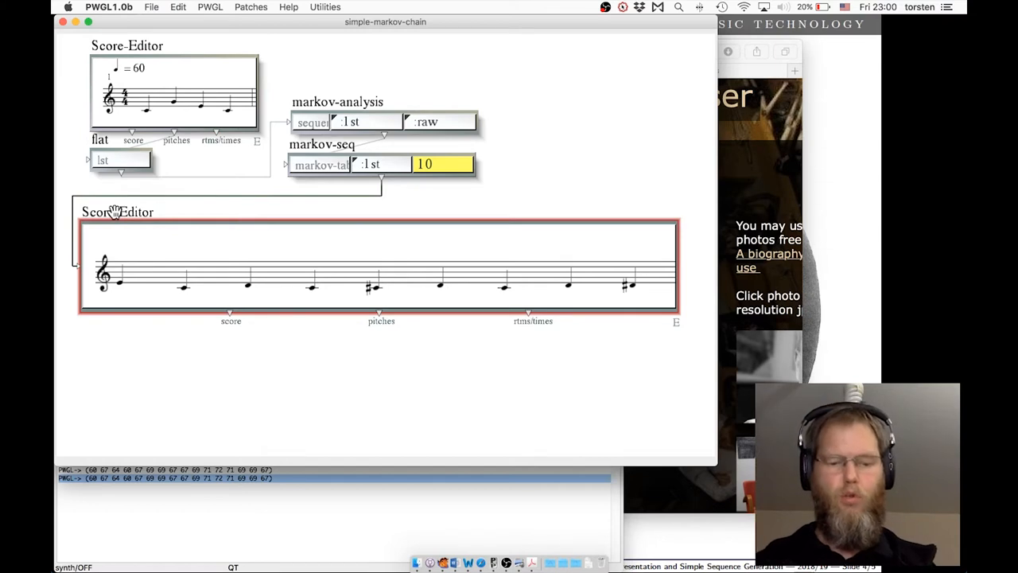
{"action": "key", "text": "space"}
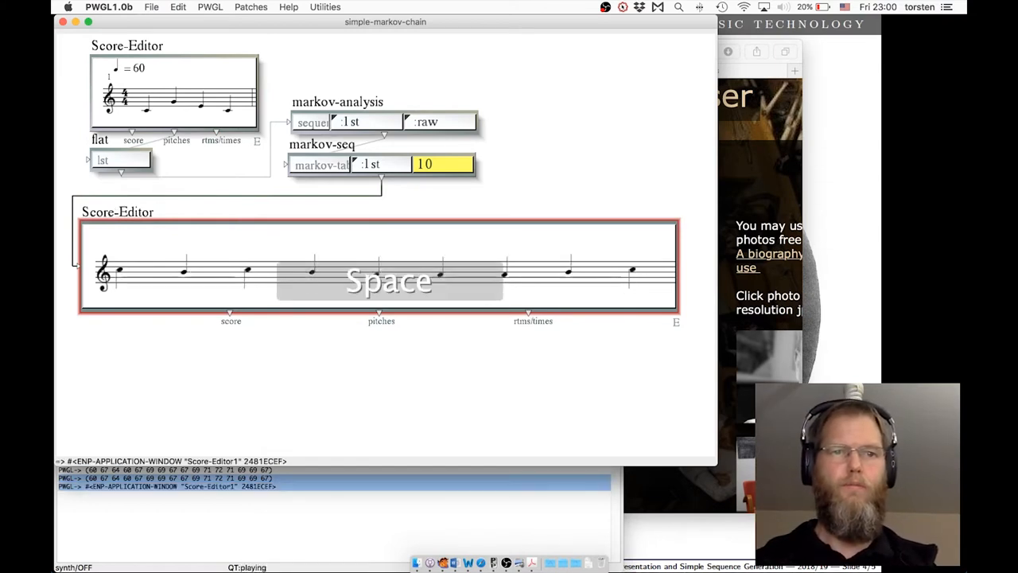
{"action": "key", "text": "space"}
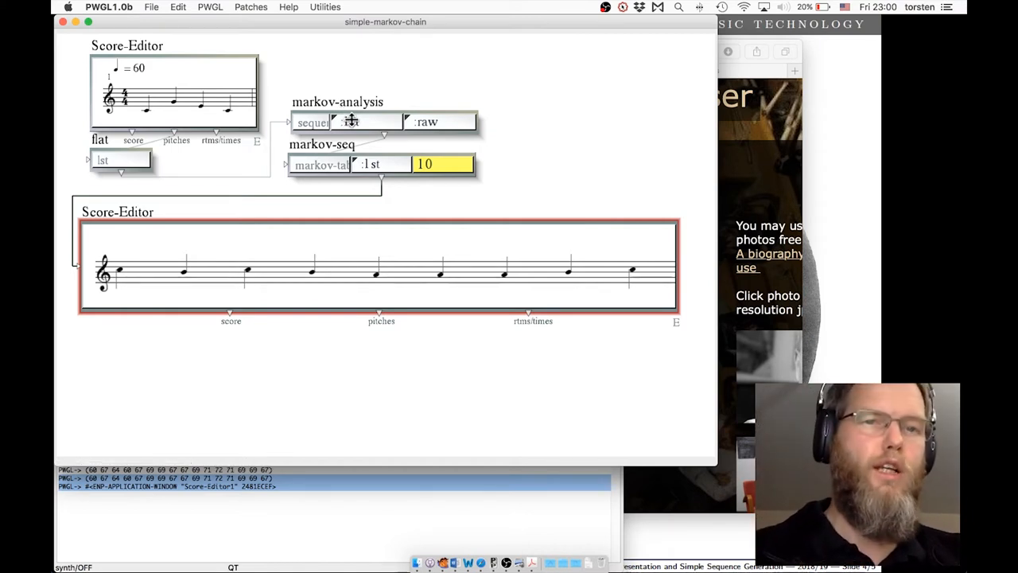
Change markov-analysis and markov-seq from :1st to :2nd, then generate and play a melody
{"action": "left_click", "coordinate": [354, 123]}
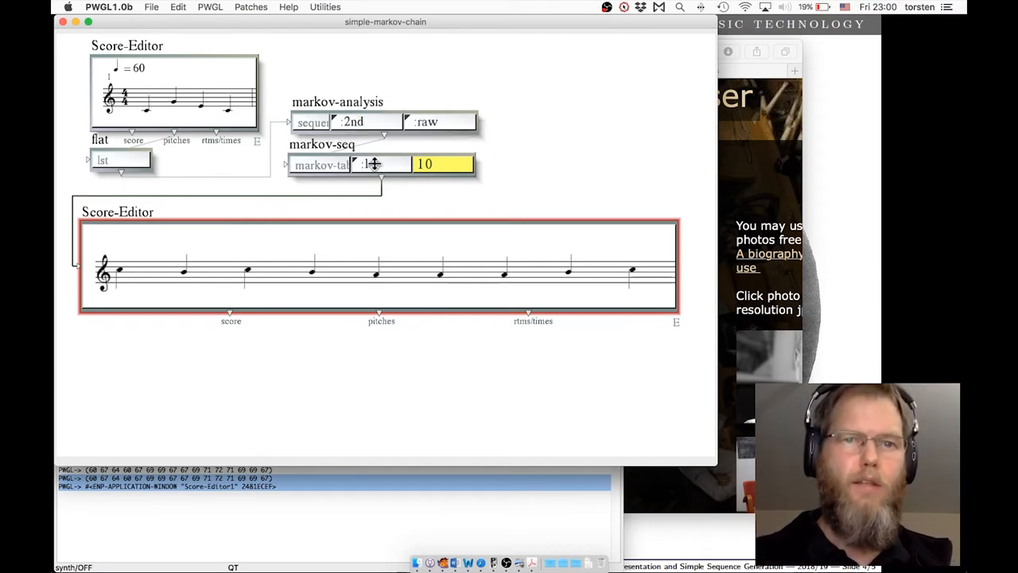
{"action": "left_click", "coordinate": [380, 165]}
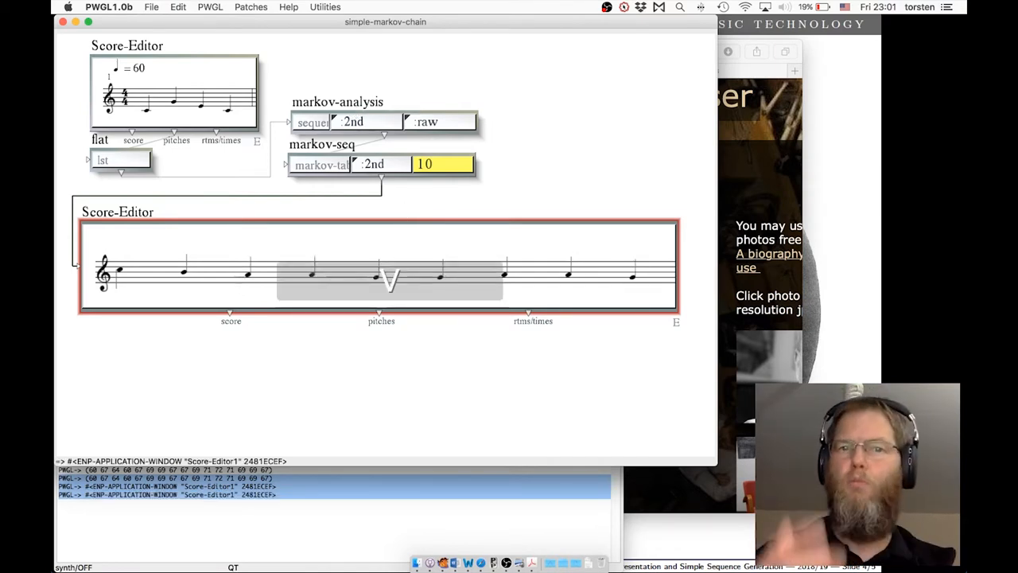
{"action": "key", "text": "space"}
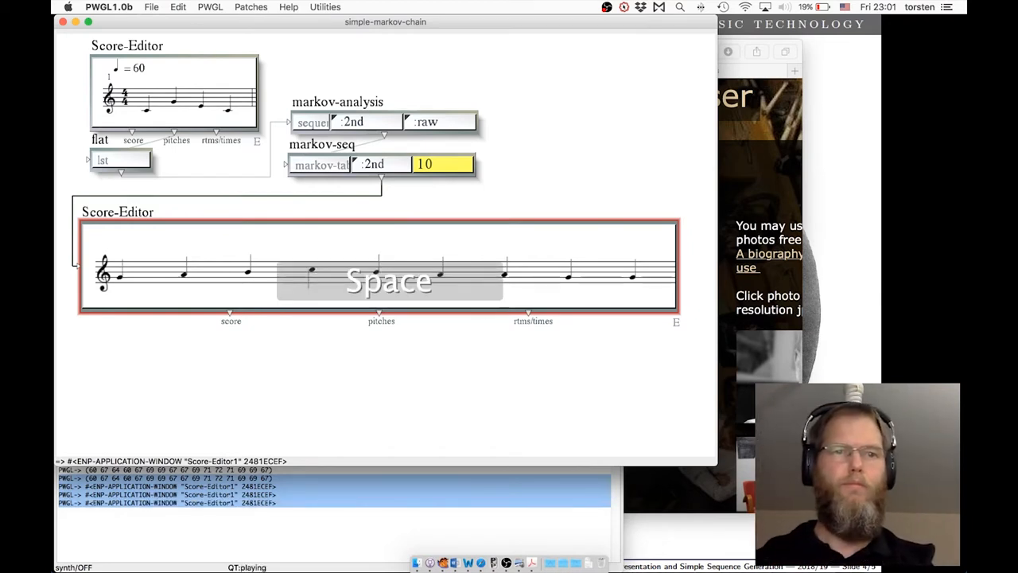
{"action": "key", "text": "space"}
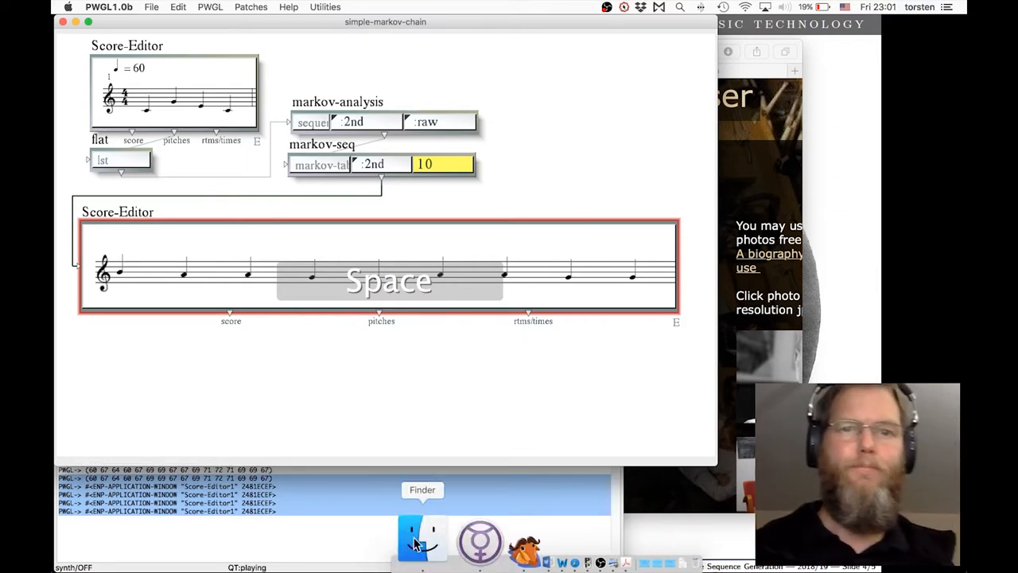
Re-evaluate the lower Score-Editor twice for new second-order melody variations
{"action": "key", "text": "space"}
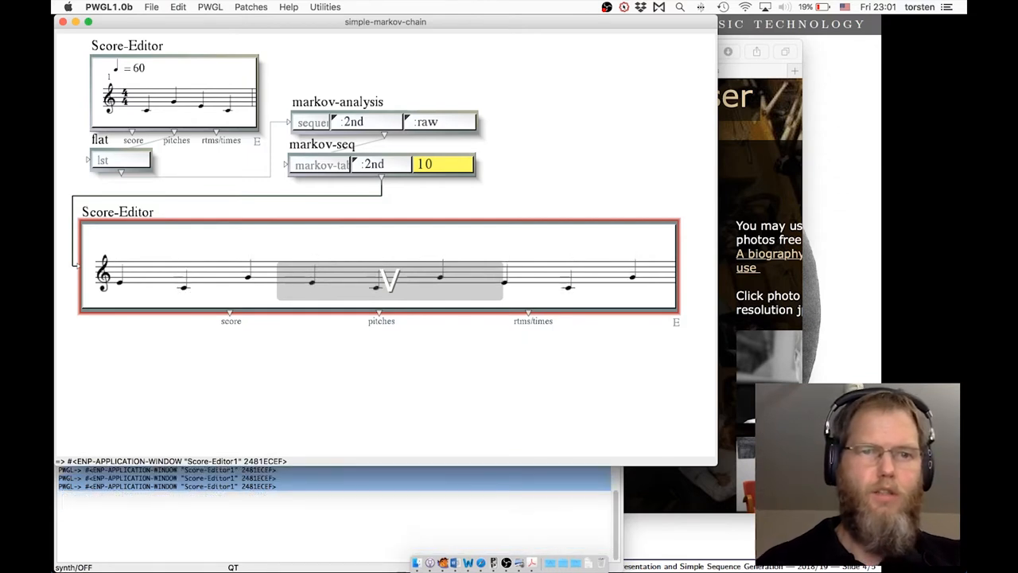
{"action": "key", "text": "space"}
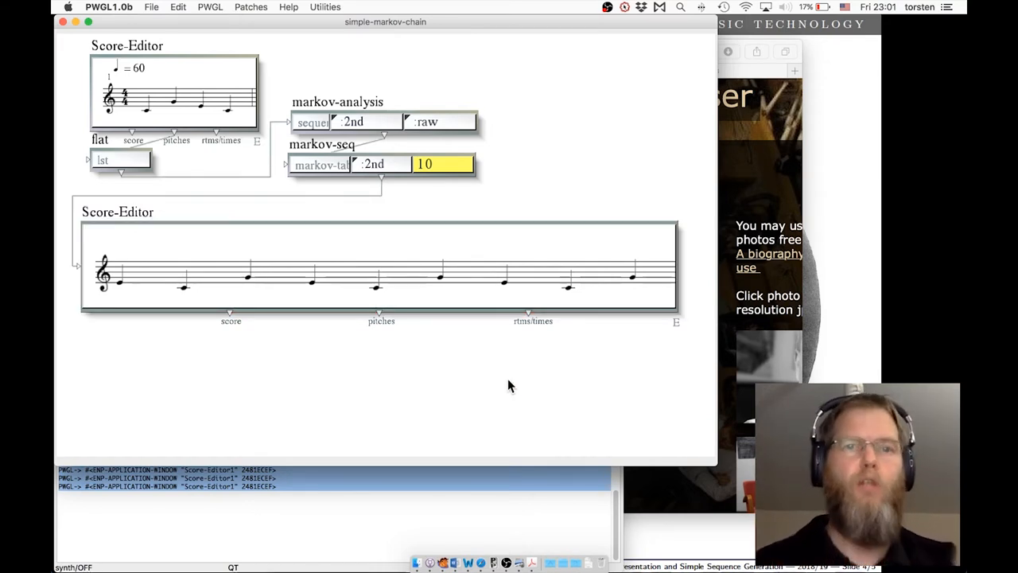
{"action": "mouse_move", "coordinate": [425, 368]}
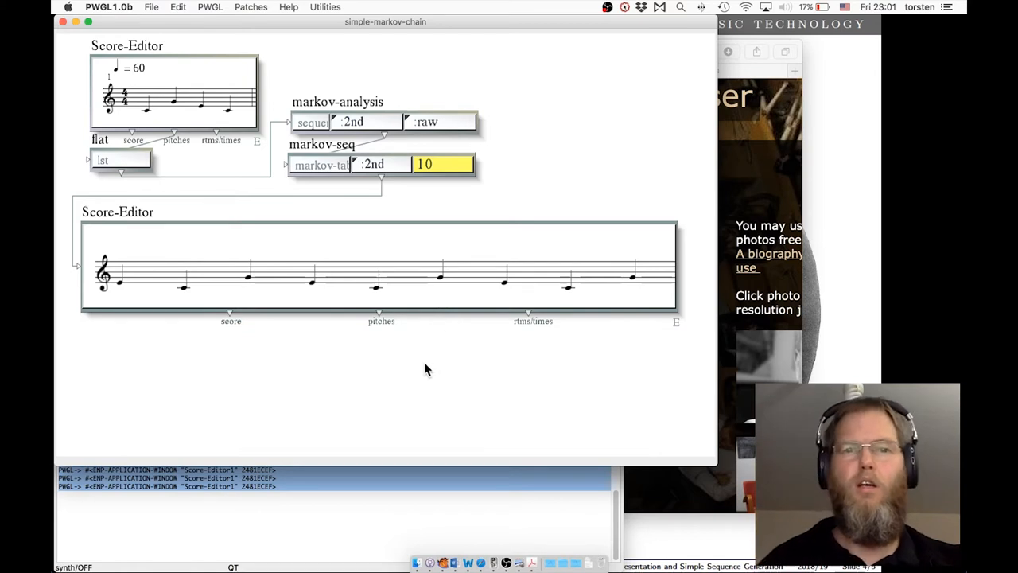
{"action": "mouse_move", "coordinate": [408, 387]}
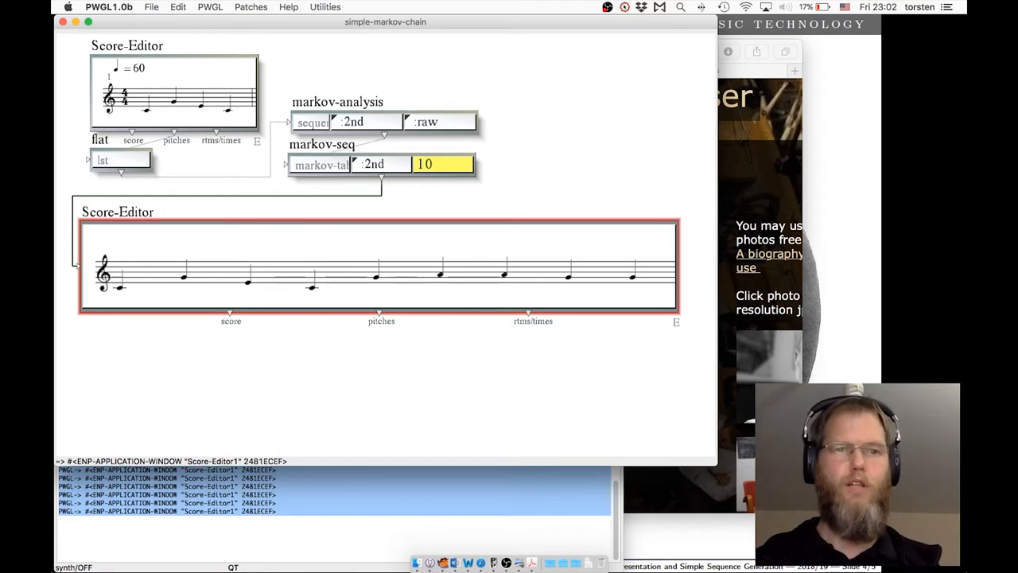
Play the generated melody from the Score-Editor, then stop playback
{"action": "key", "text": "space"}
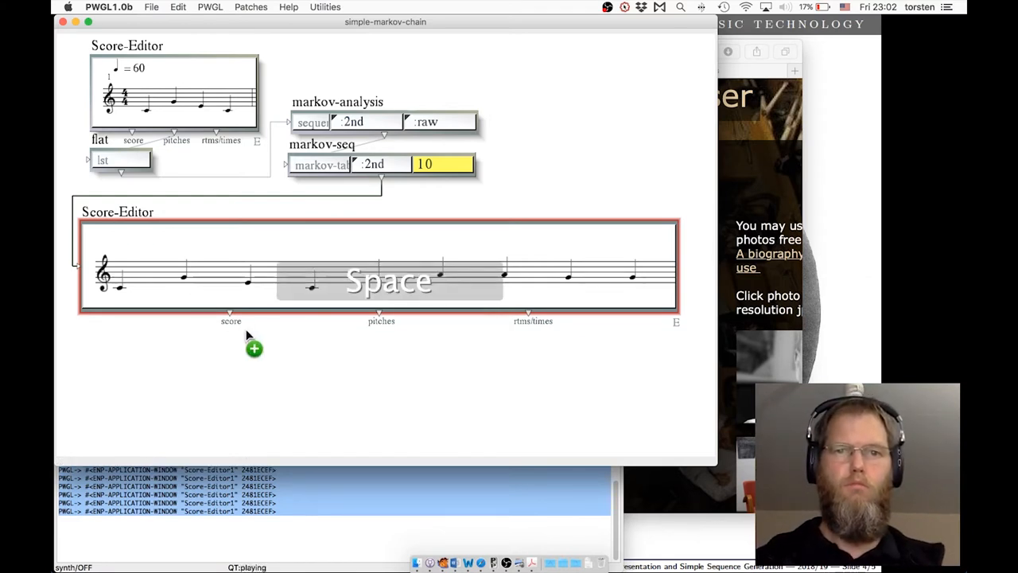
{"action": "key", "text": "space"}
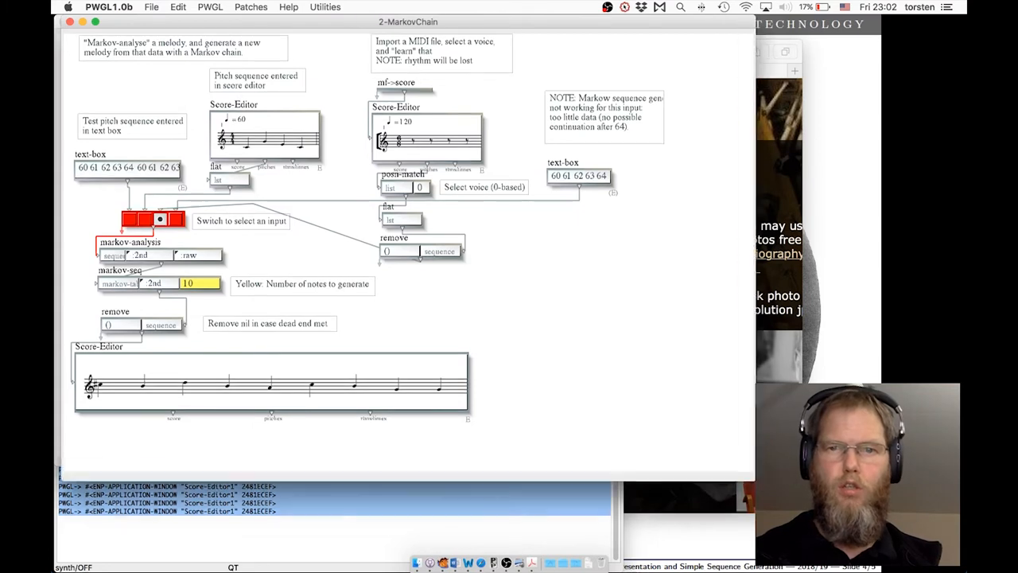
Set the 2-MarkovChain switch to its first, text-box input and generate a new ten-note melody
{"action": "key", "text": "cmd+a"}
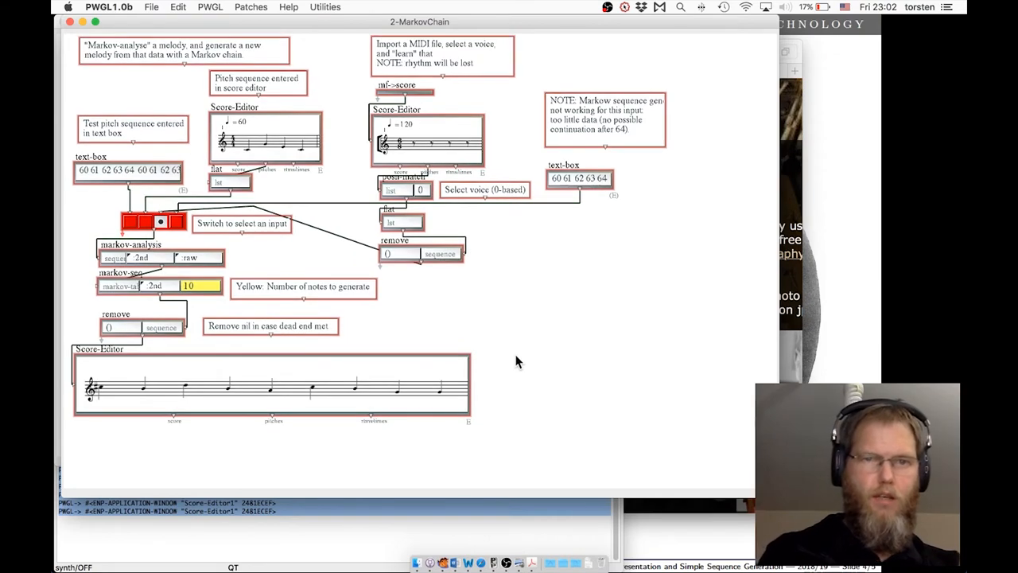
{"action": "mouse_move", "coordinate": [503, 329]}
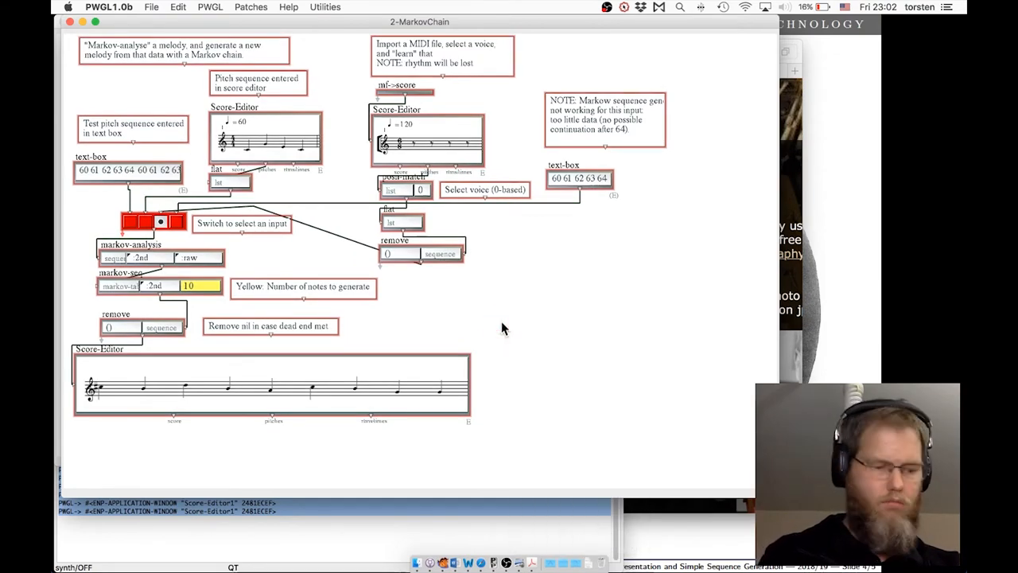
{"action": "scroll", "scroll_direction": "down", "scroll_amount": 3}
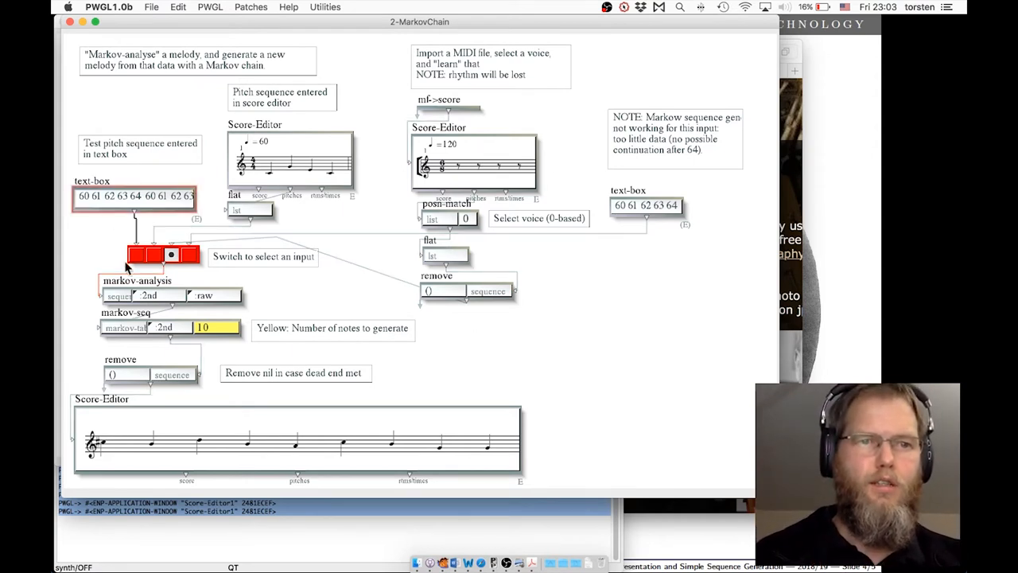
{"action": "left_click", "coordinate": [135, 255]}
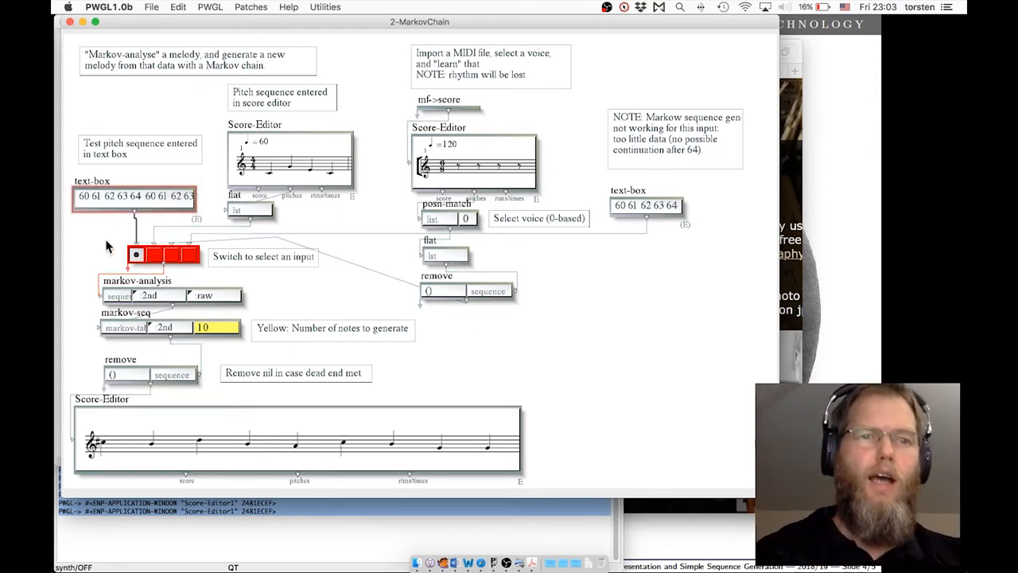
{"action": "left_click", "coordinate": [159, 254]}
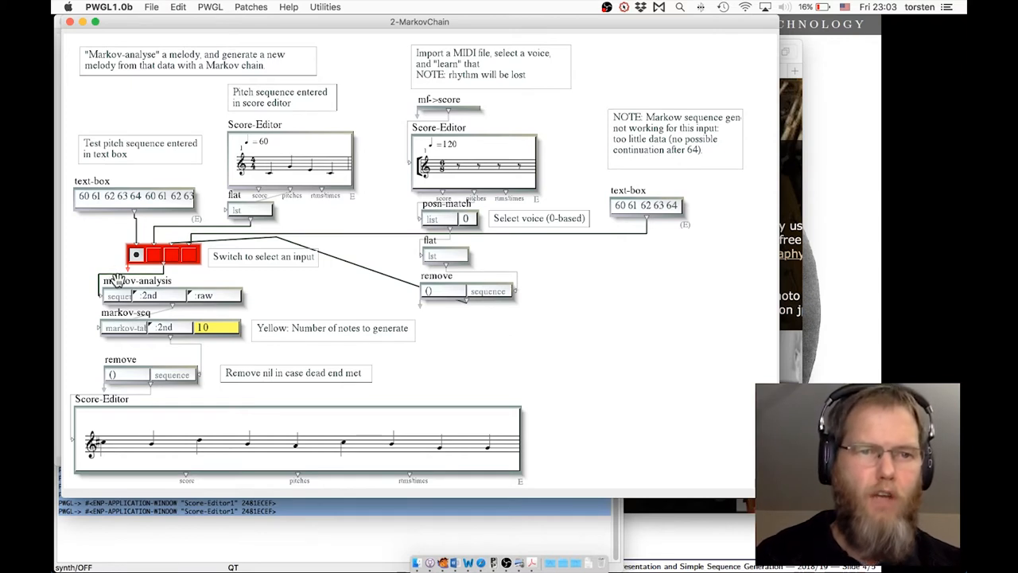
{"action": "mouse_move", "coordinate": [119, 374]}
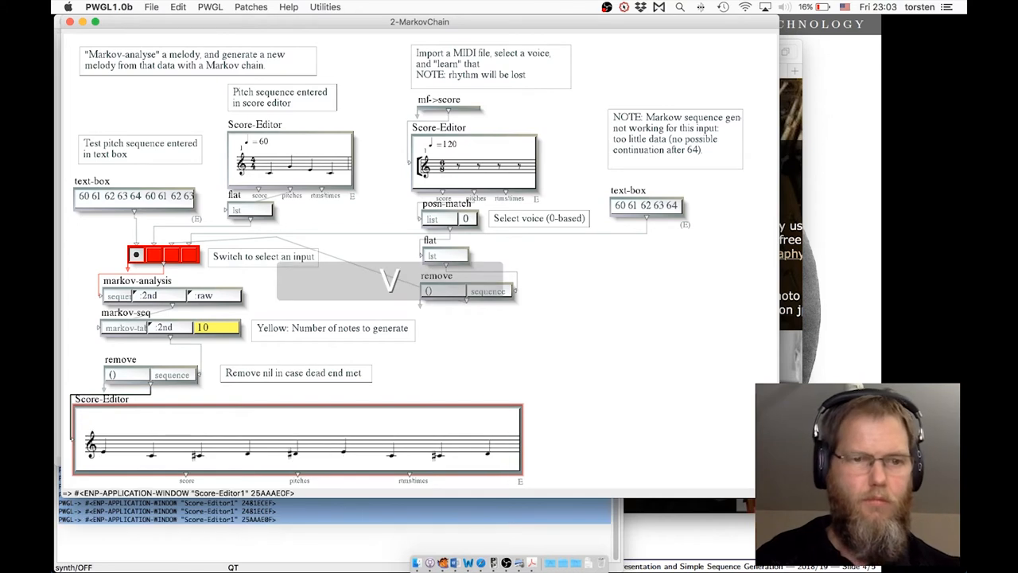
{"action": "key", "text": "space"}
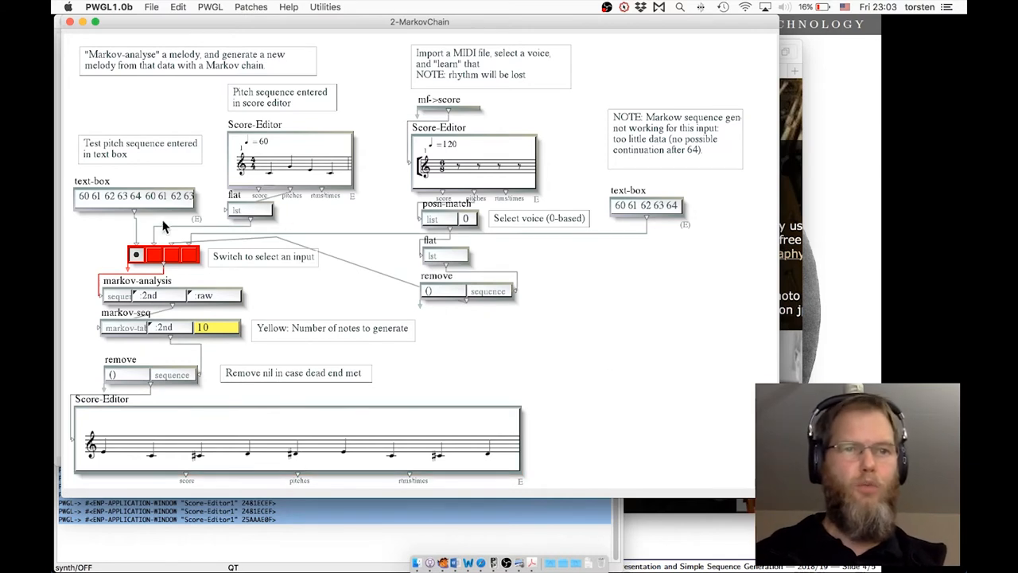
{"action": "left_click", "coordinate": [572, 322]}
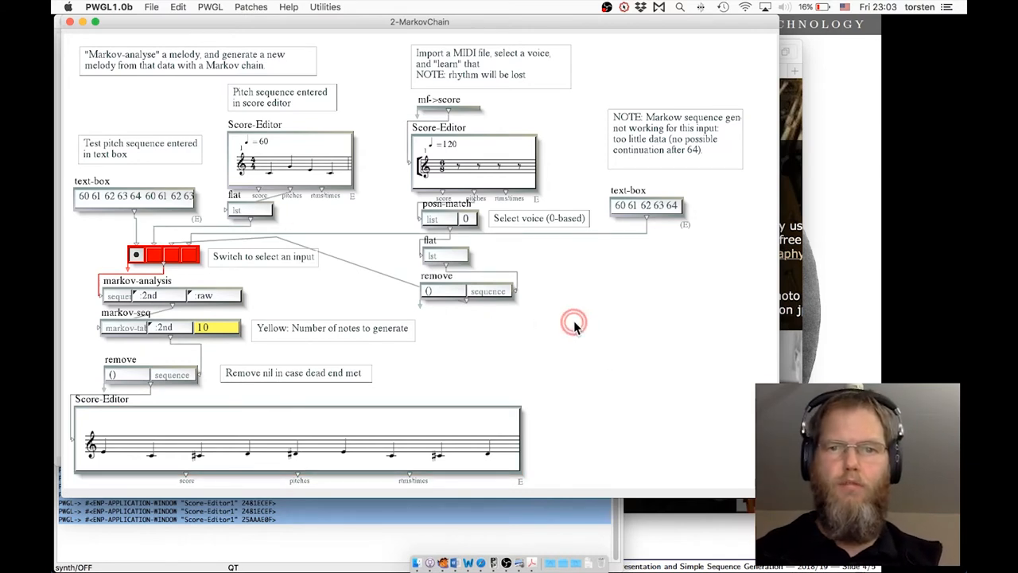
{"action": "right_click", "coordinate": [574, 322]}
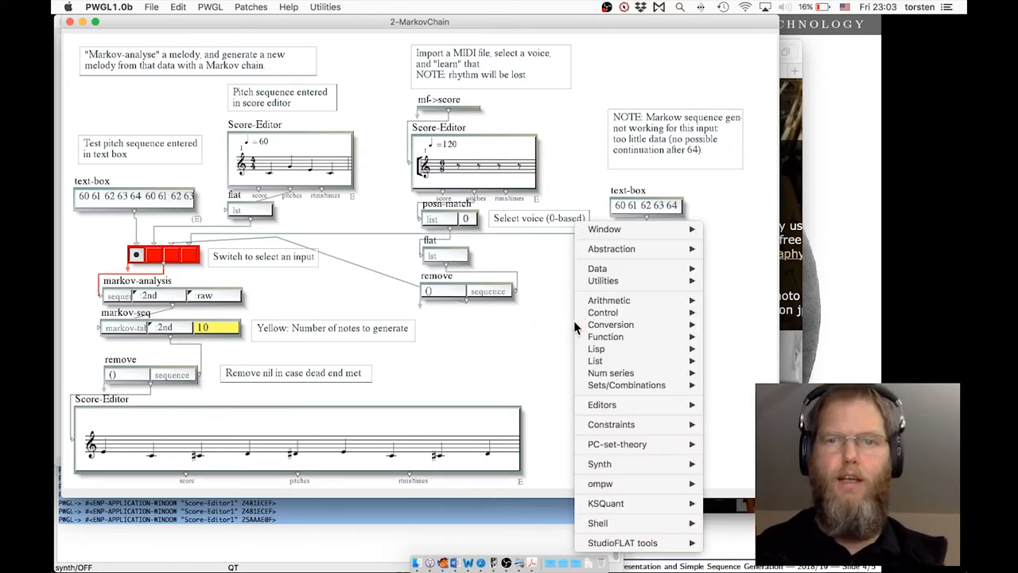
{"action": "mouse_move", "coordinate": [603, 311]}
{"action": "type", "text": "+"}
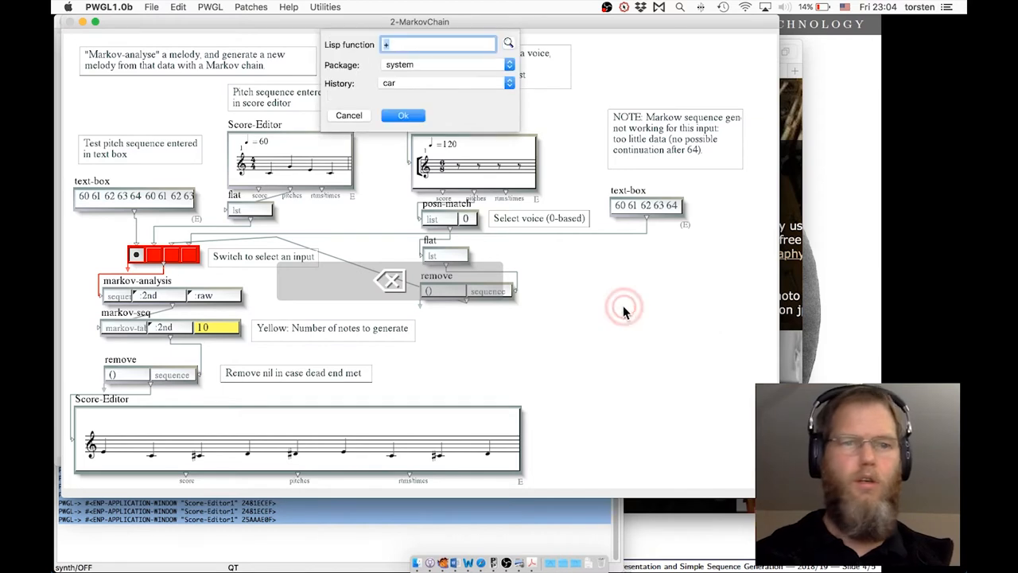
{"action": "left_click", "coordinate": [403, 115]}
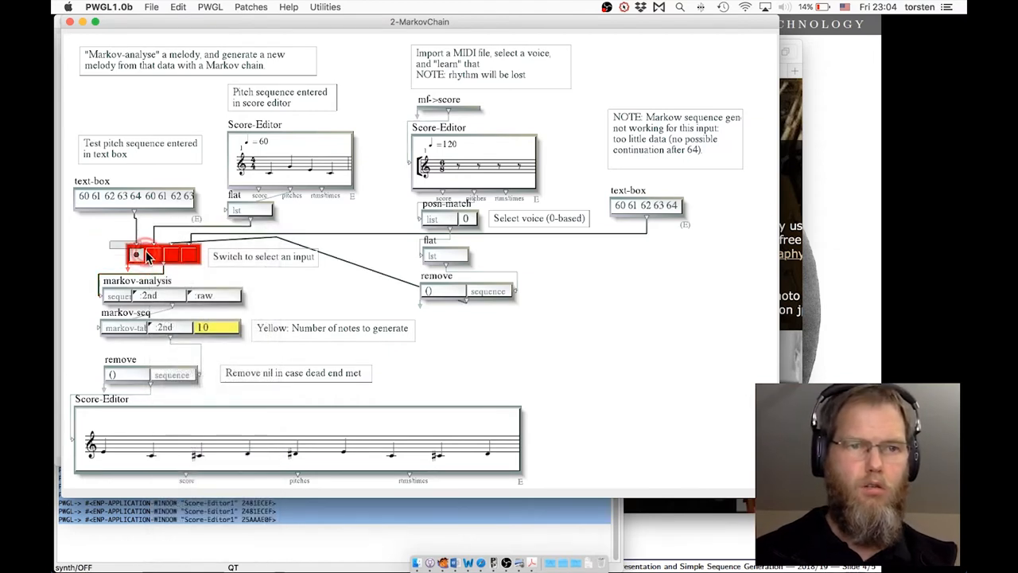
{"action": "right_click", "coordinate": [148, 254]}
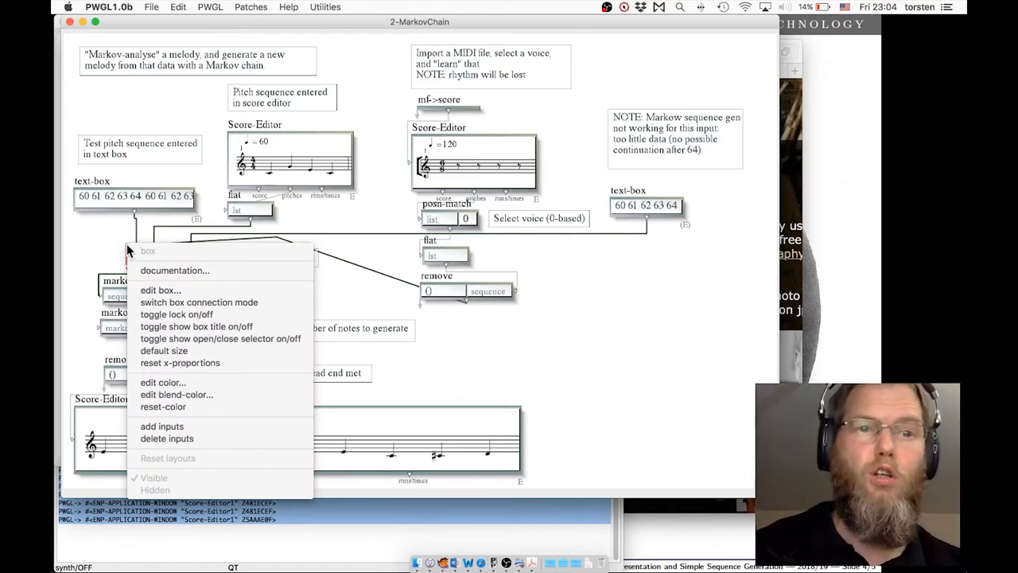
{"action": "mouse_move", "coordinate": [161, 426]}
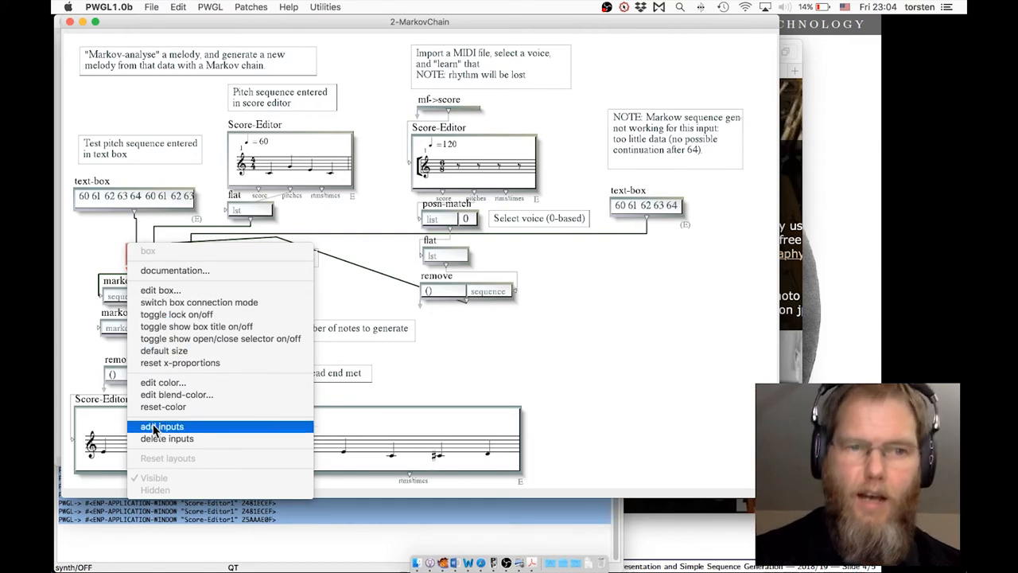
{"action": "mouse_move", "coordinate": [164, 382]}
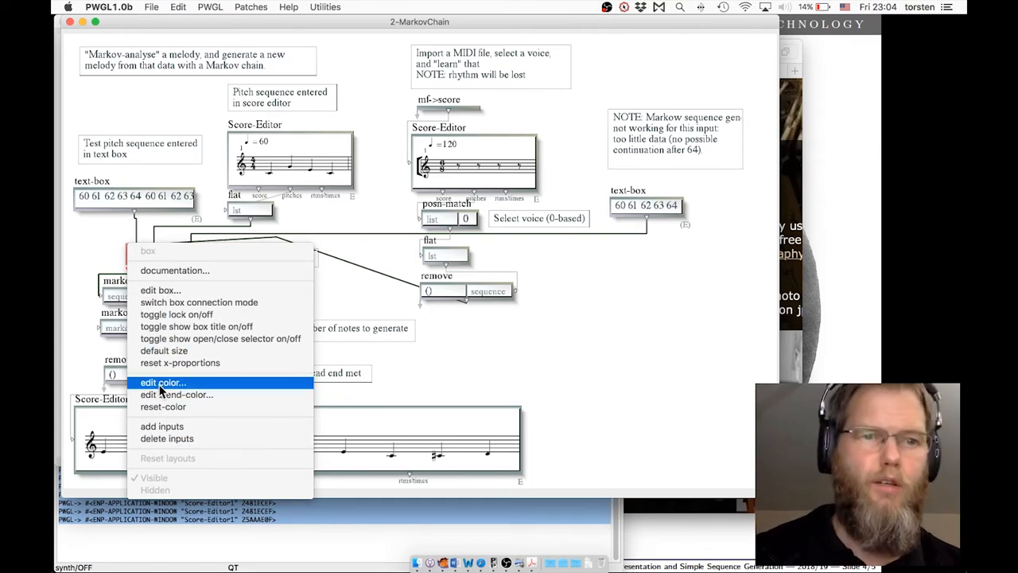
{"action": "left_click", "coordinate": [162, 382]}
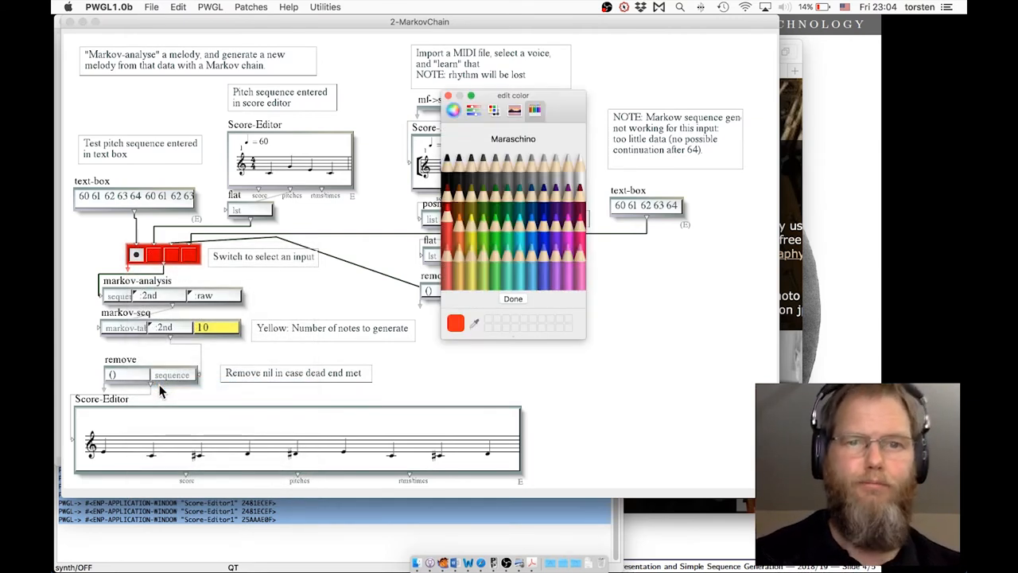
{"action": "left_click", "coordinate": [513, 298]}
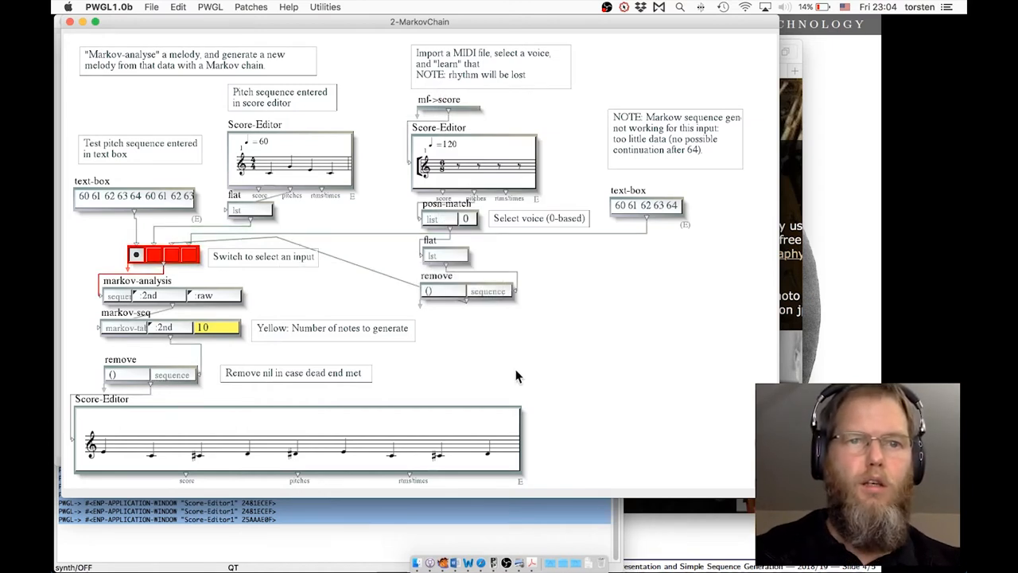
{"action": "mouse_move", "coordinate": [392, 113]}
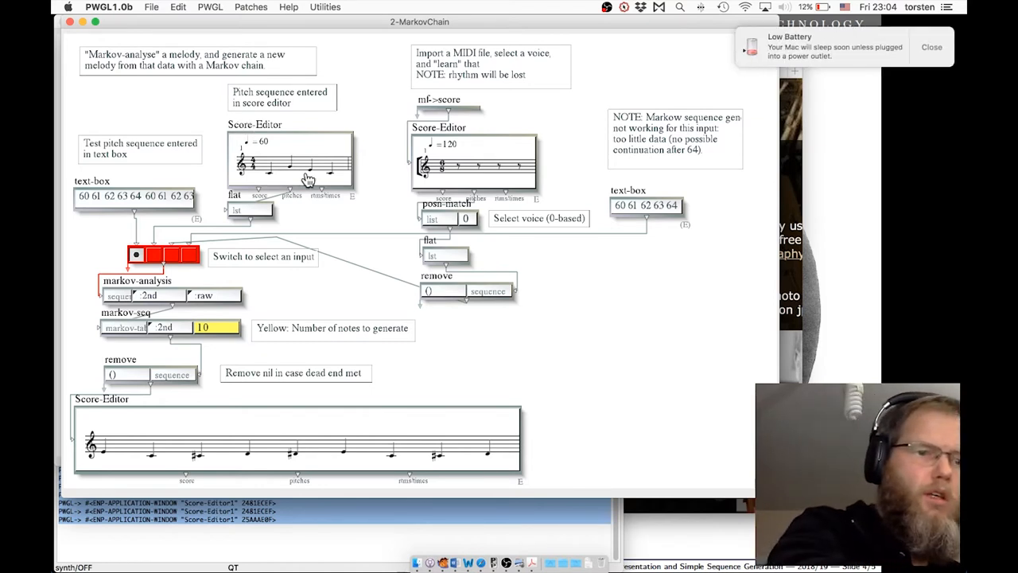
{"action": "mouse_move", "coordinate": [429, 157]}
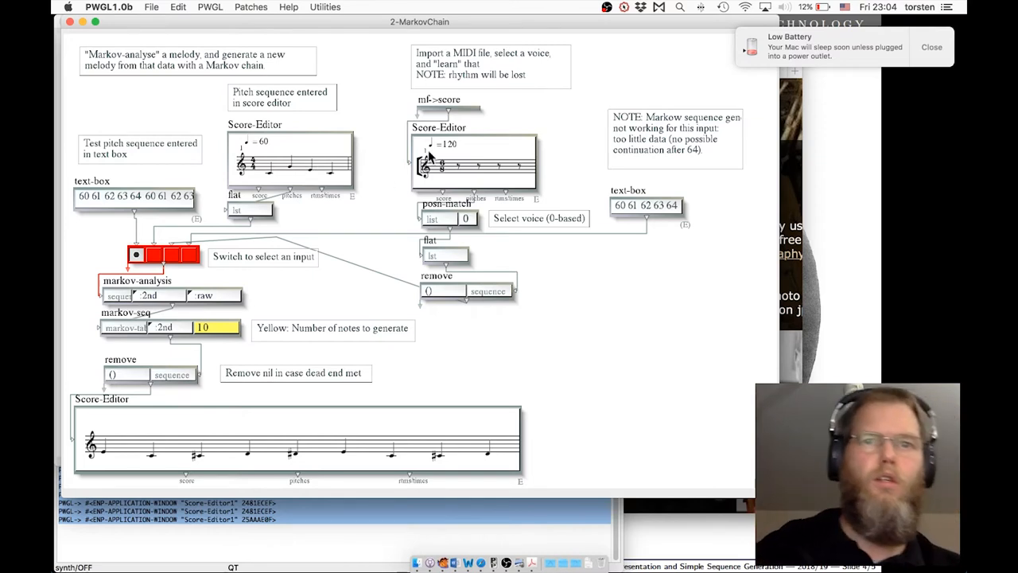
{"action": "left_click", "coordinate": [931, 47]}
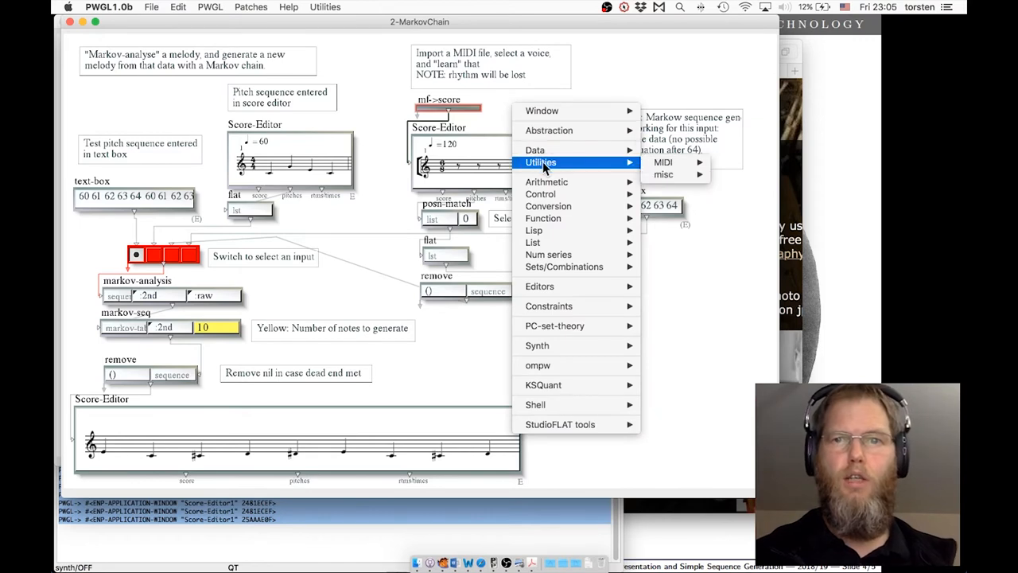
{"action": "mouse_move", "coordinate": [664, 162]}
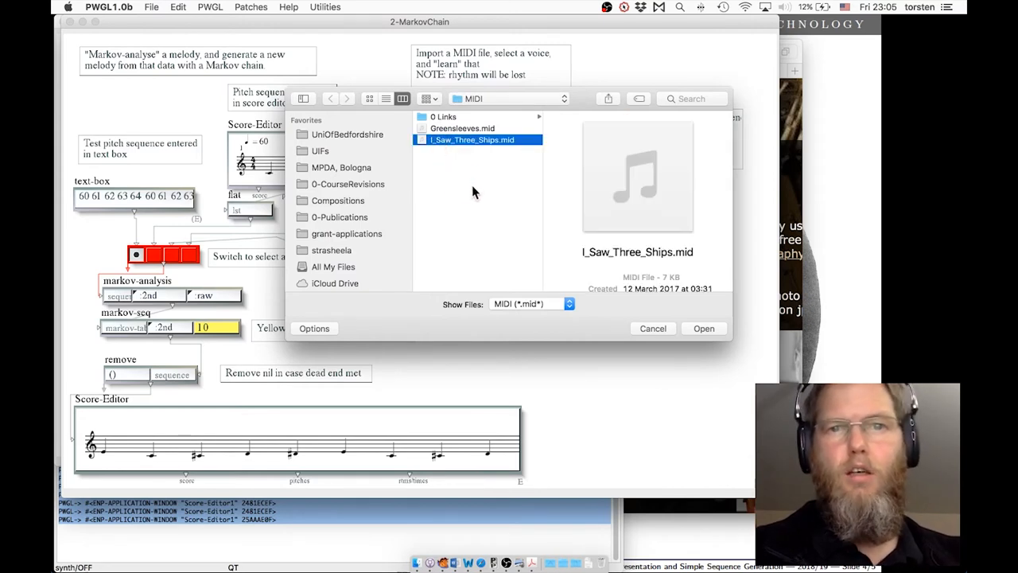
{"action": "mouse_move", "coordinate": [597, 196]}
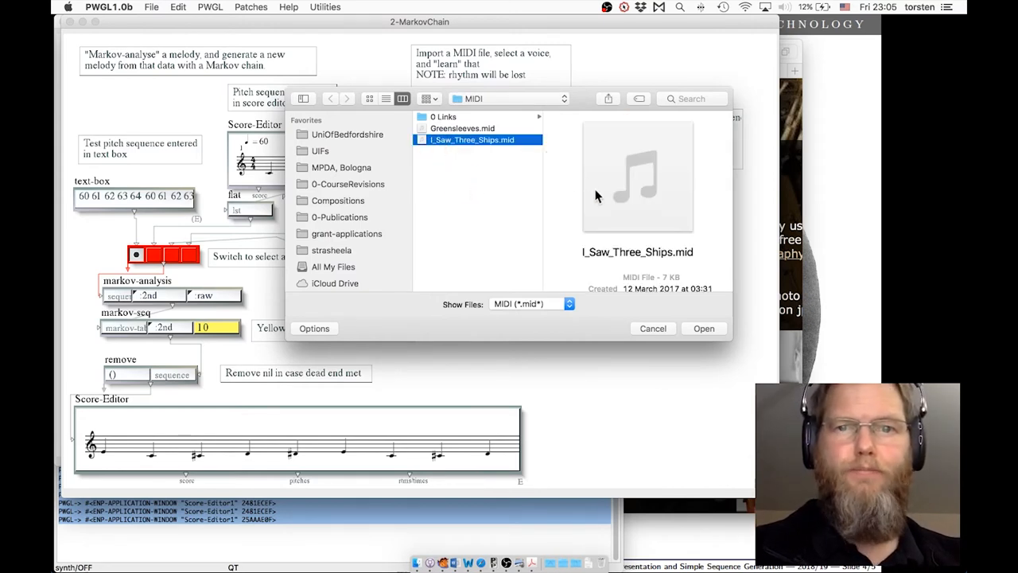
Open I_Saw_Three_Ships.mid in the mf->score file dialog
{"action": "left_click", "coordinate": [703, 328]}
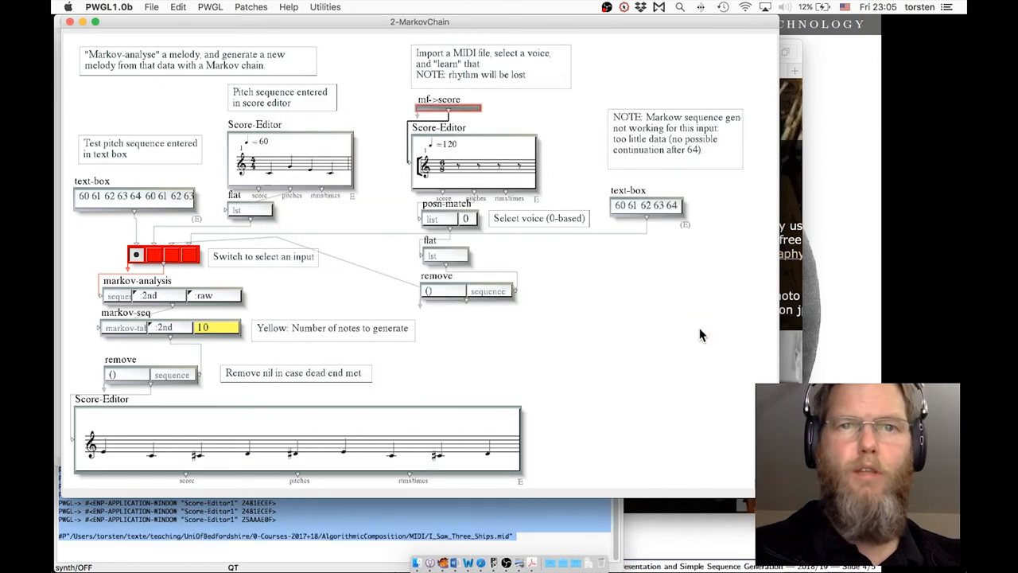
{"action": "mouse_move", "coordinate": [441, 119]}
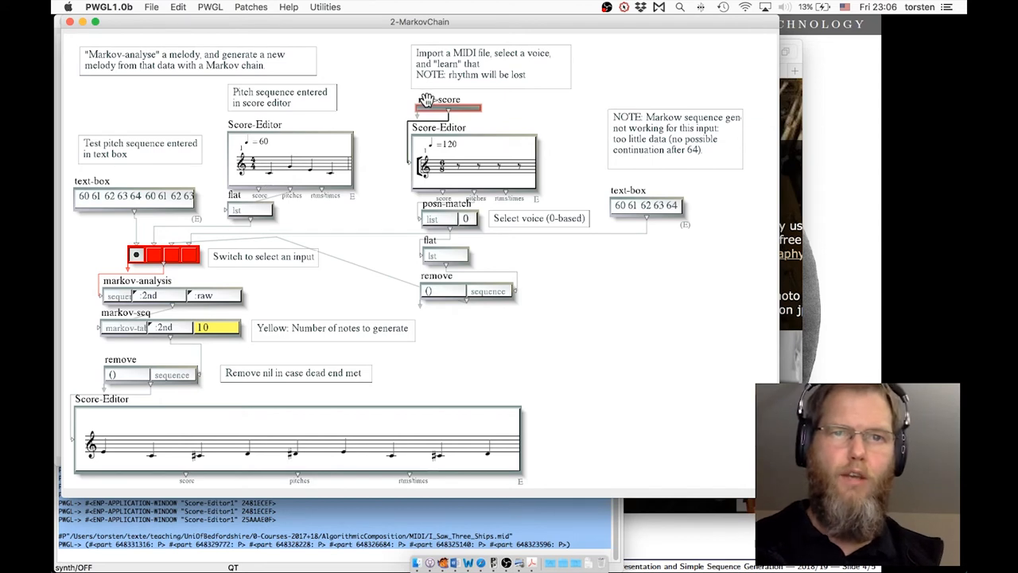
Turn on toggle lock for the mf->score import box from its context menu
{"action": "right_click", "coordinate": [434, 103]}
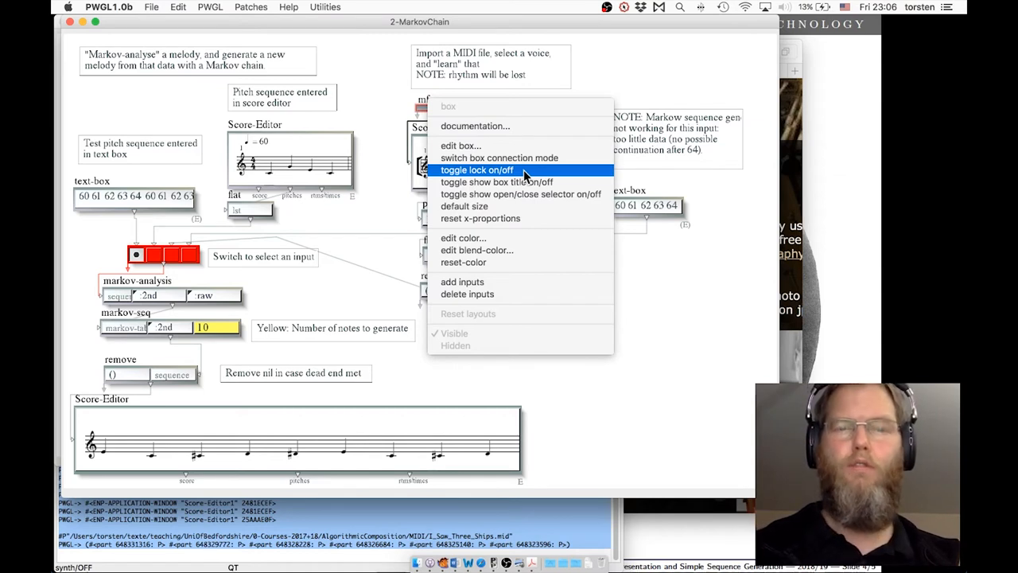
{"action": "left_click", "coordinate": [477, 169]}
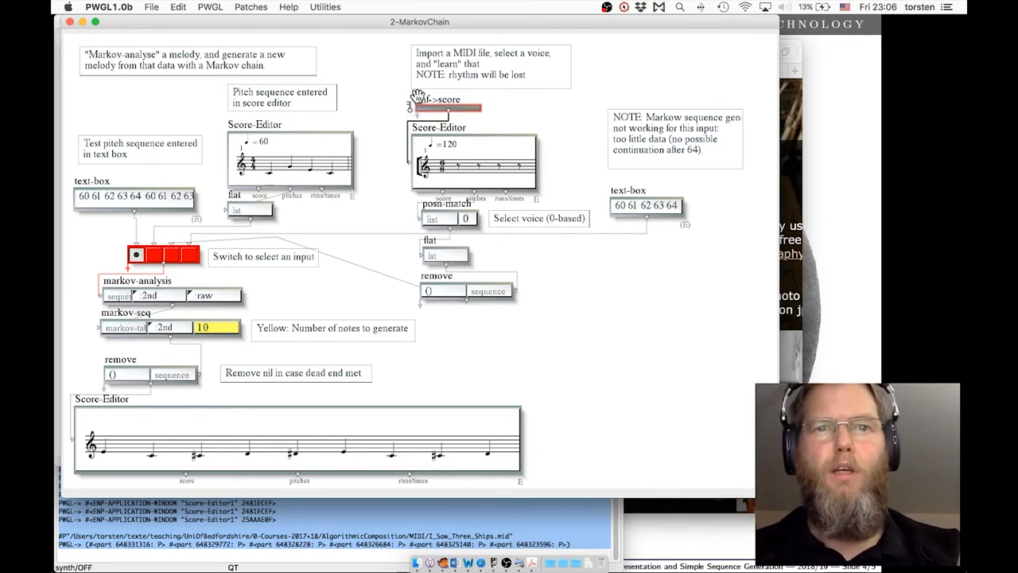
{"action": "mouse_move", "coordinate": [637, 139]}
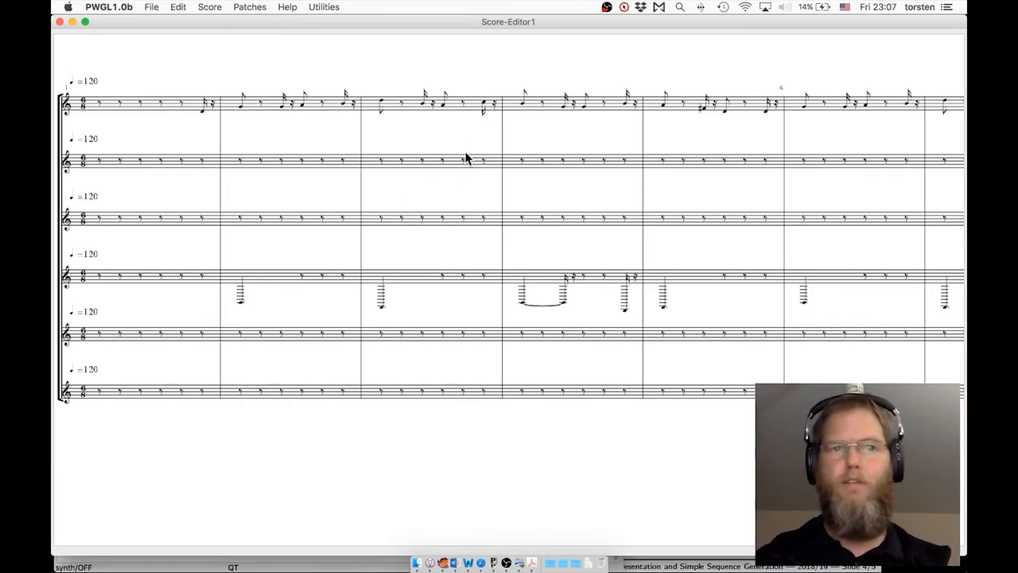
{"action": "key", "text": "space"}
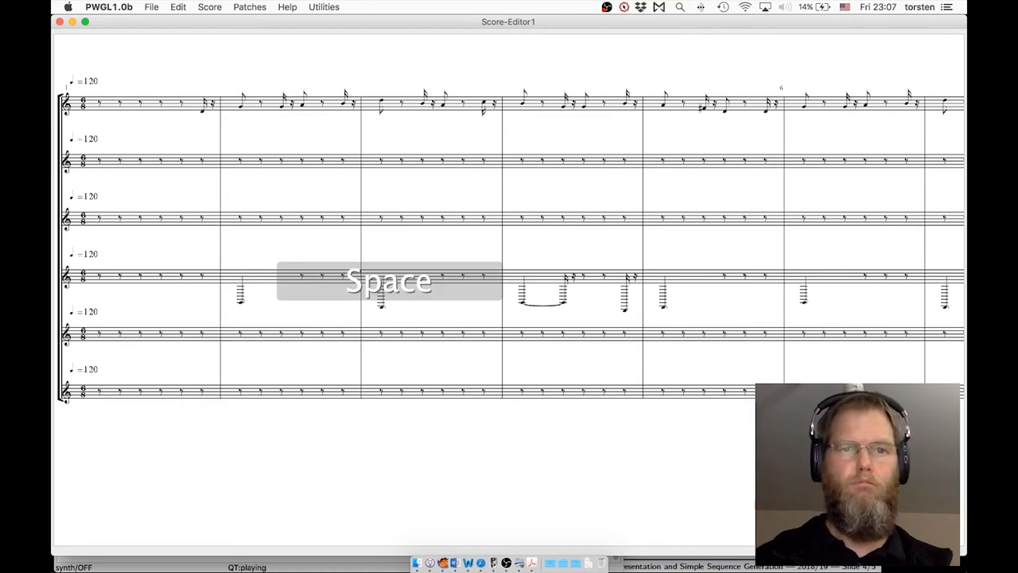
{"action": "key", "text": "space"}
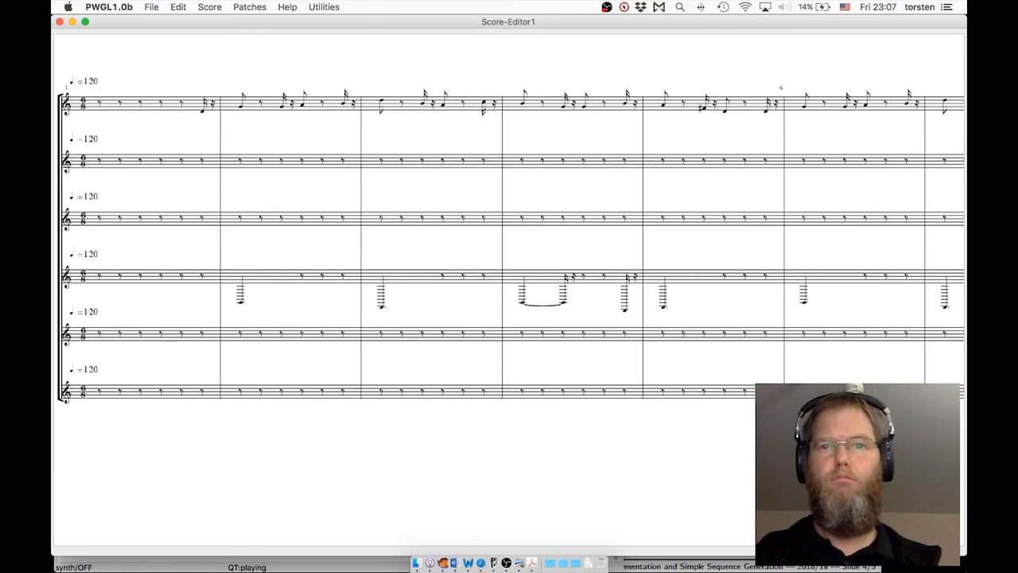
{"action": "key", "text": "space"}
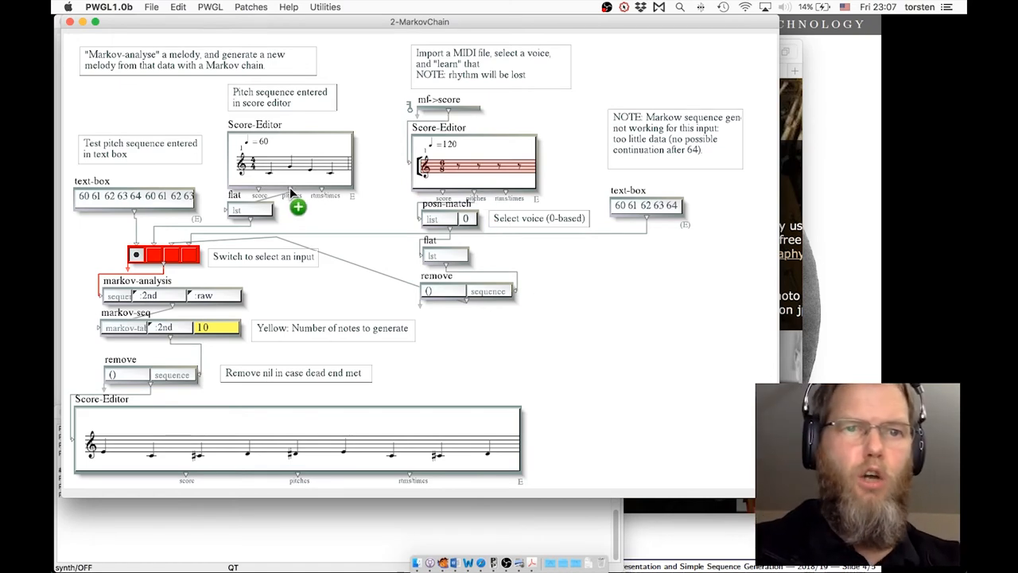
{"action": "mouse_move", "coordinate": [497, 219]}
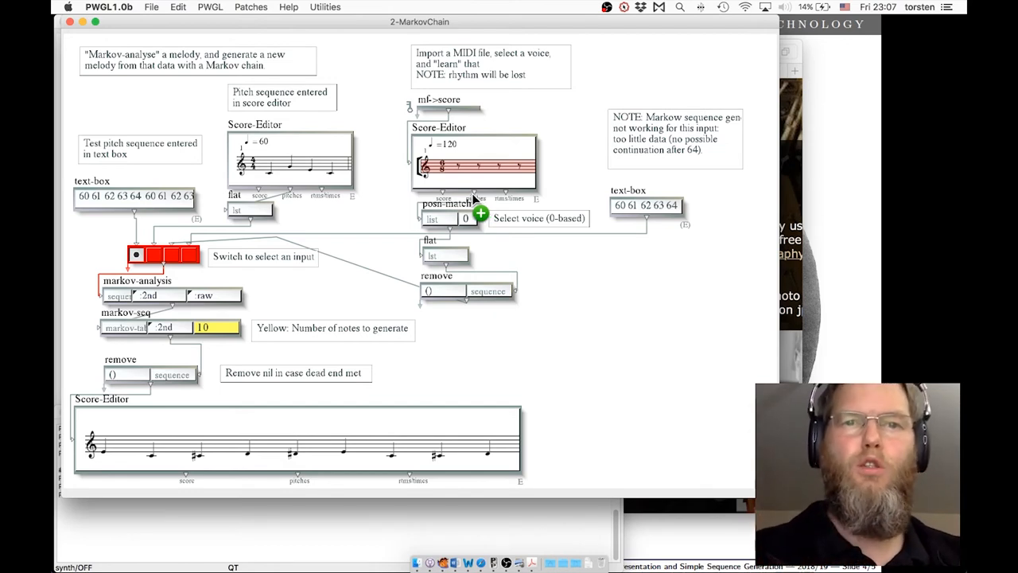
{"action": "mouse_move", "coordinate": [589, 299]}
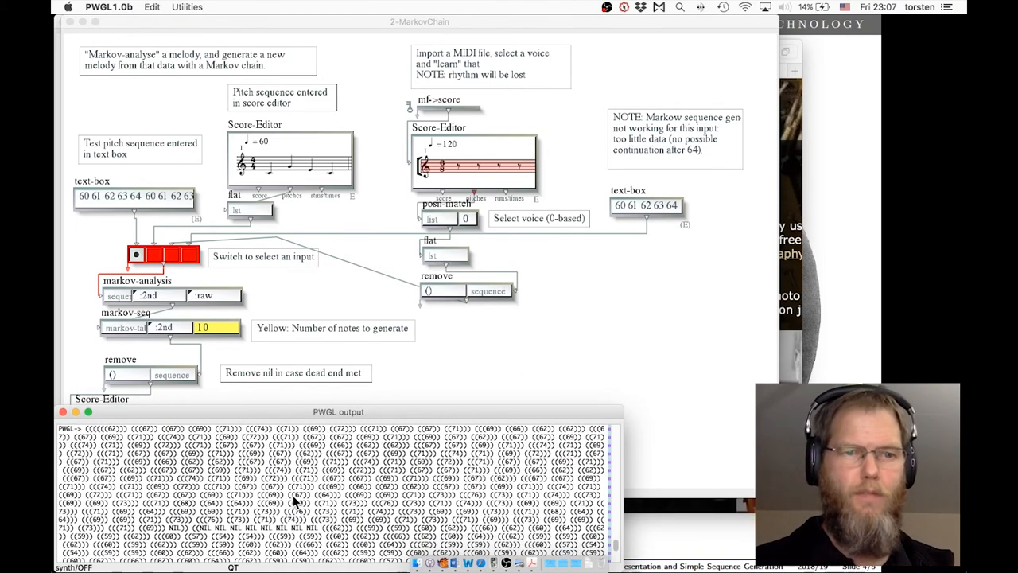
{"action": "key", "text": "cmd+a"}
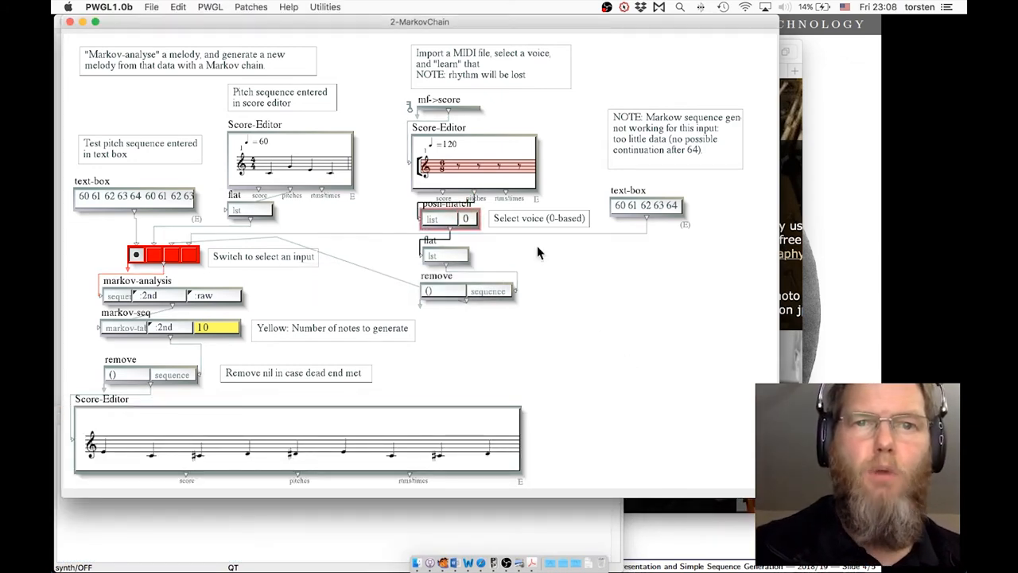
{"action": "mouse_move", "coordinate": [587, 321]}
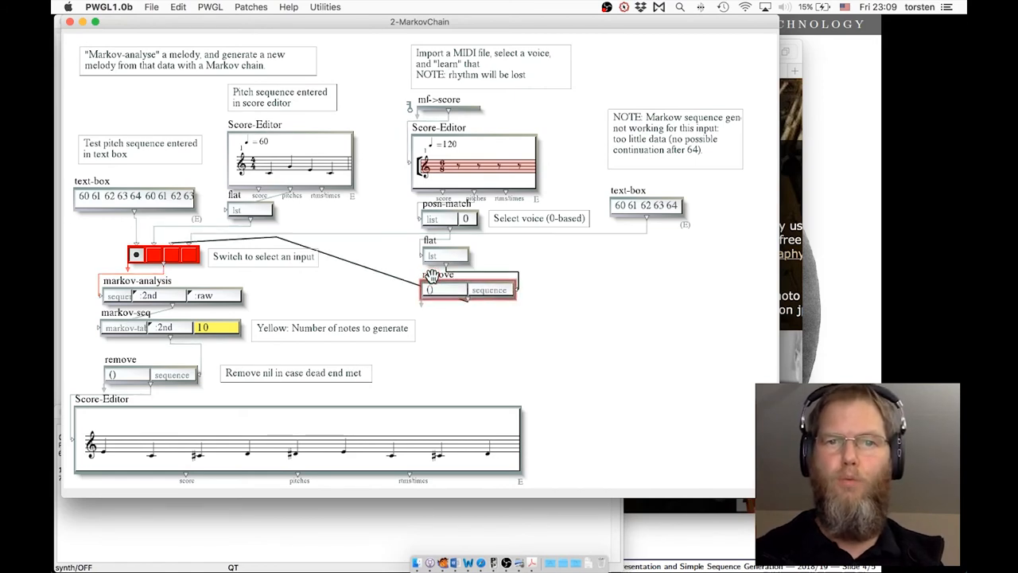
{"action": "mouse_move", "coordinate": [549, 295]}
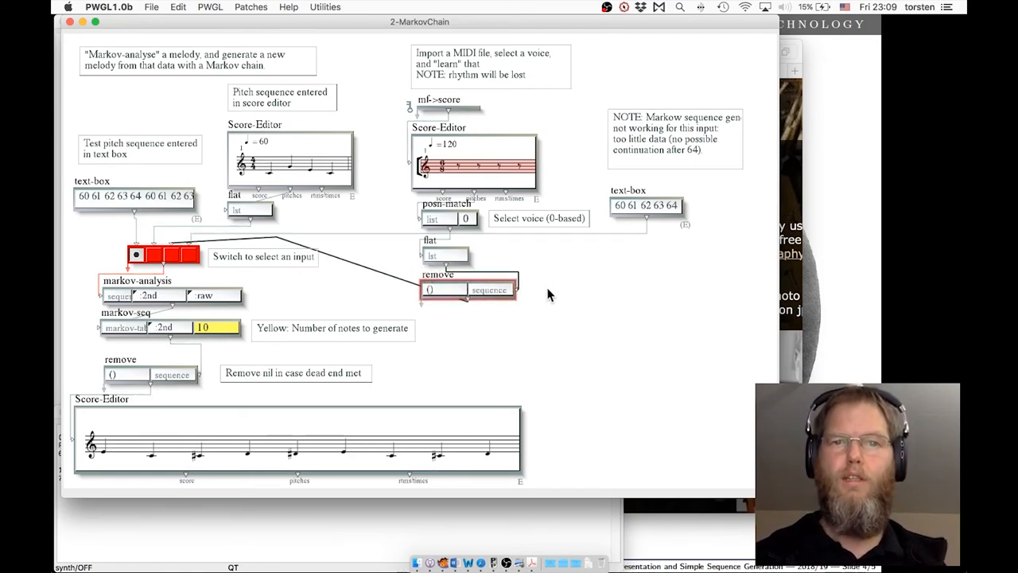
{"action": "mouse_move", "coordinate": [442, 296]}
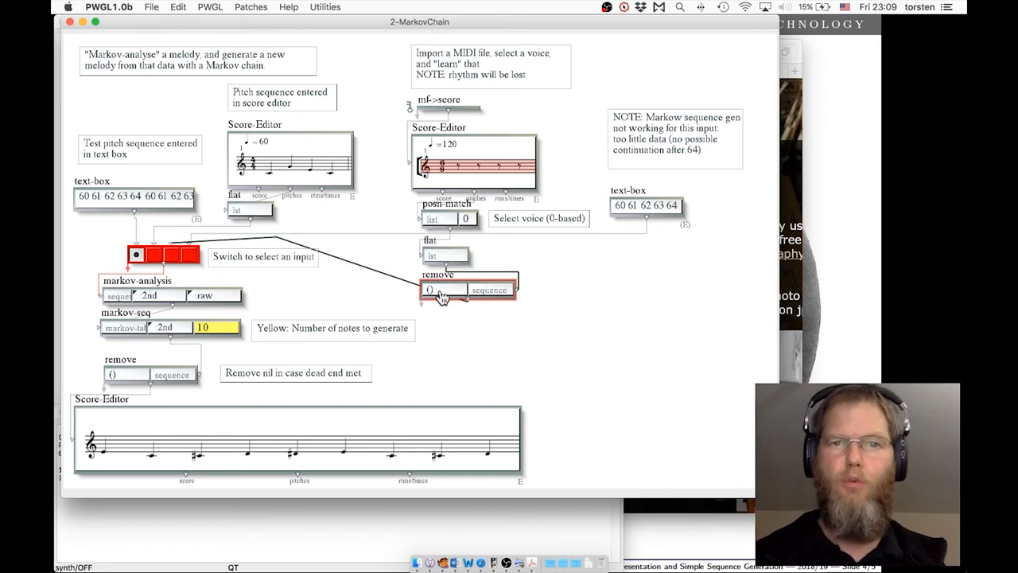
Change the remove box's first input from () to nil, then hide the printed pitch list
{"action": "left_click", "coordinate": [433, 289]}
{"action": "type", "text": "nil"}
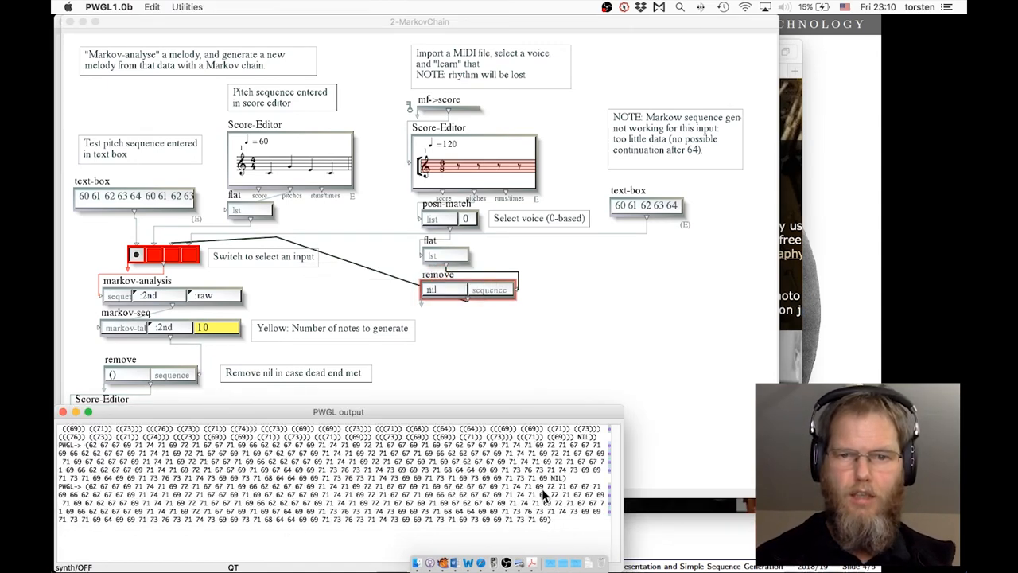
{"action": "key", "text": "cmd+8"}
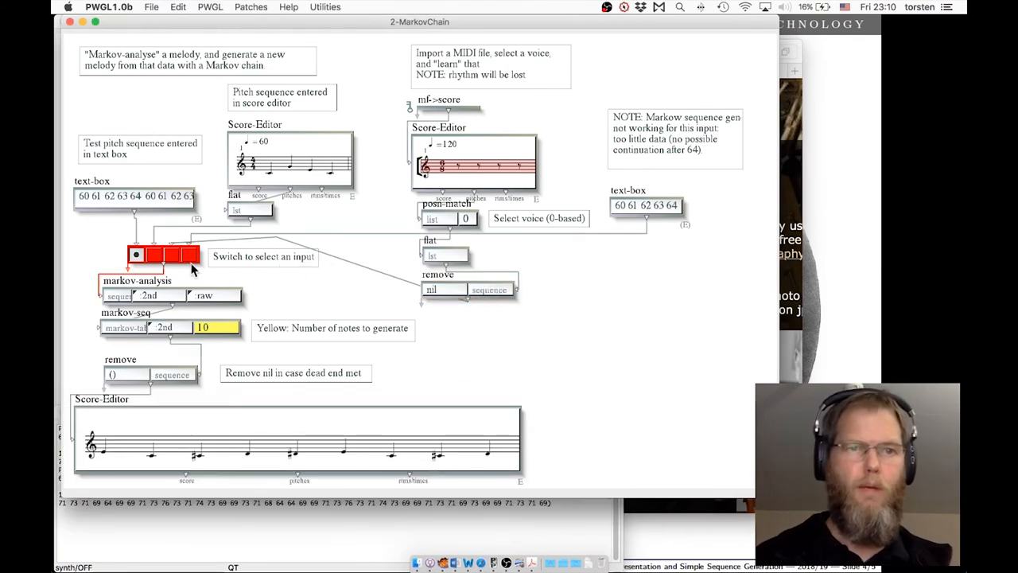
Set the switch to its third cell, the MIDI-file input, and play the new melody
{"action": "left_click", "coordinate": [171, 254]}
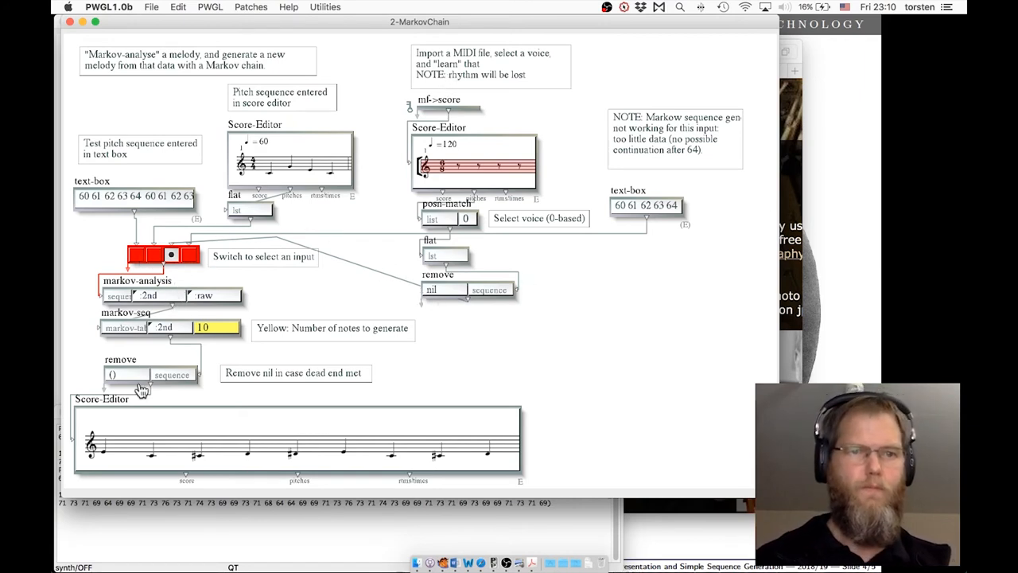
{"action": "mouse_move", "coordinate": [125, 358]}
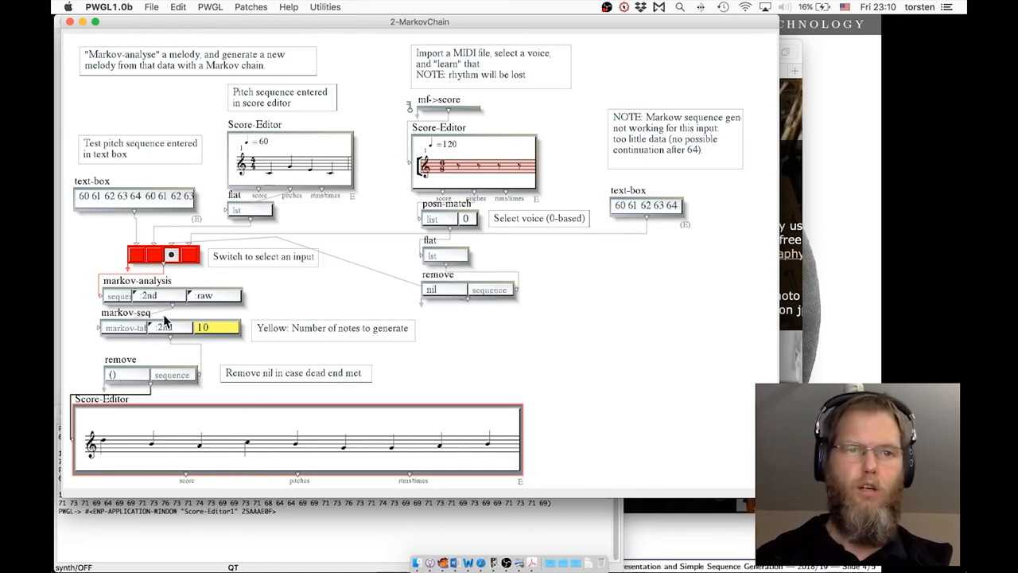
{"action": "mouse_move", "coordinate": [191, 386]}
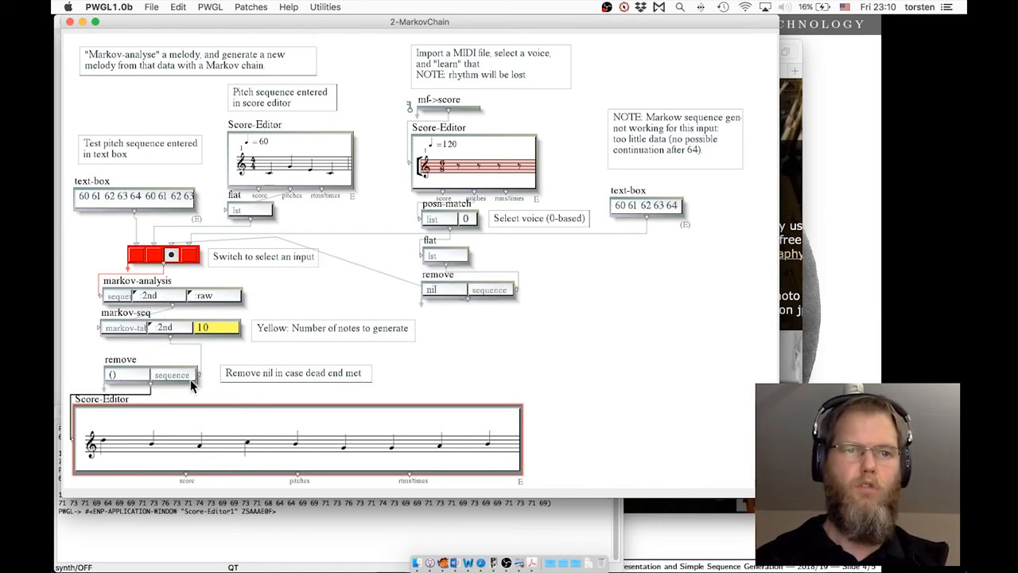
{"action": "key", "text": "space"}
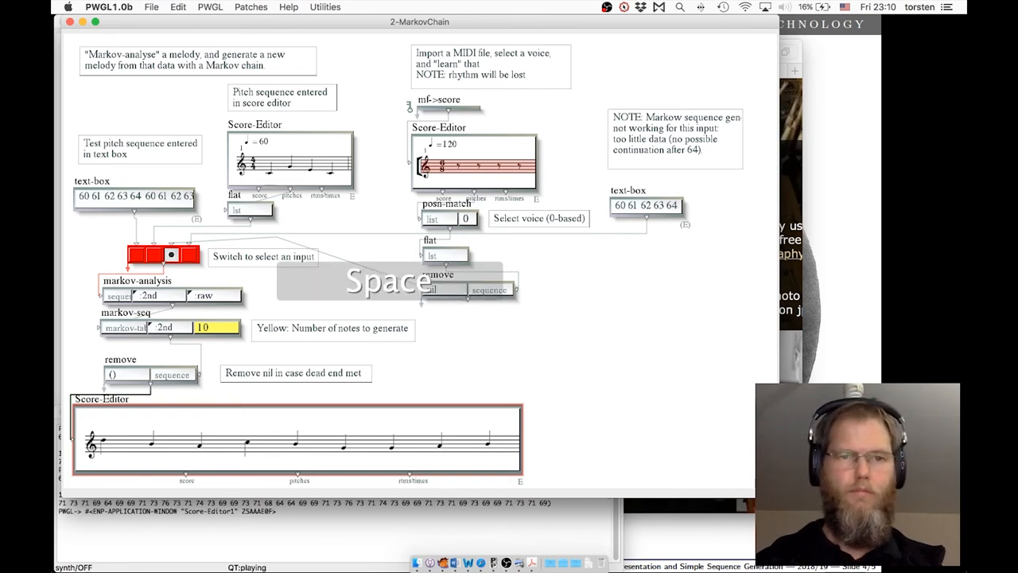
{"action": "key", "text": "space"}
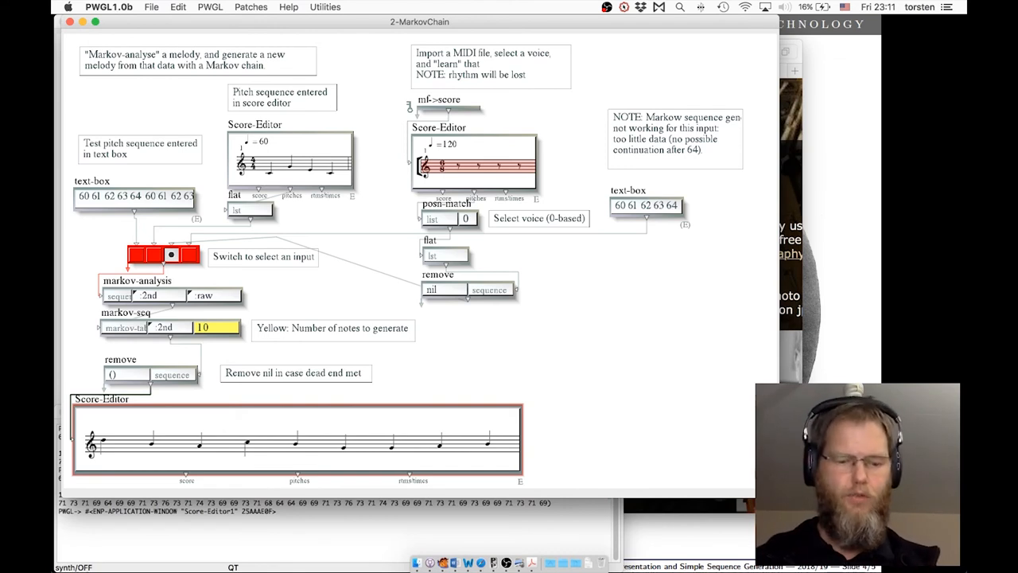
Generate and play three successive melody variations from the I_Saw_Three_Ships data
{"action": "key", "text": "space"}
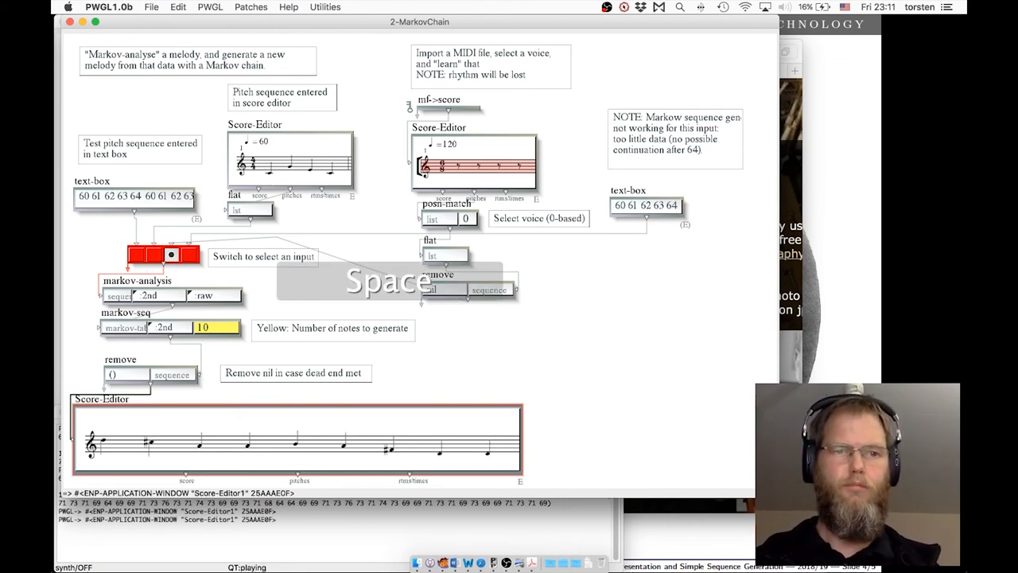
{"action": "key", "text": "space"}
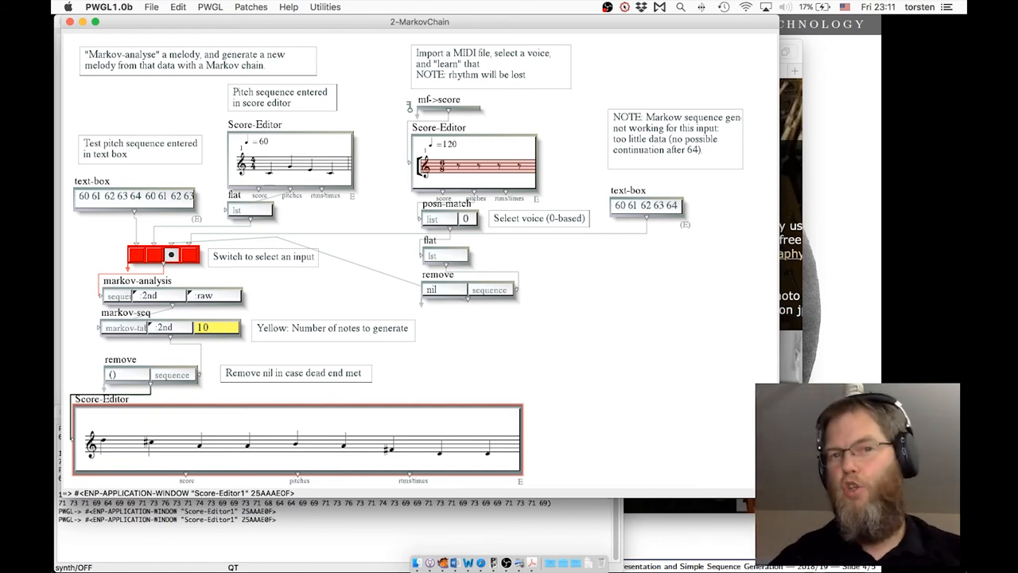
{"action": "key", "text": "space"}
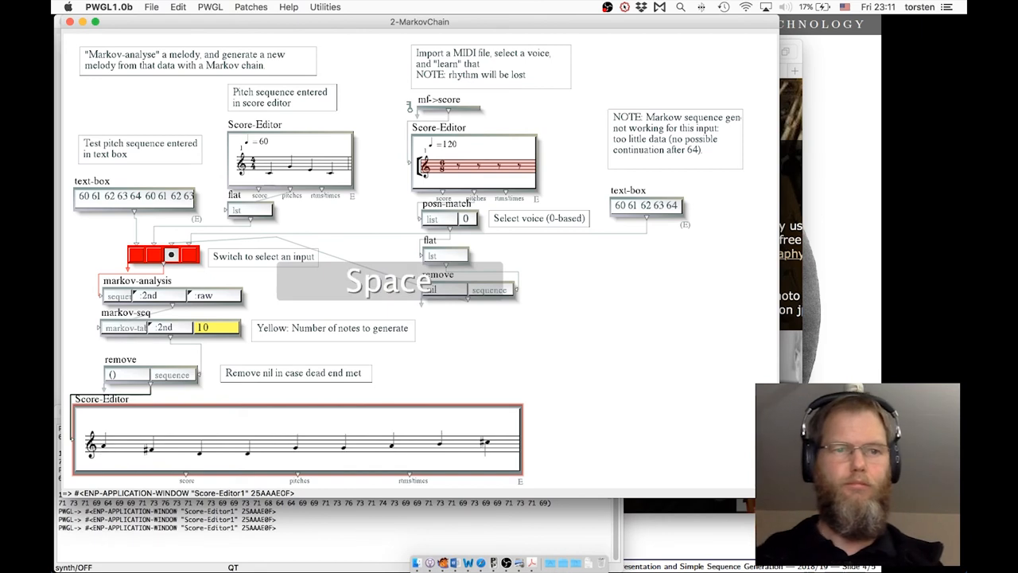
{"action": "key", "text": "space"}
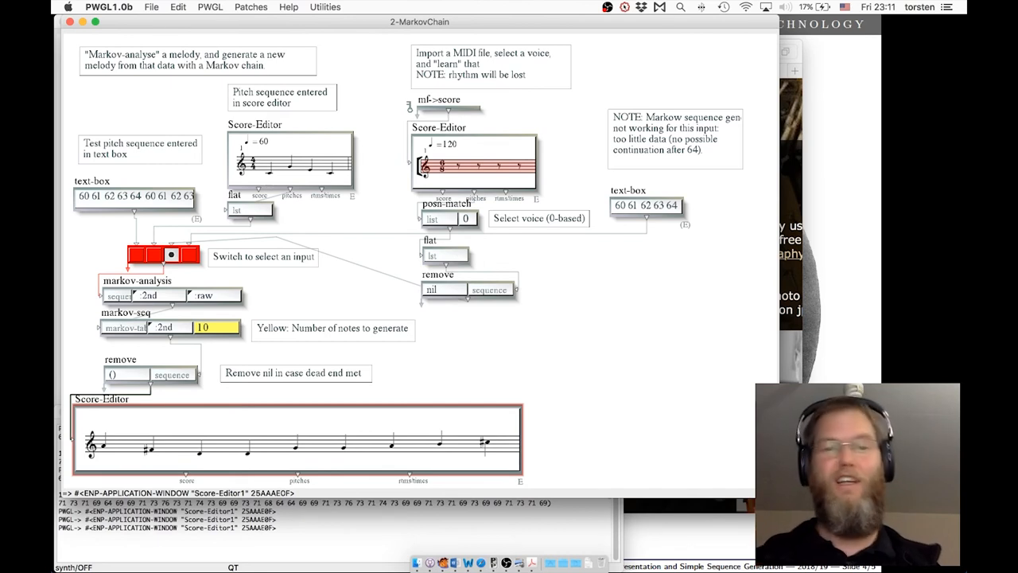
{"action": "key", "text": "space"}
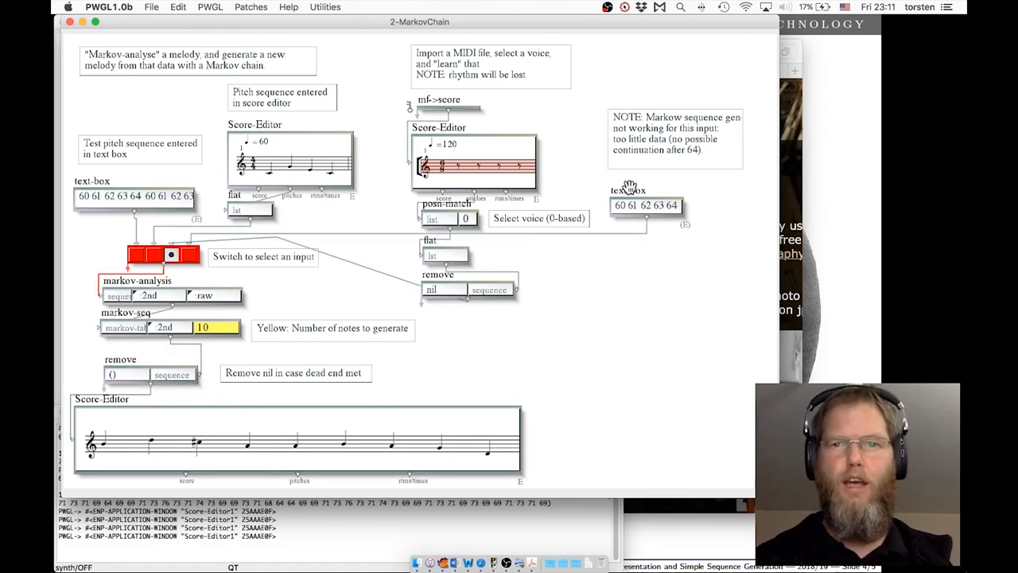
{"action": "mouse_move", "coordinate": [634, 218]}
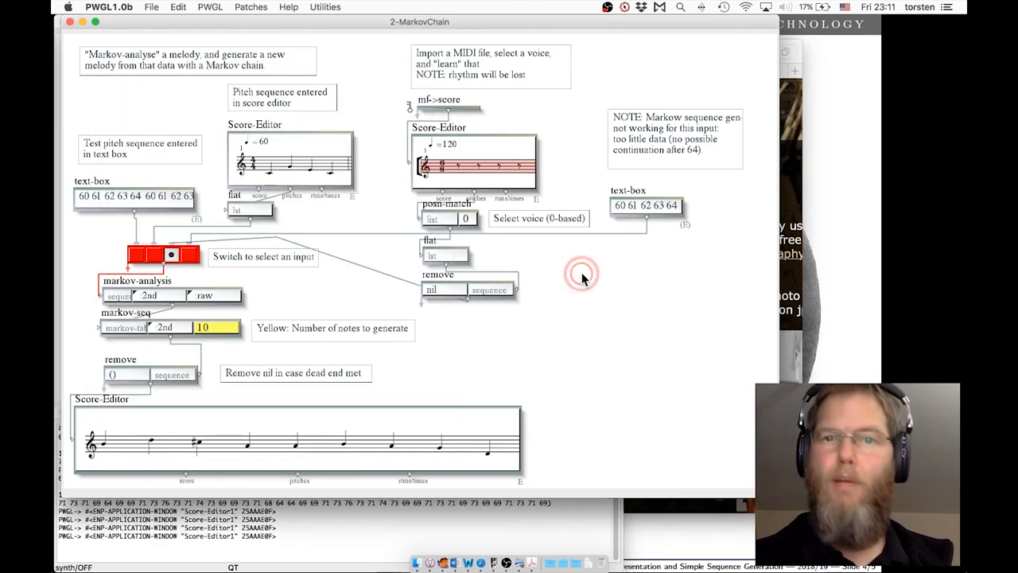
Choose text-box from the Data submenu of the patch background's right-click menu
{"action": "right_click", "coordinate": [580, 274]}
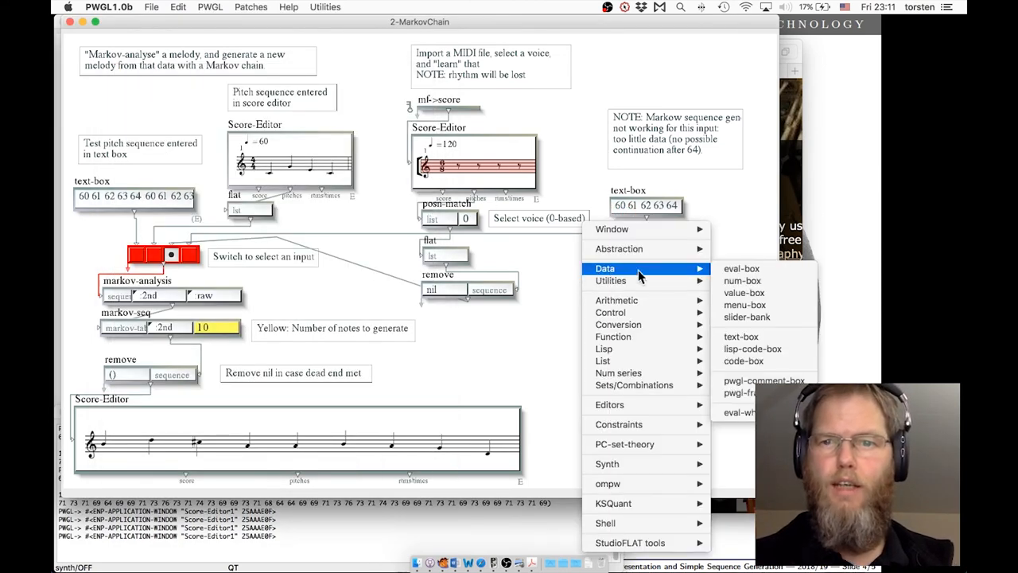
{"action": "mouse_move", "coordinate": [741, 336]}
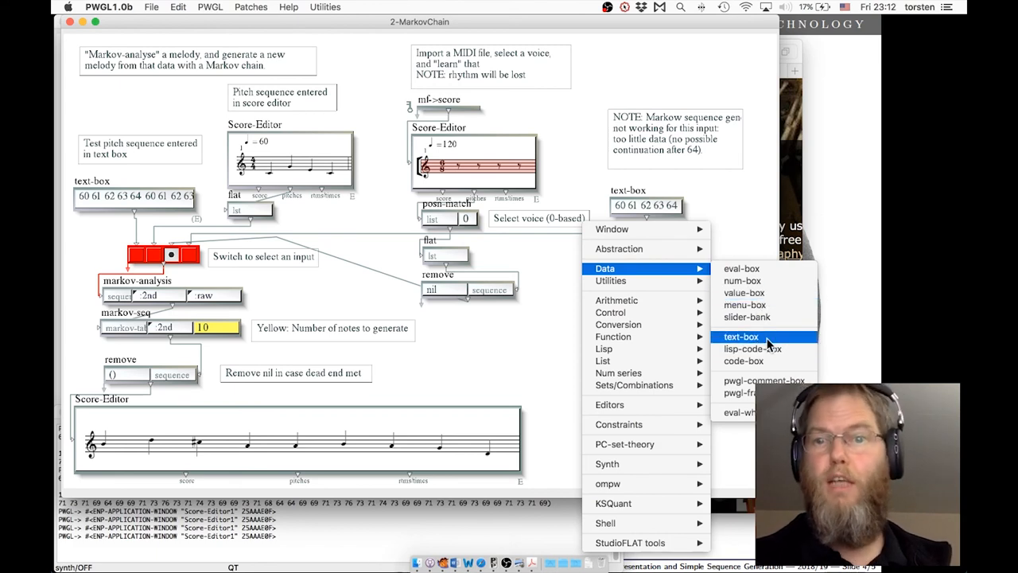
{"action": "left_click", "coordinate": [741, 336]}
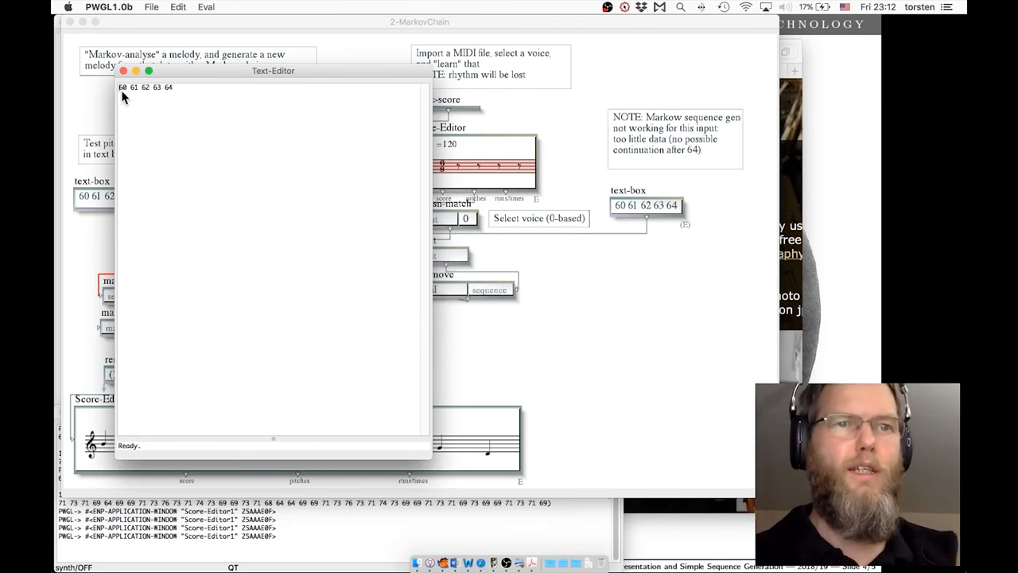
{"action": "mouse_move", "coordinate": [167, 94]}
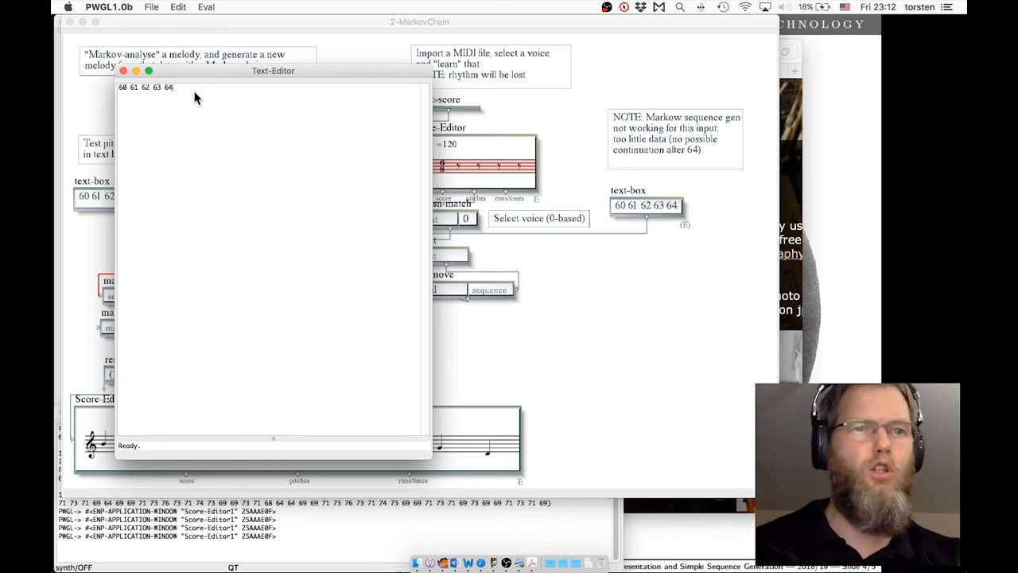
{"action": "mouse_move", "coordinate": [187, 104]}
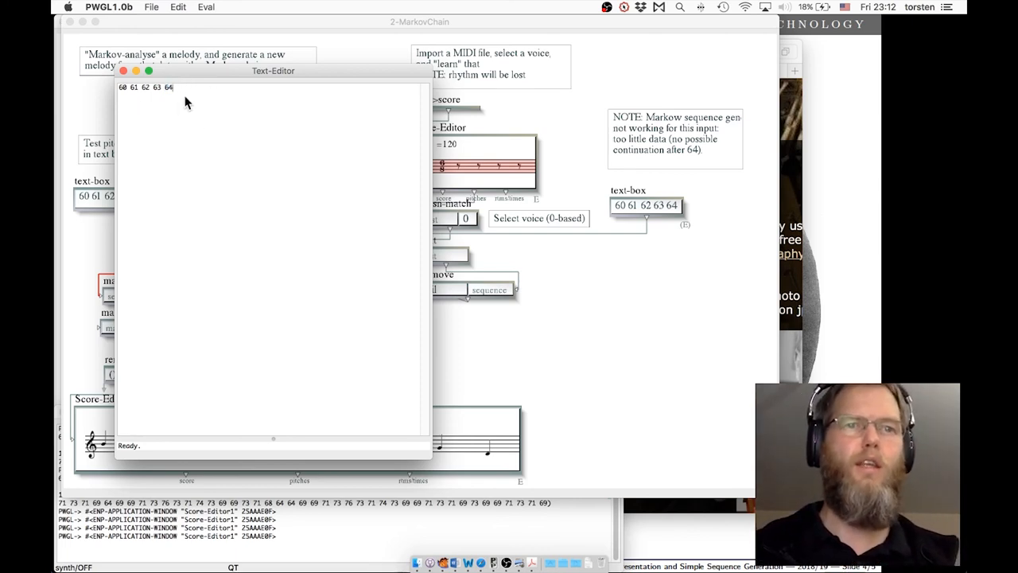
{"action": "left_click", "coordinate": [124, 71]}
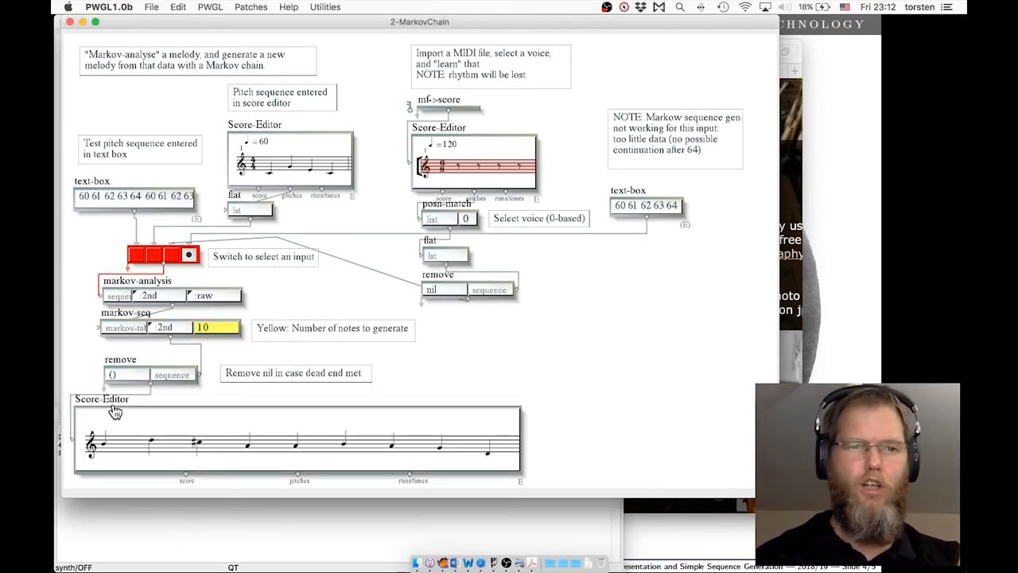
{"action": "left_click", "coordinate": [112, 406]}
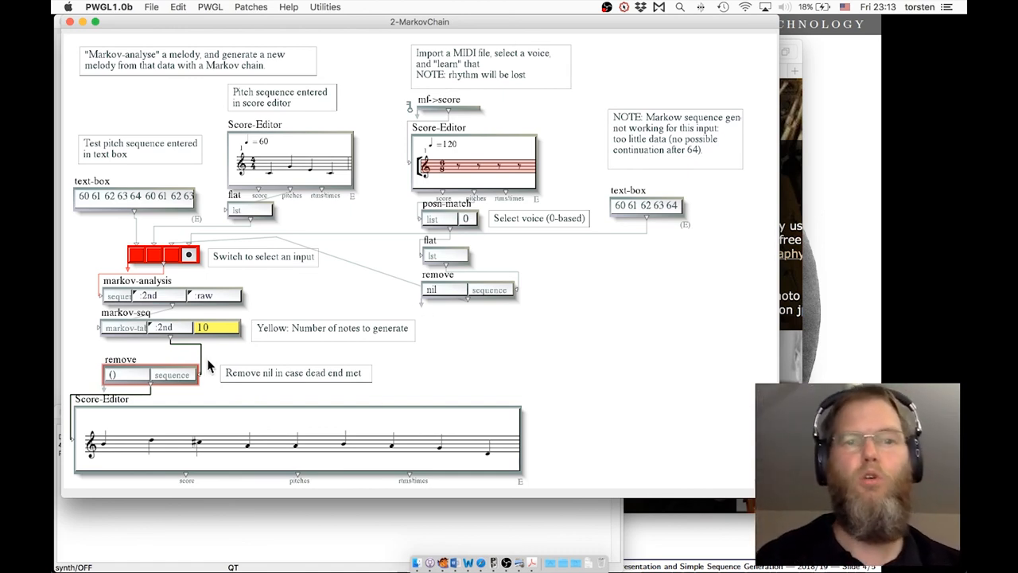
{"action": "mouse_move", "coordinate": [237, 372]}
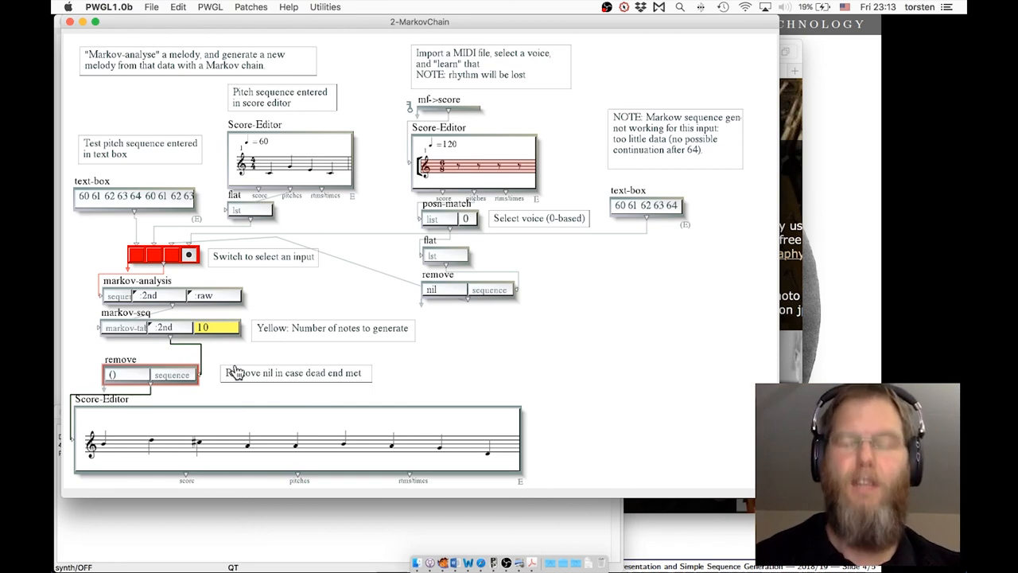